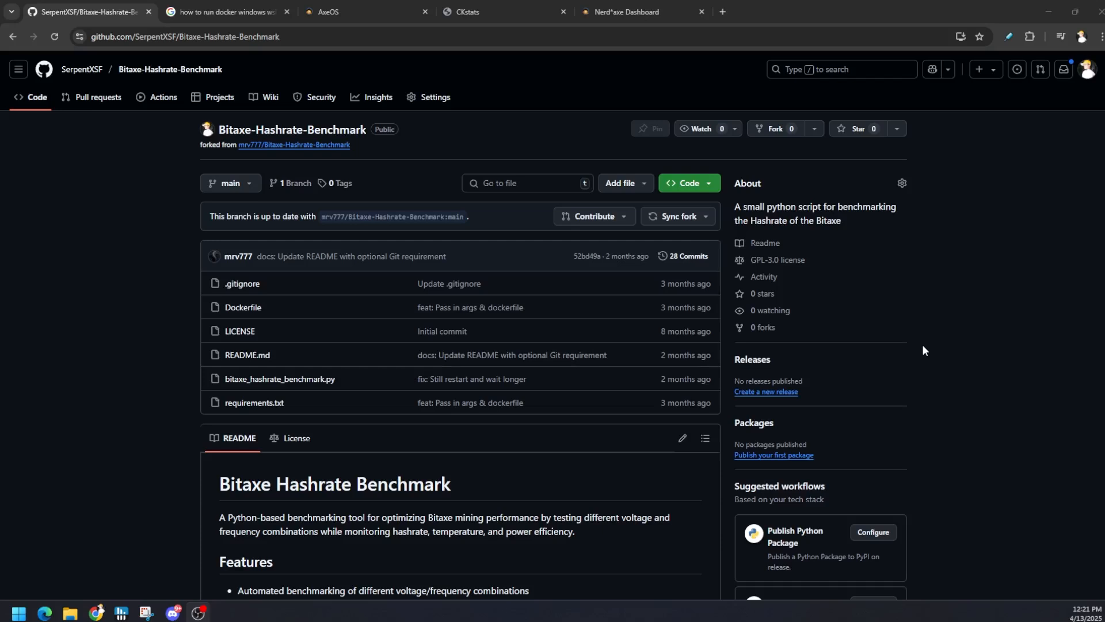
mouse_move(943, 360)
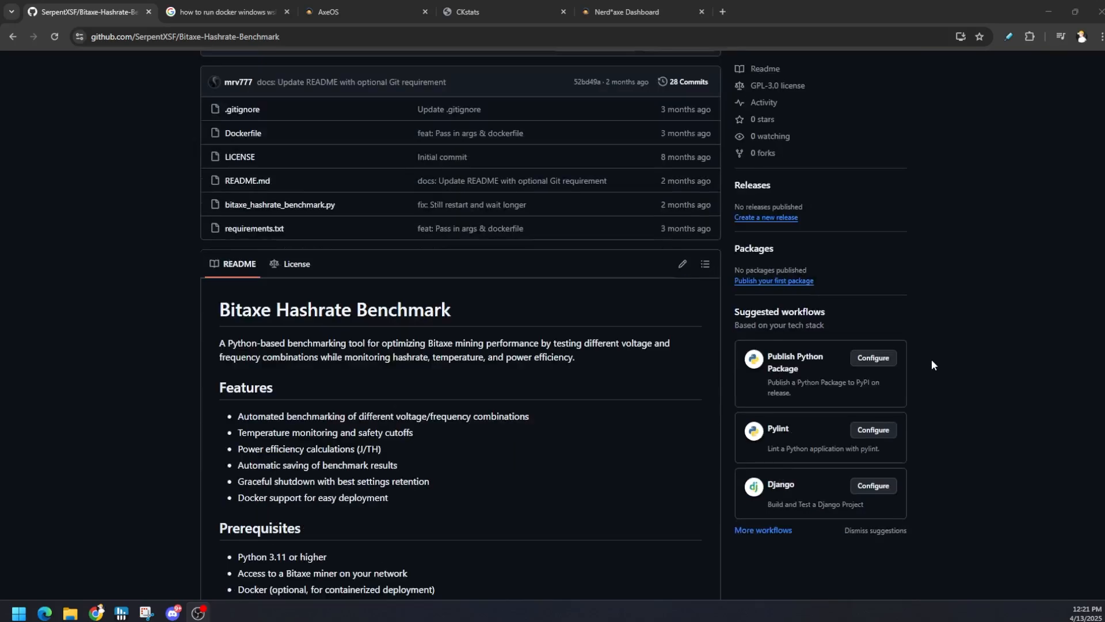
Scroll the Bitaxe Hashrate Benchmark README past Features, Prerequisites and Installation to Usage
scroll(down, 3)
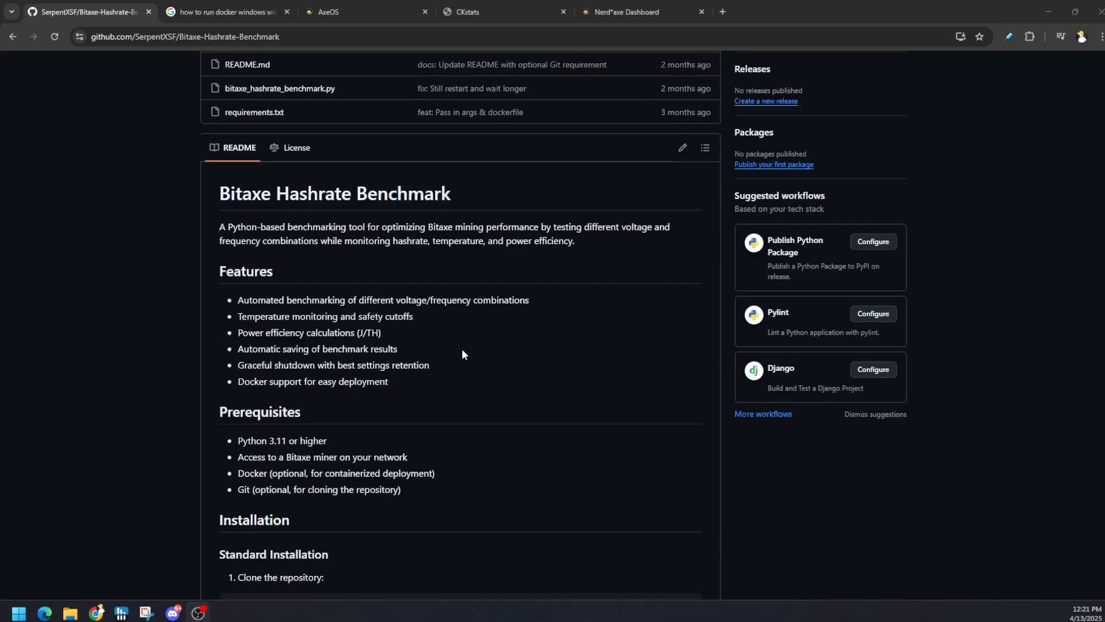
mouse_move(387, 339)
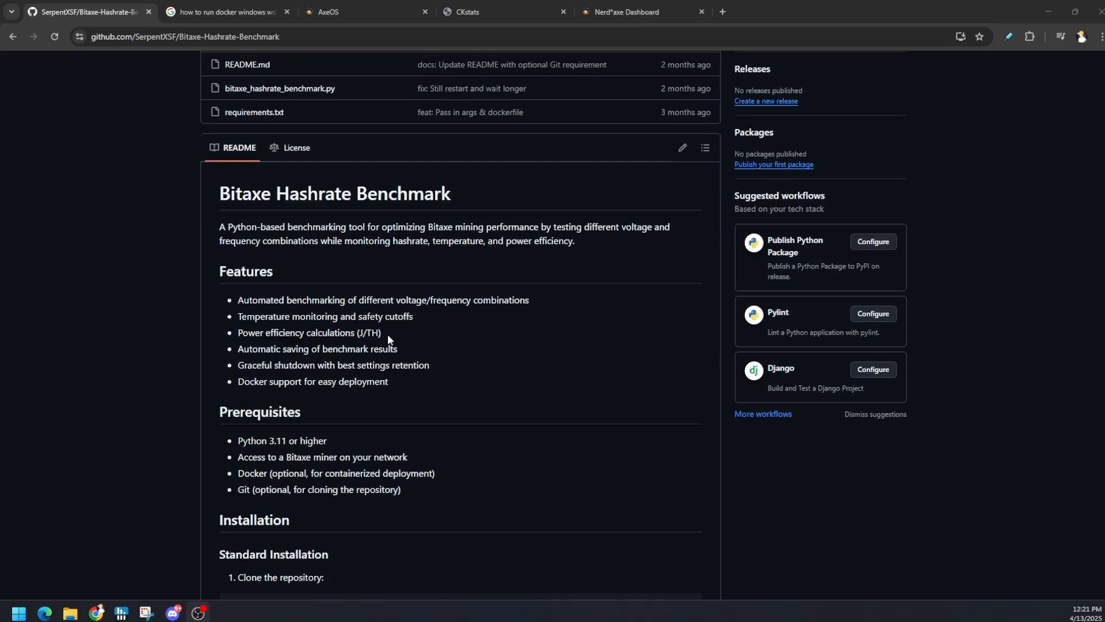
mouse_move(396, 332)
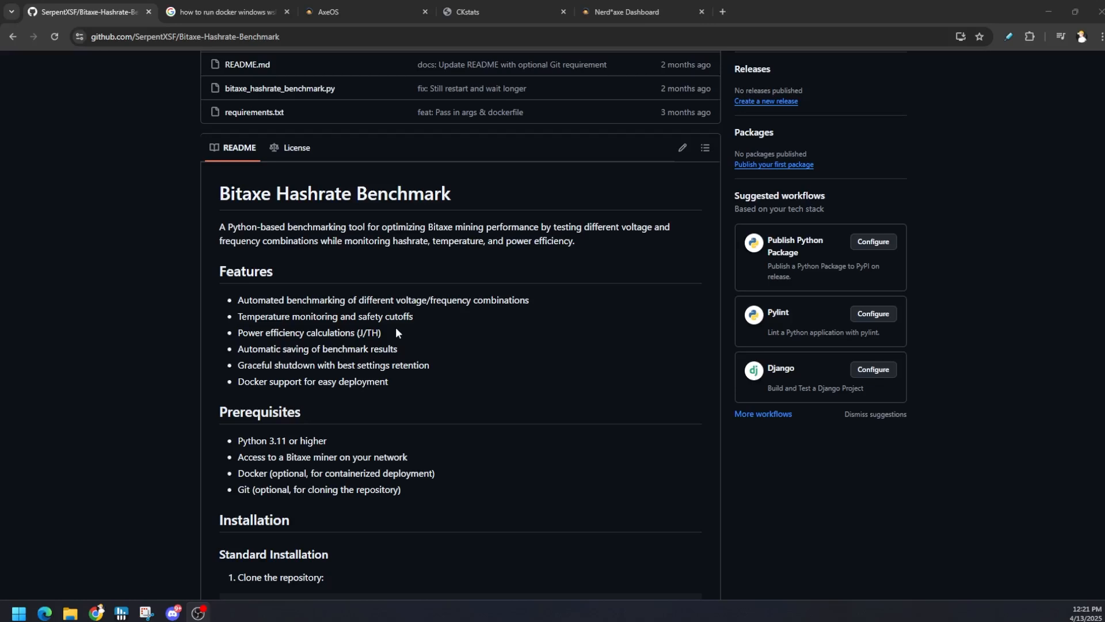
mouse_move(402, 318)
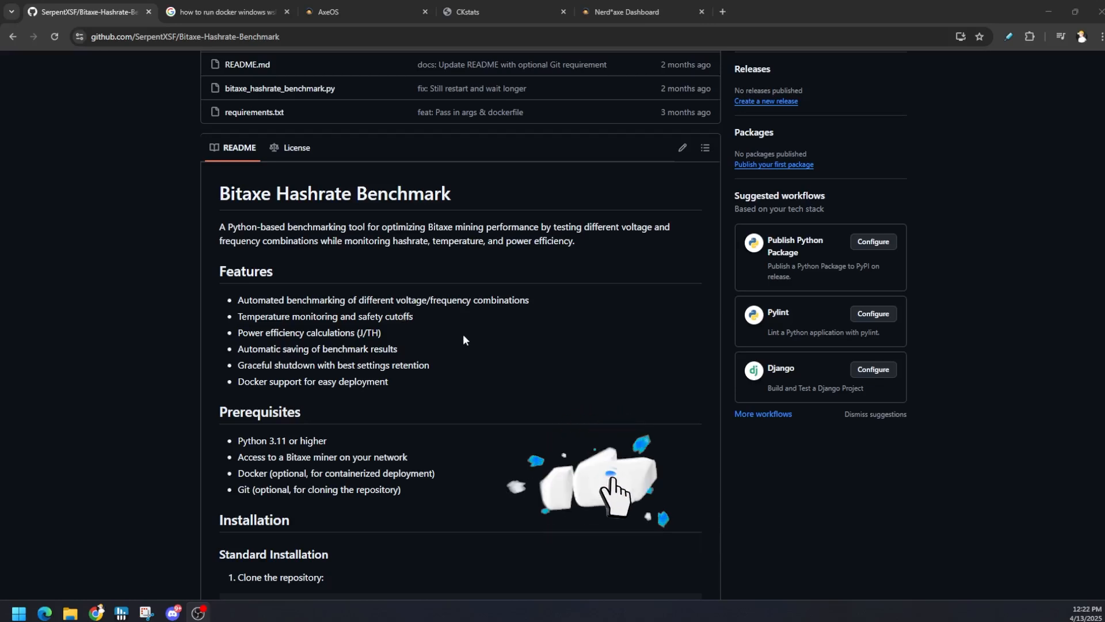
scroll(down, 3)
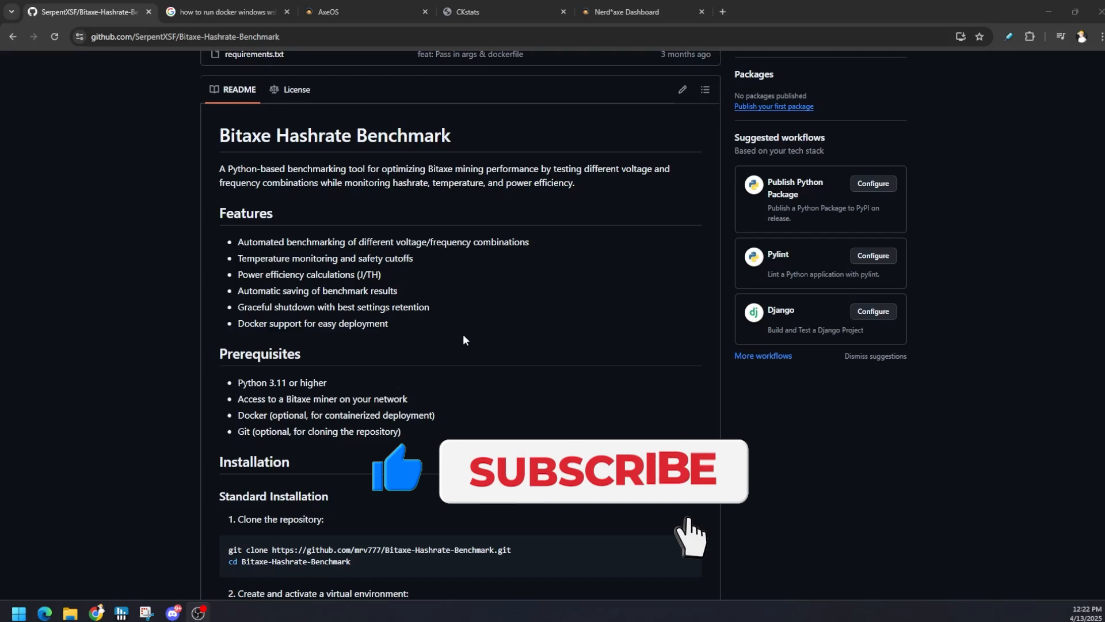
scroll(down, 3)
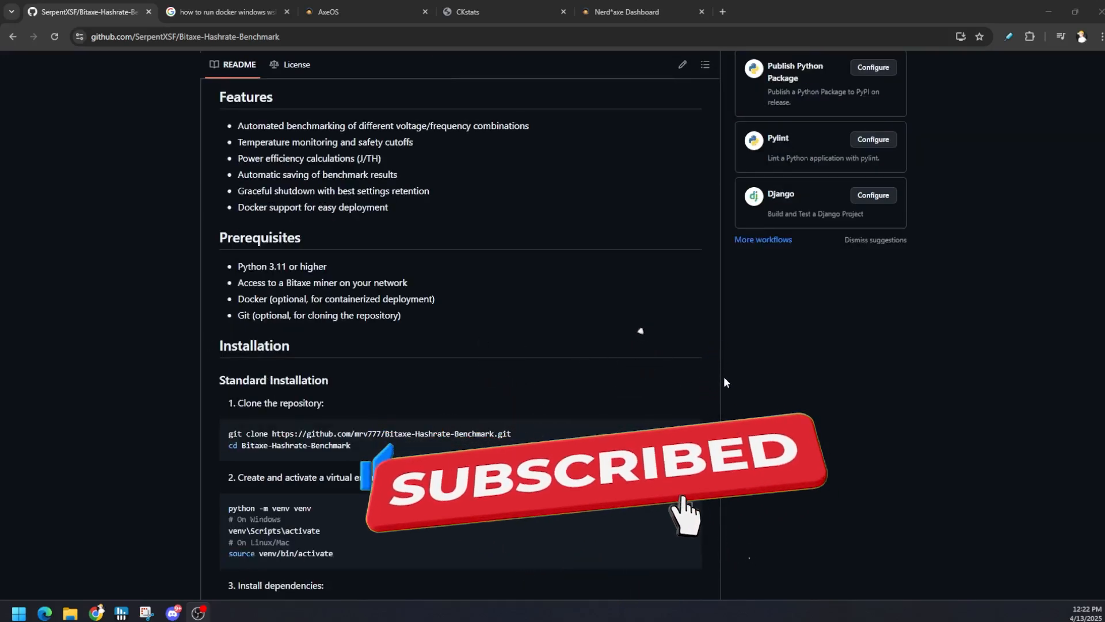
scroll(down, 3)
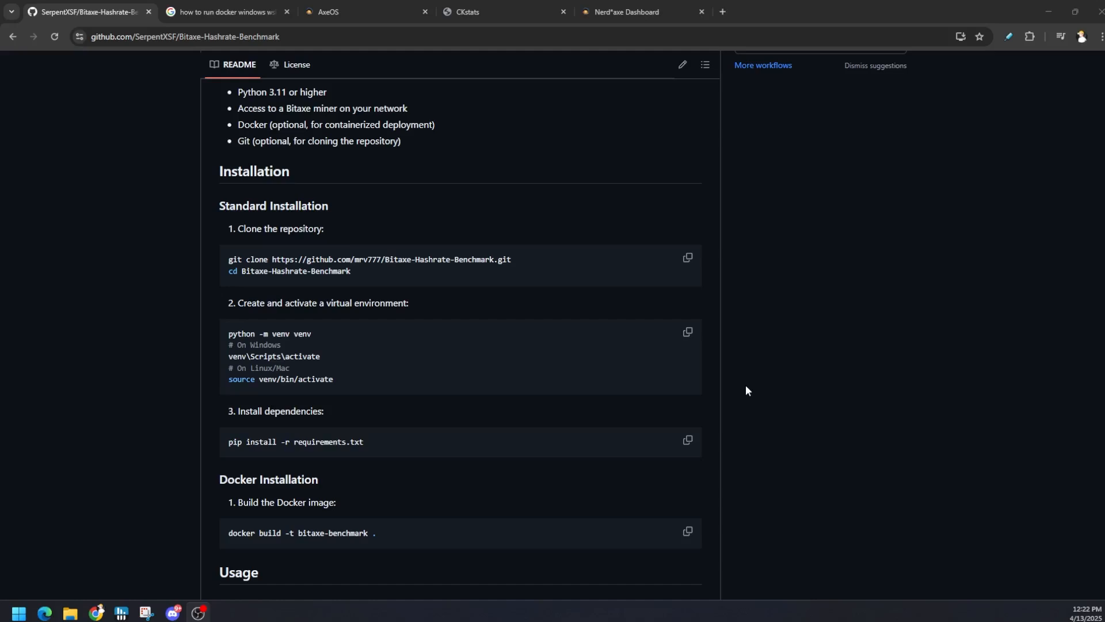
mouse_move(706, 355)
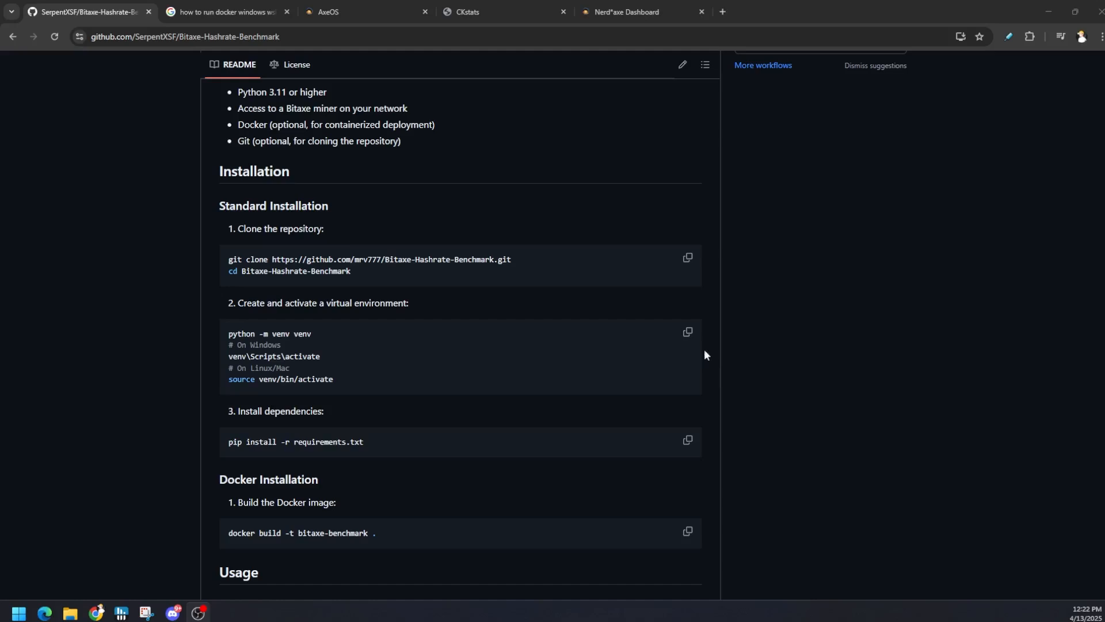
scroll(down, 3)
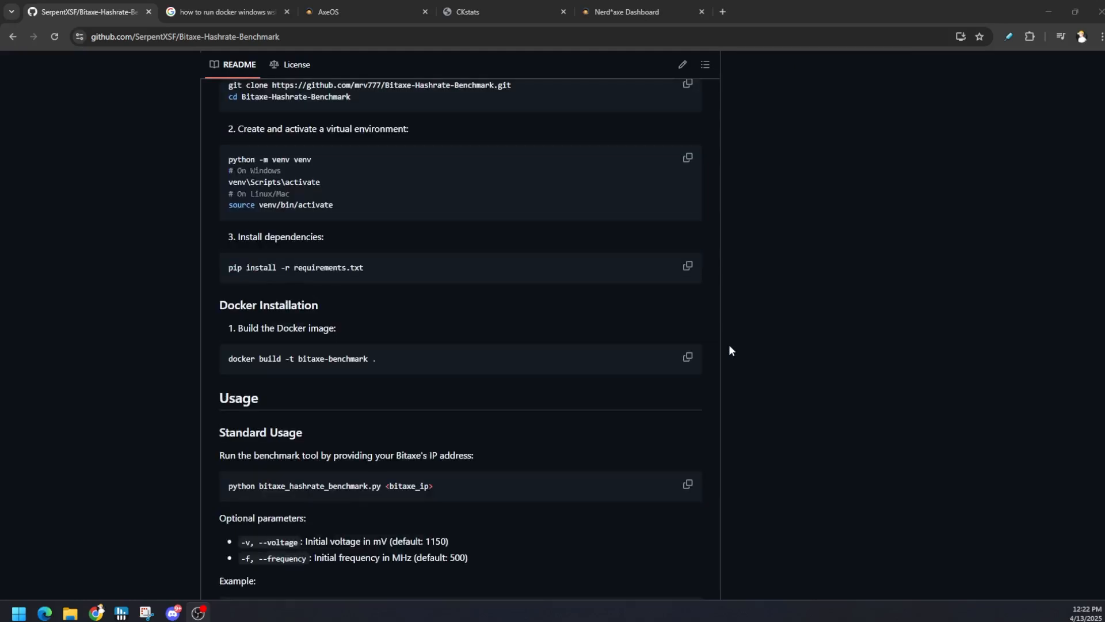
scroll(down, 3)
text(wsl)
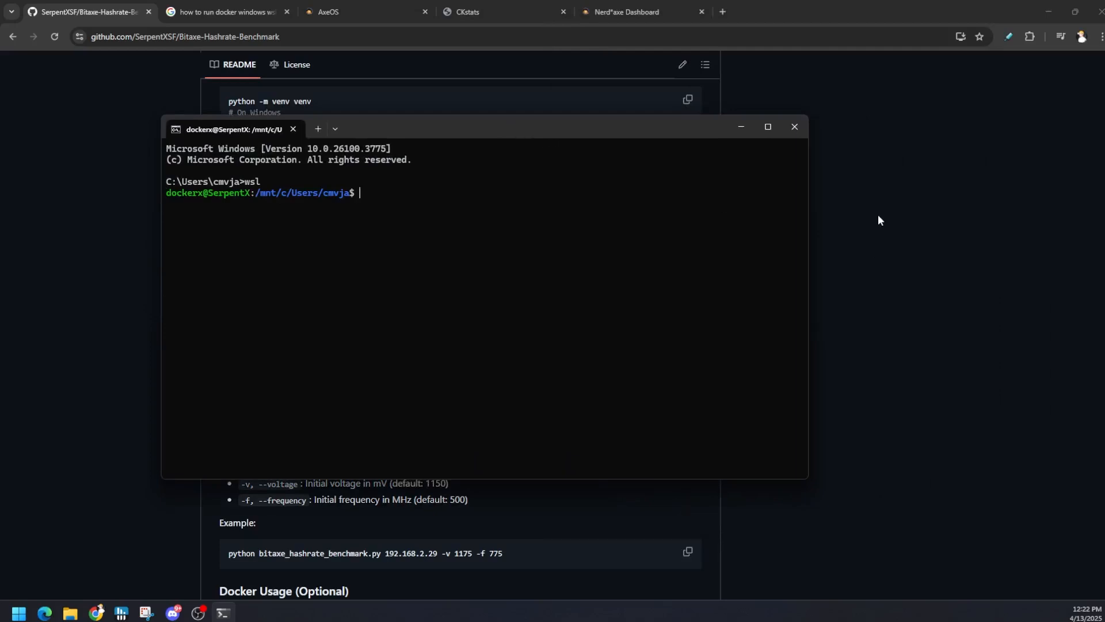
mouse_move(882, 219)
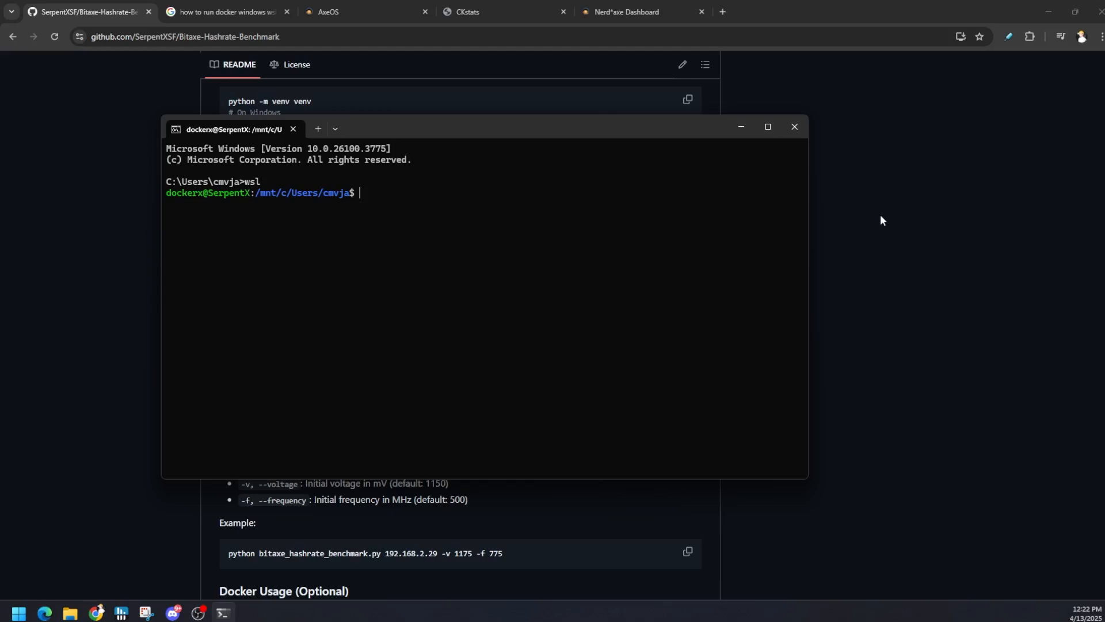
mouse_move(964, 258)
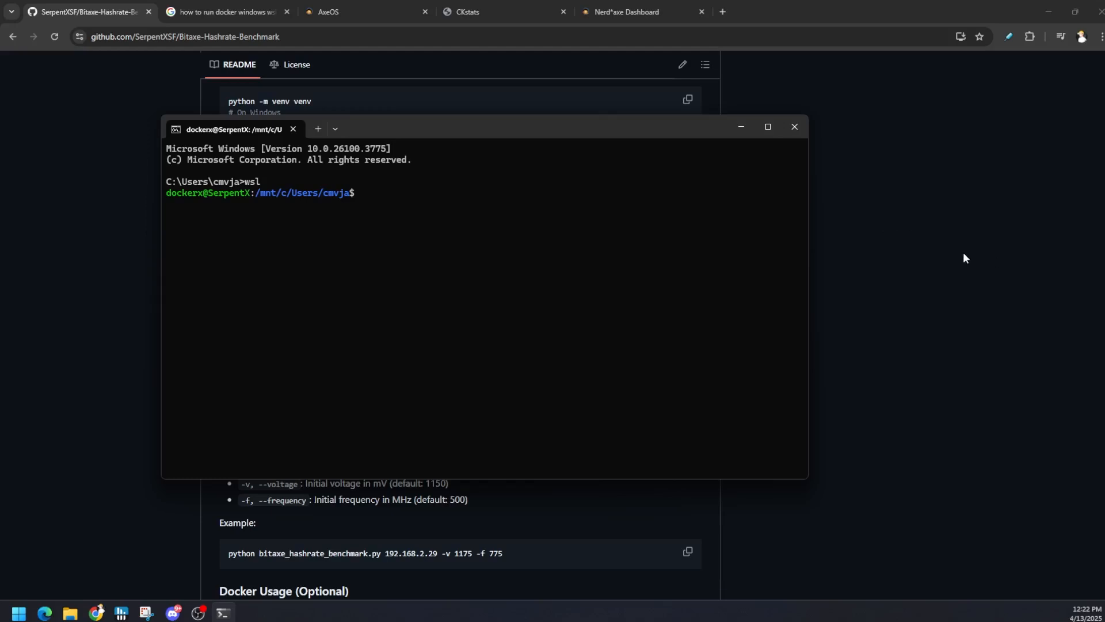
mouse_move(960, 257)
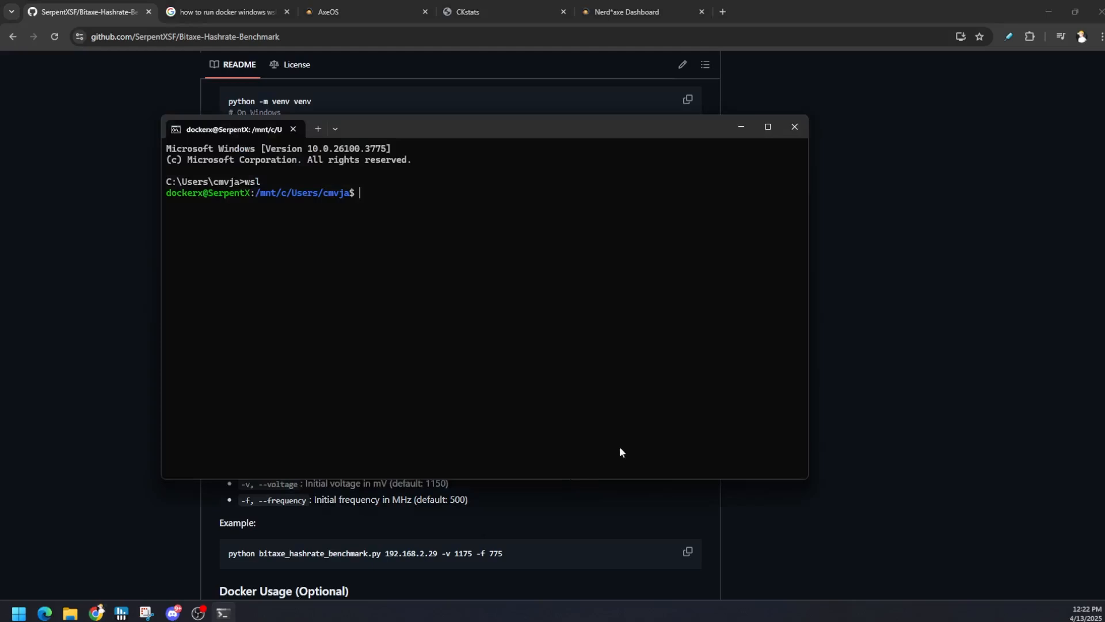
mouse_move(727, 442)
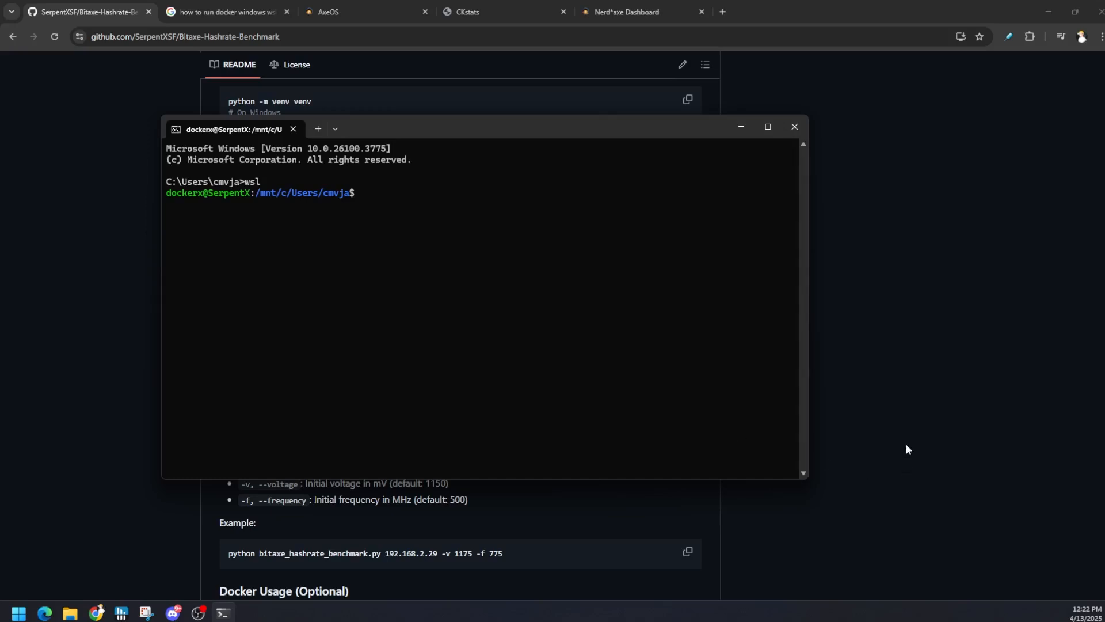
mouse_move(892, 417)
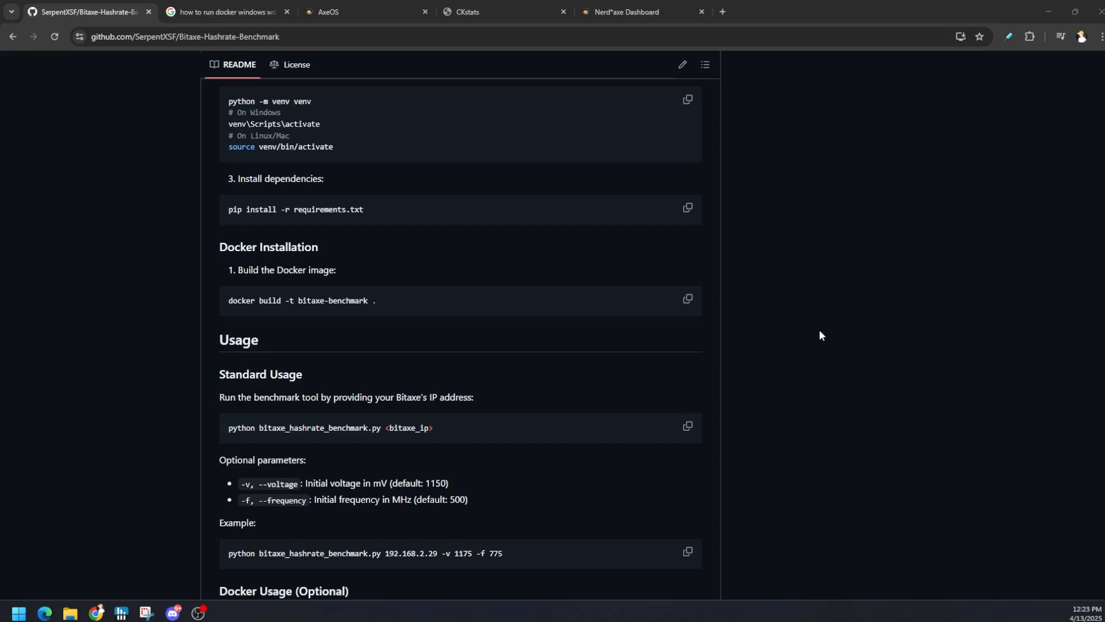
mouse_move(826, 332)
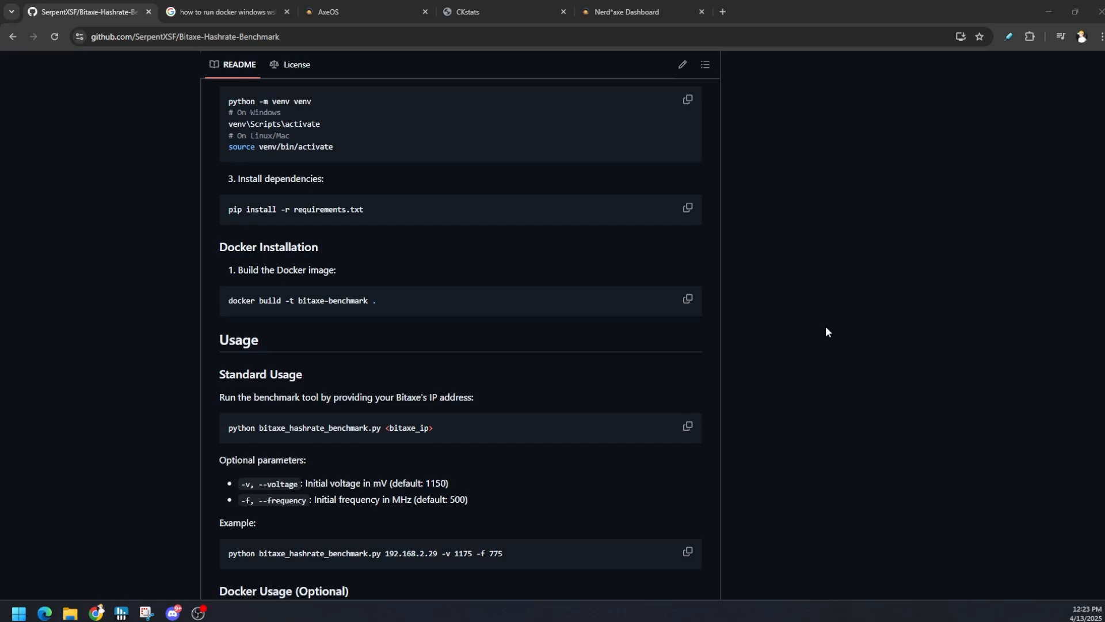
Search the Start menu for cmd after leaving the WSL shell
text(cmd)
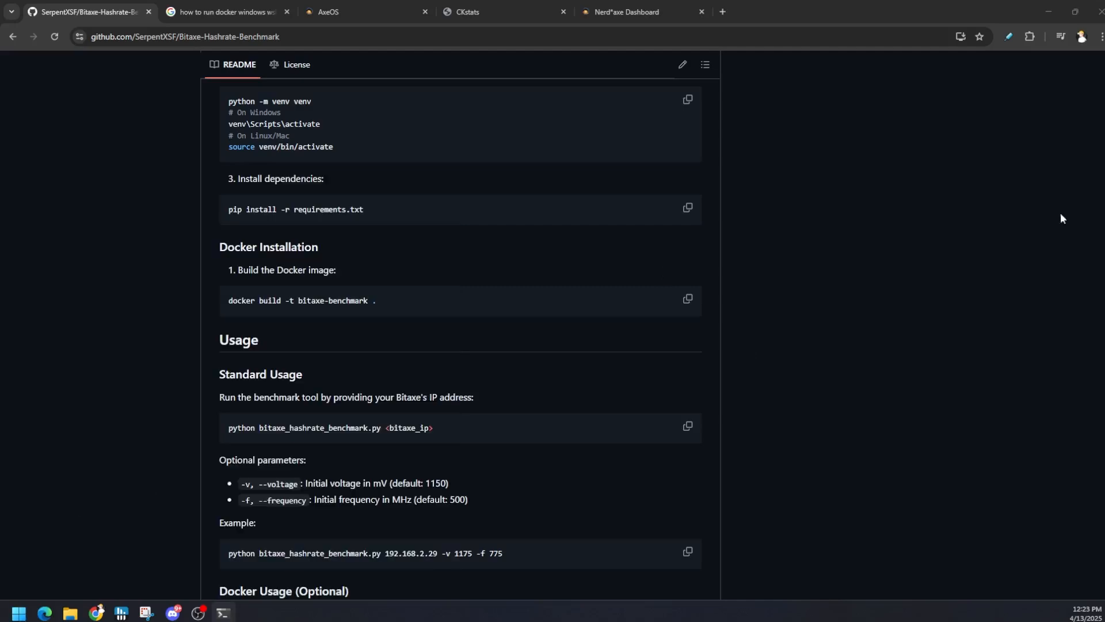
Run 'docker run hello-world' in Command Prompt and check the 'Hello from Docker!' output
click(223, 612)
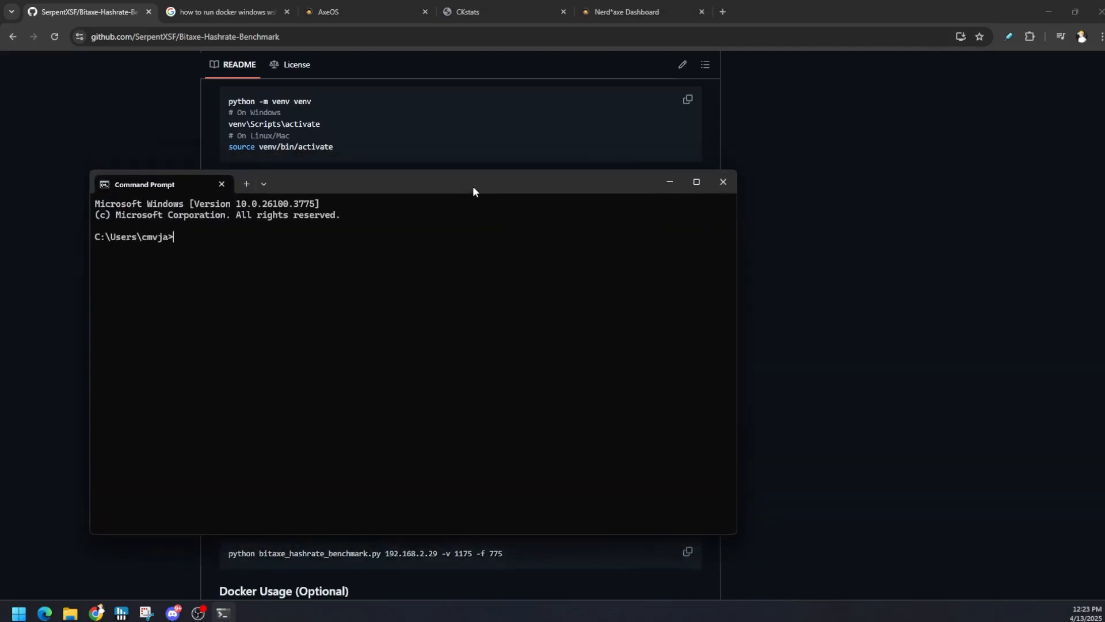
text(dock)
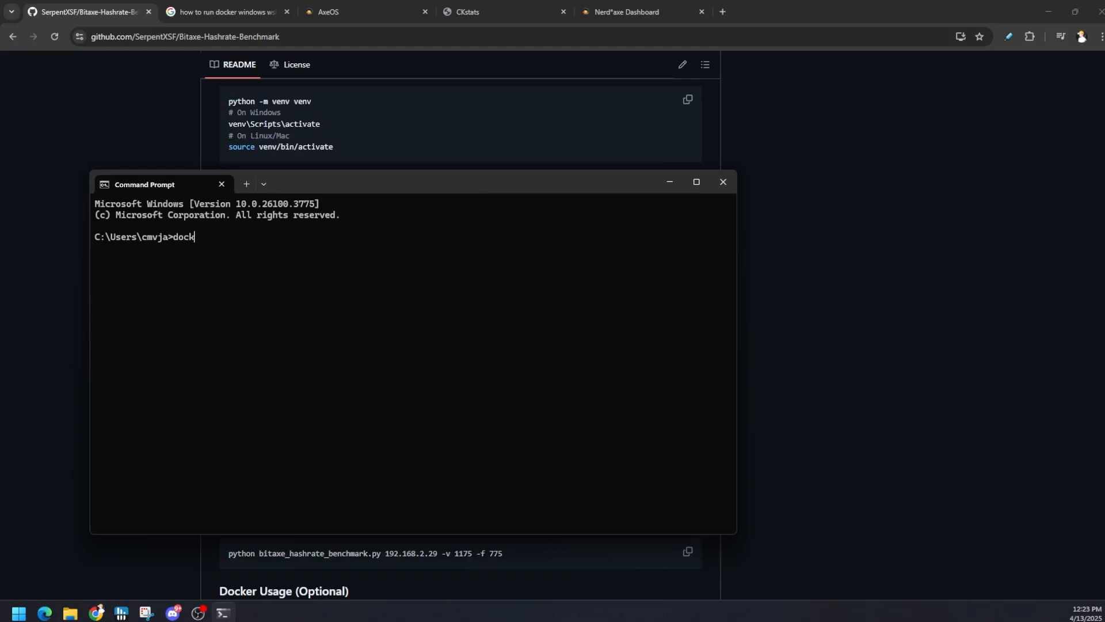
text(er run hello-world)
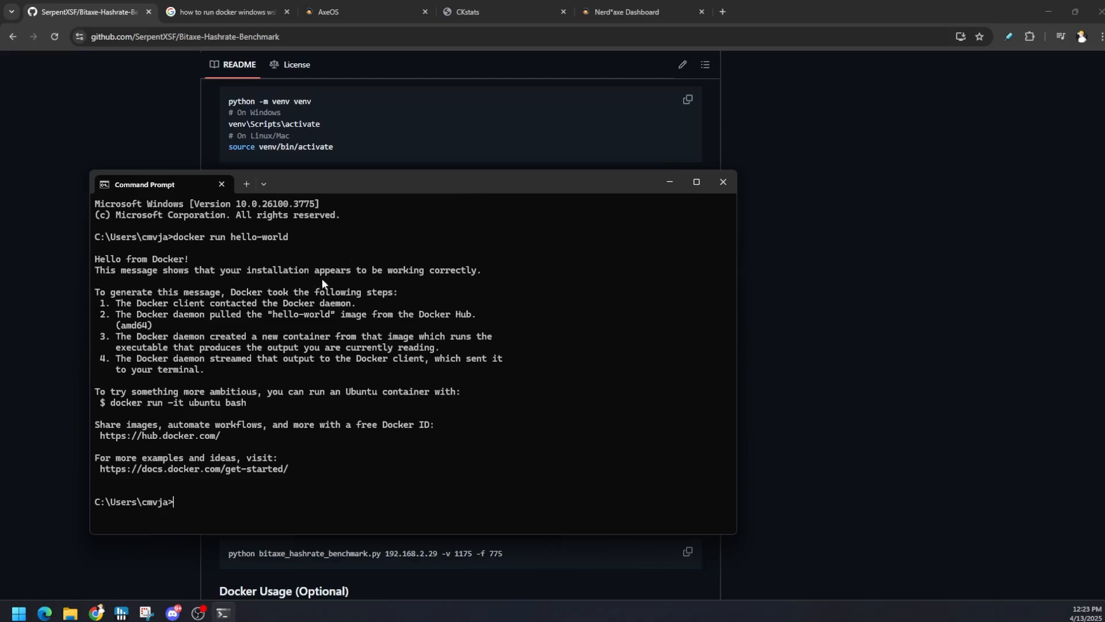
mouse_move(385, 533)
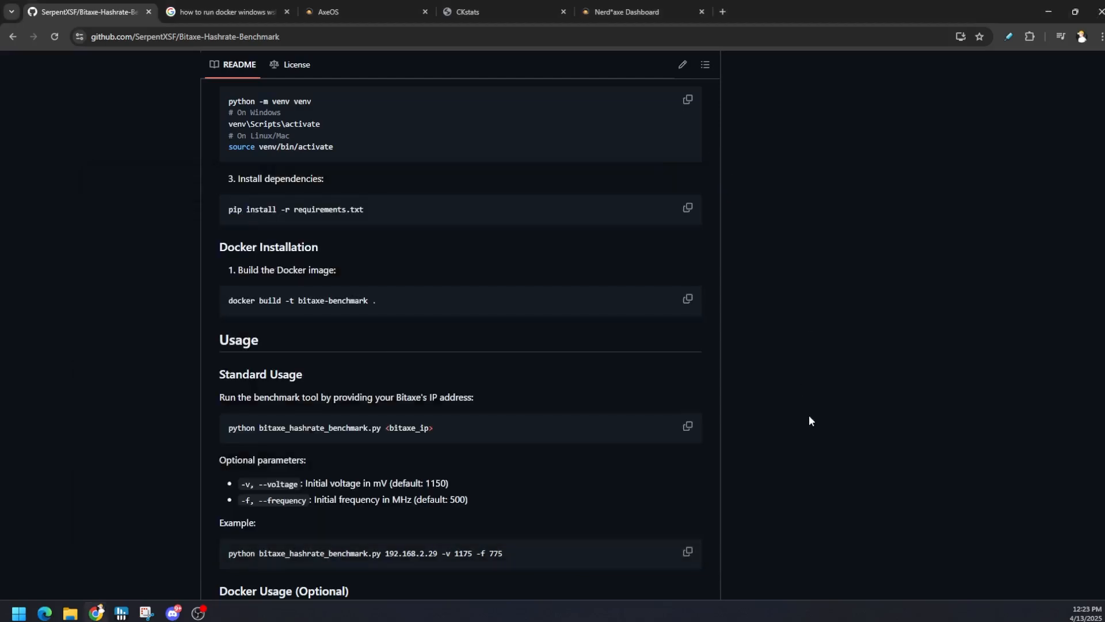
scroll(down, 3)
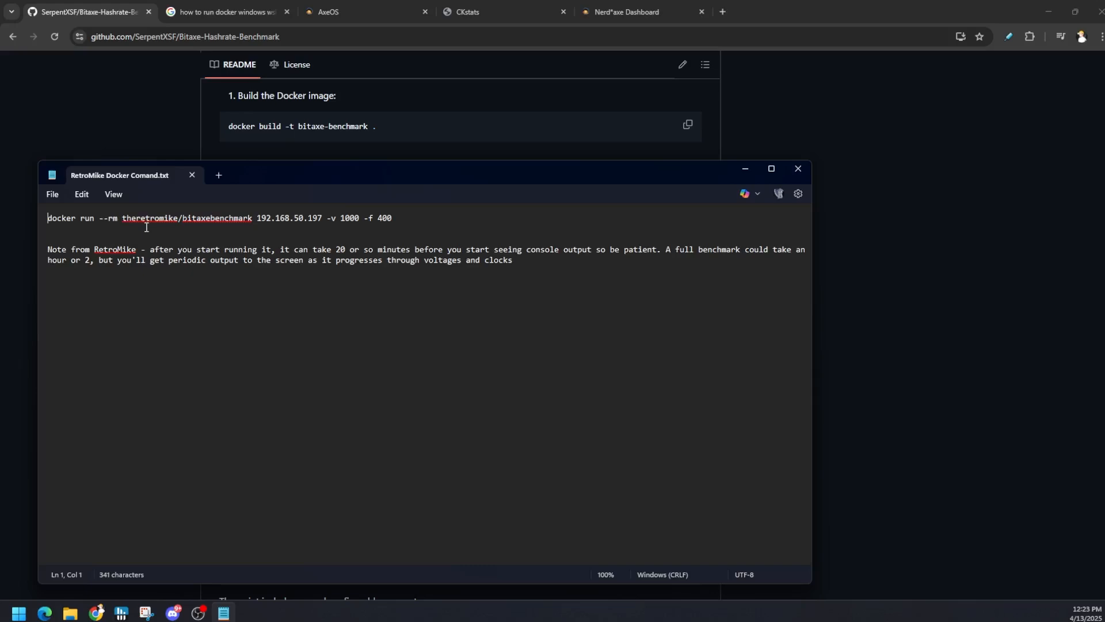
Highlight the theretromike/bitaxebenchmark image name and the -v 1000 voltage option
drag(122, 218, 240, 218)
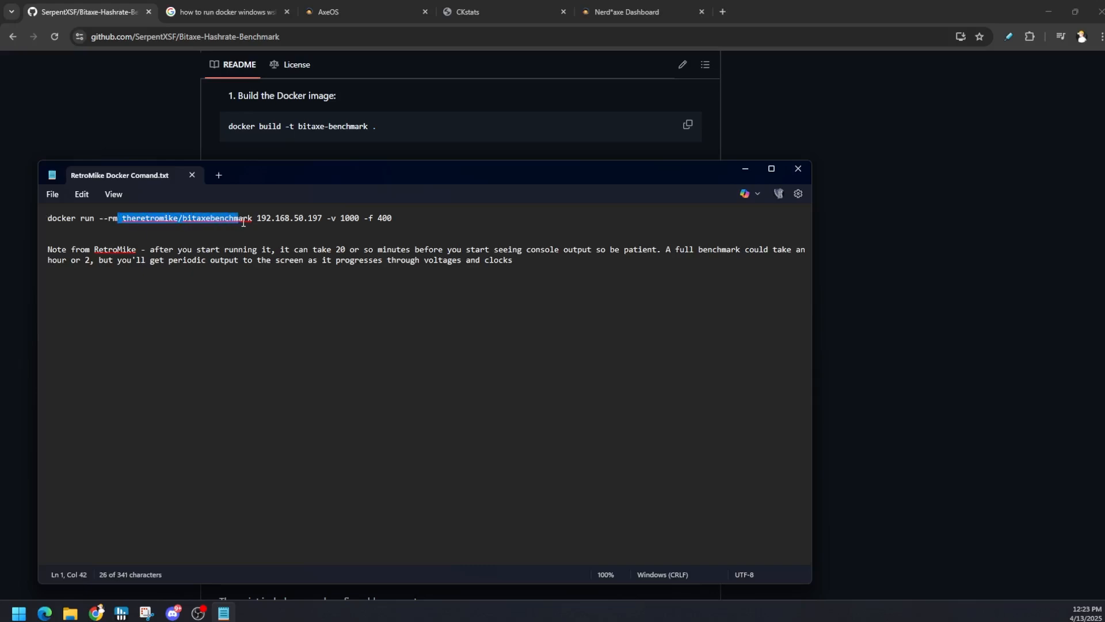
double_click(279, 218)
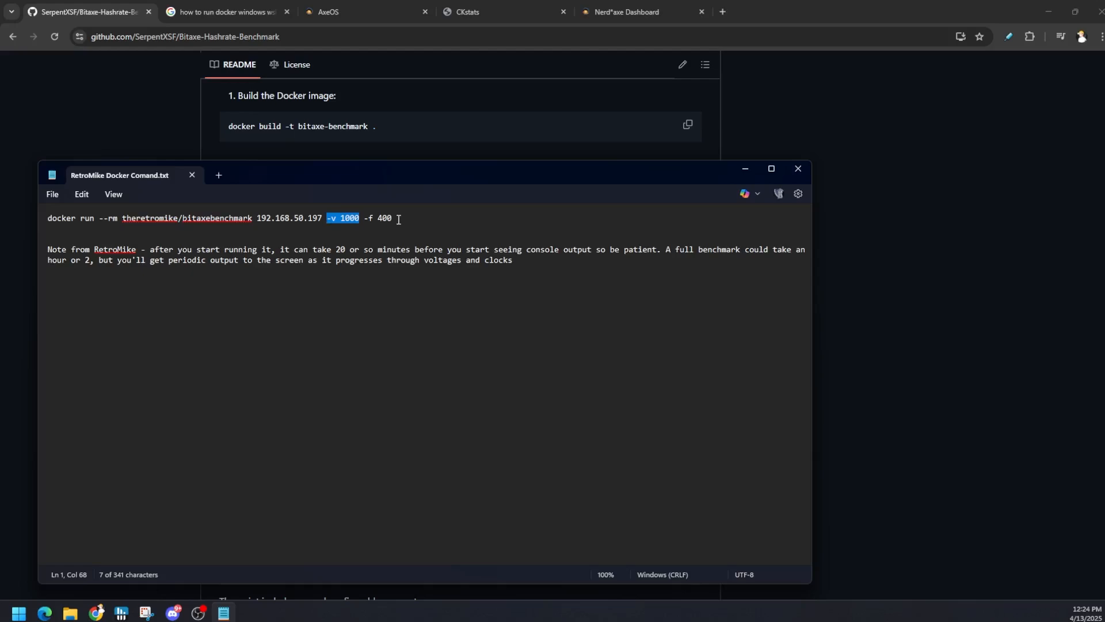
click(16, 612)
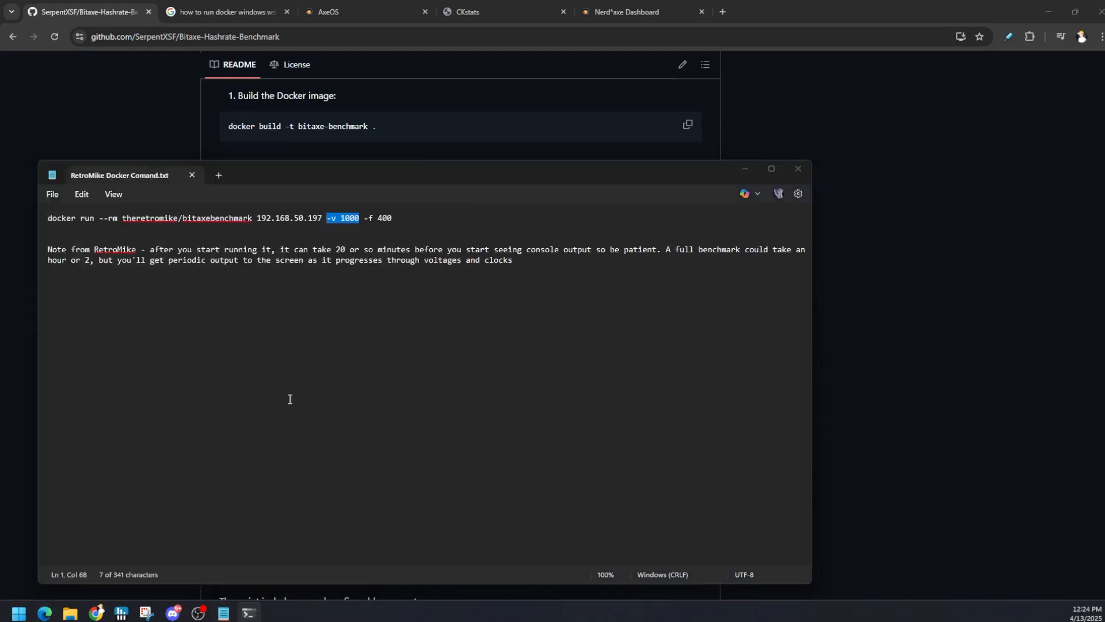
Start WSL in Command Prompt and select the docker run line in Notepad
click(249, 612)
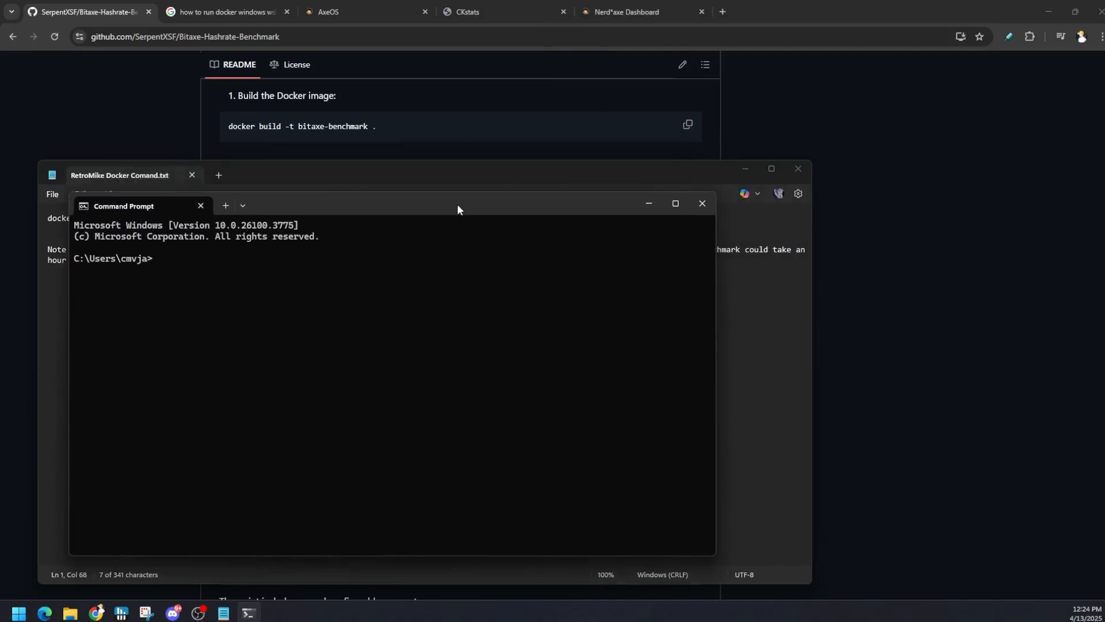
text(wsl)
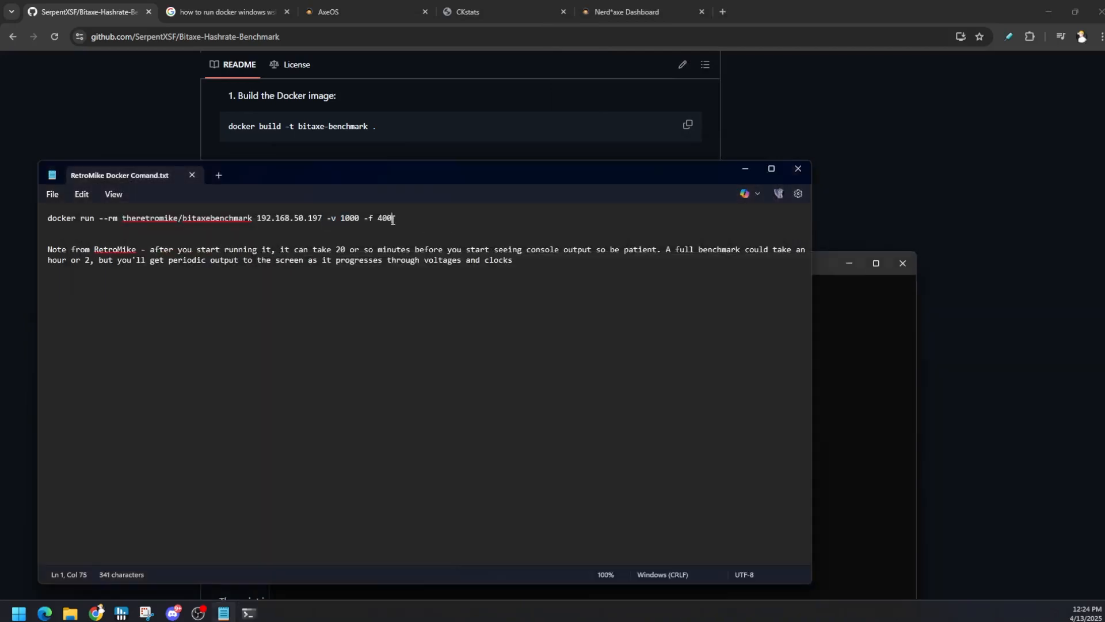
triple_click(211, 218)
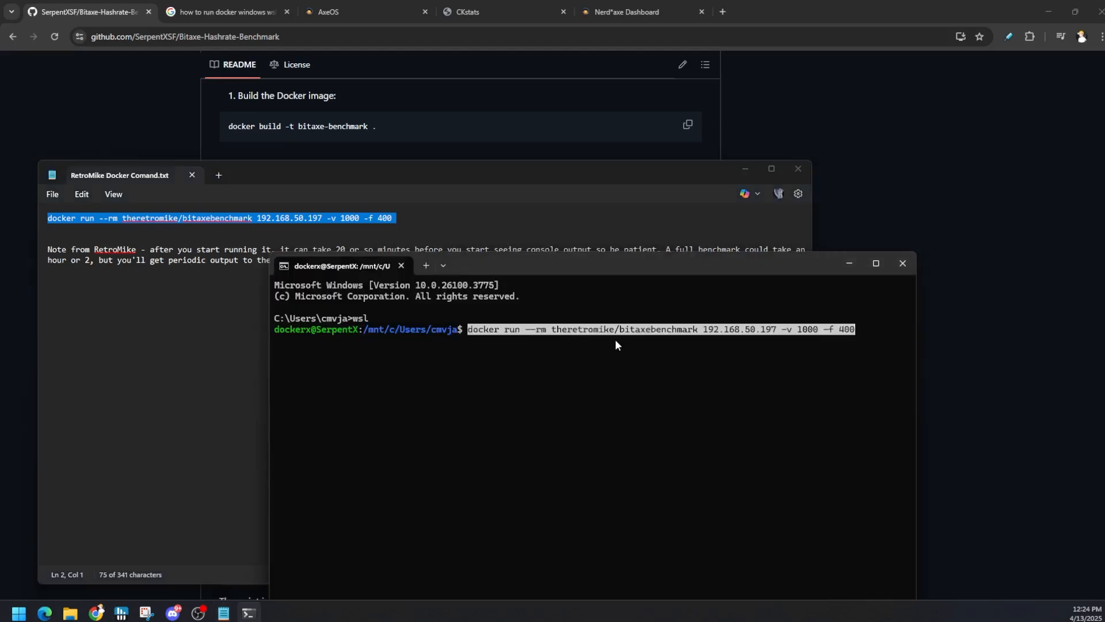
mouse_move(862, 333)
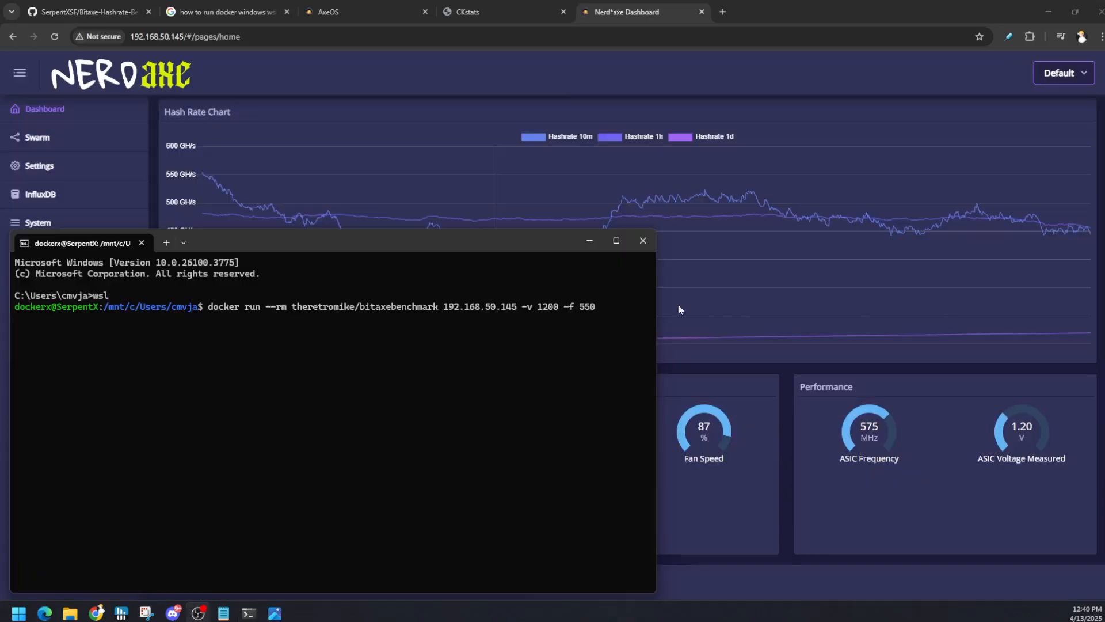
mouse_move(539, 316)
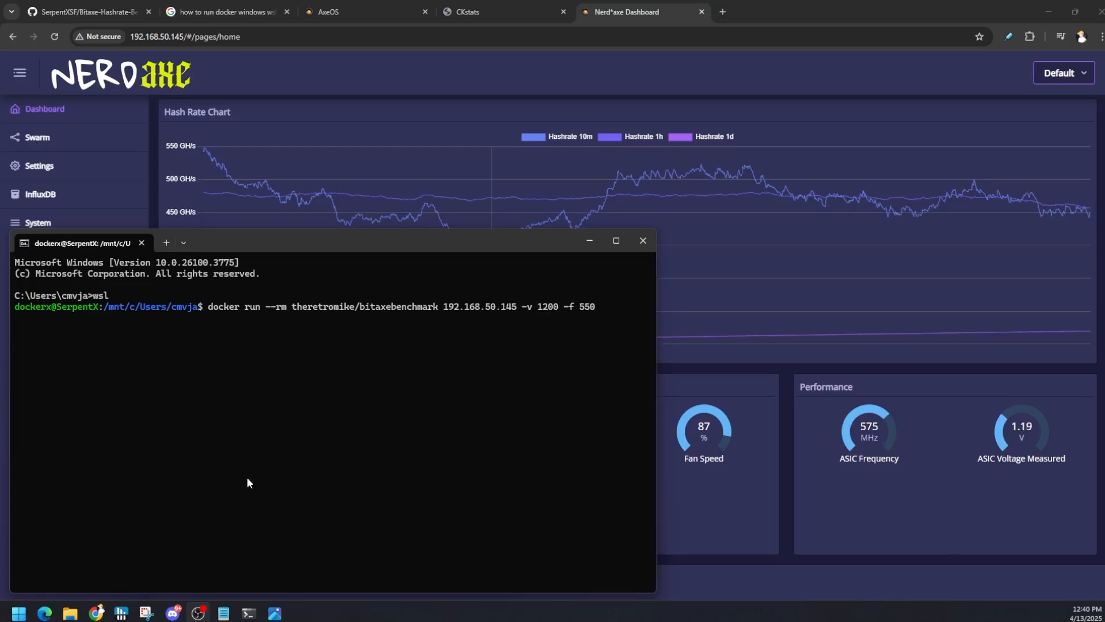
mouse_move(295, 351)
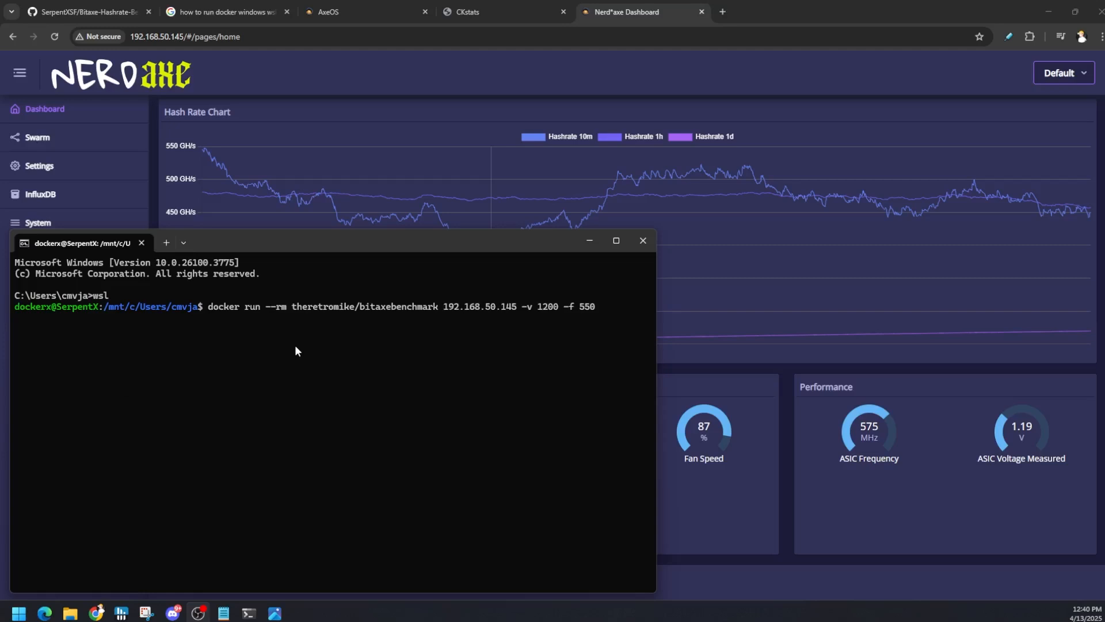
mouse_move(248, 612)
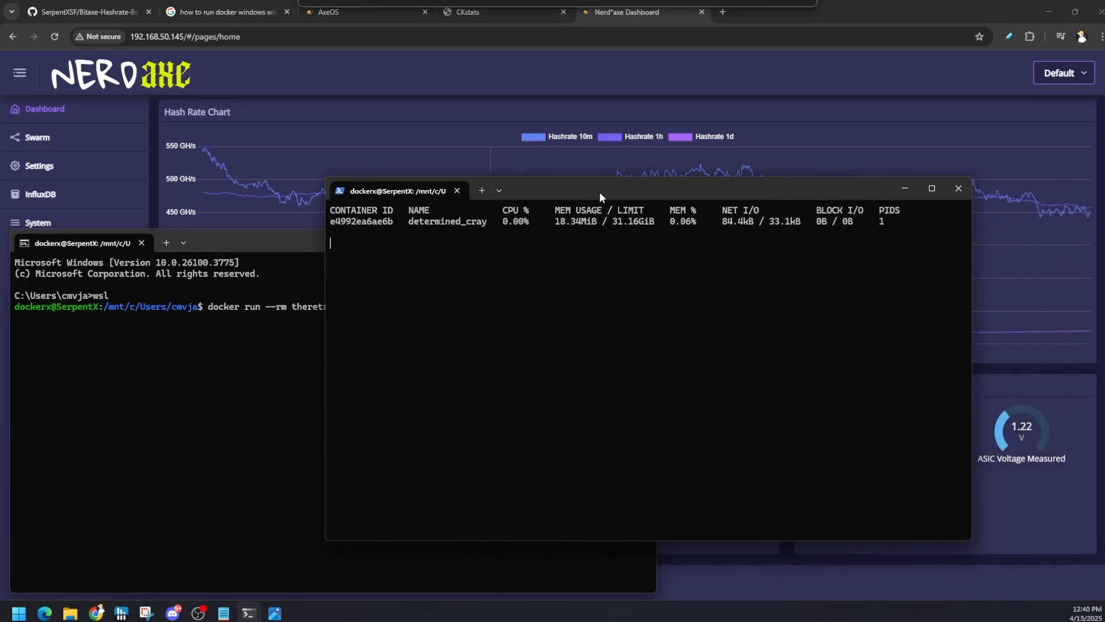
mouse_move(109, 578)
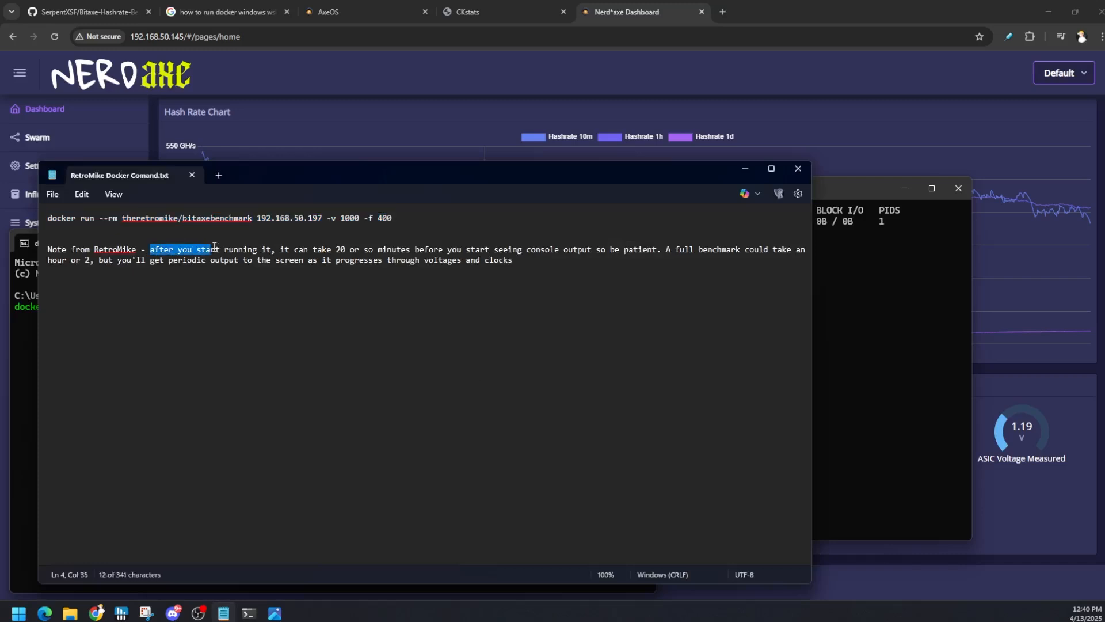
Highlight RetroMike's note about waiting for benchmark output, then deselect it
drag(219, 249, 512, 248)
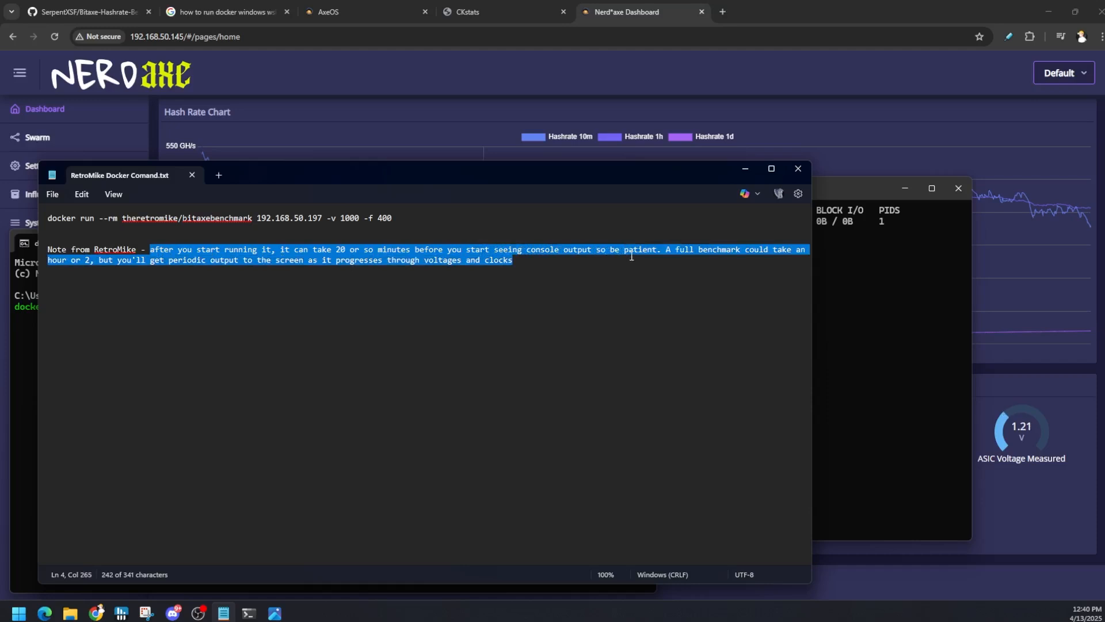
click(594, 272)
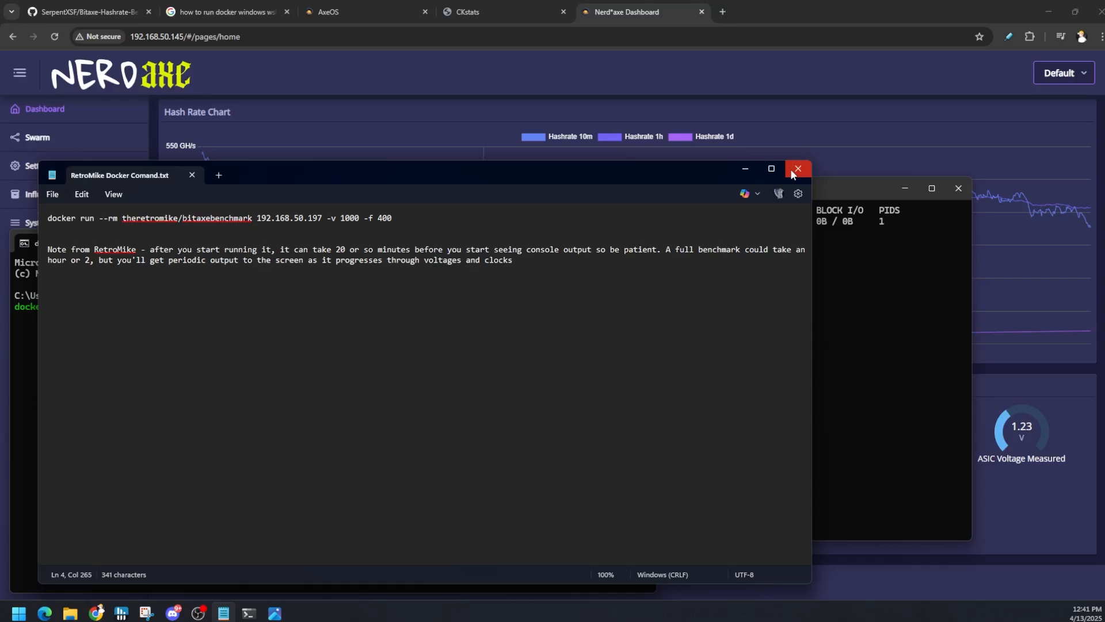
Close the Notepad window of docker command notes
click(797, 169)
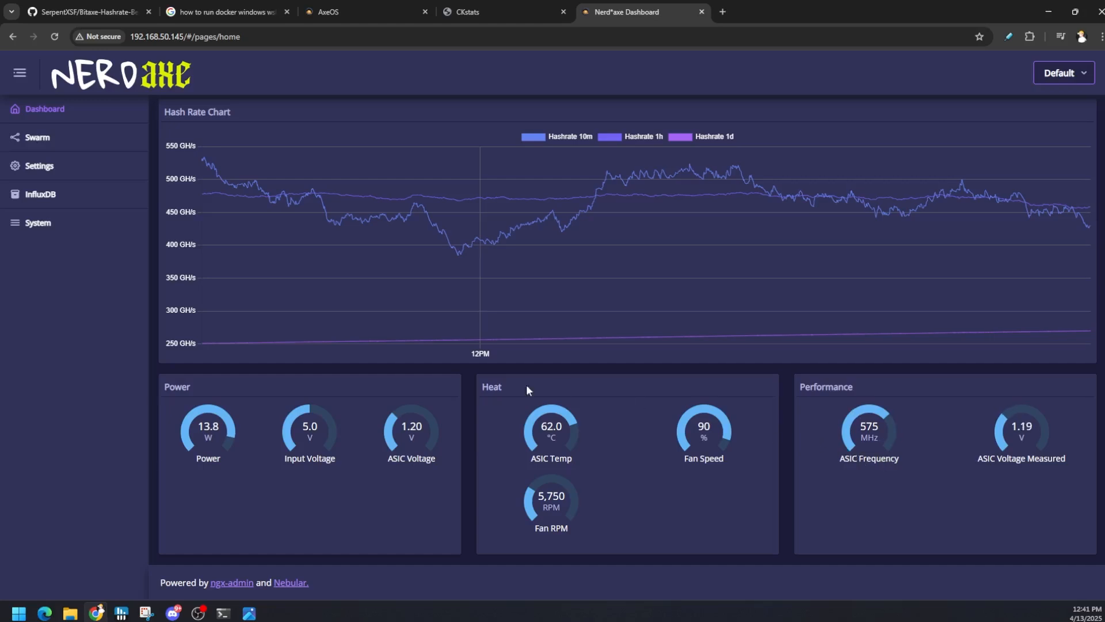
mouse_move(323, 442)
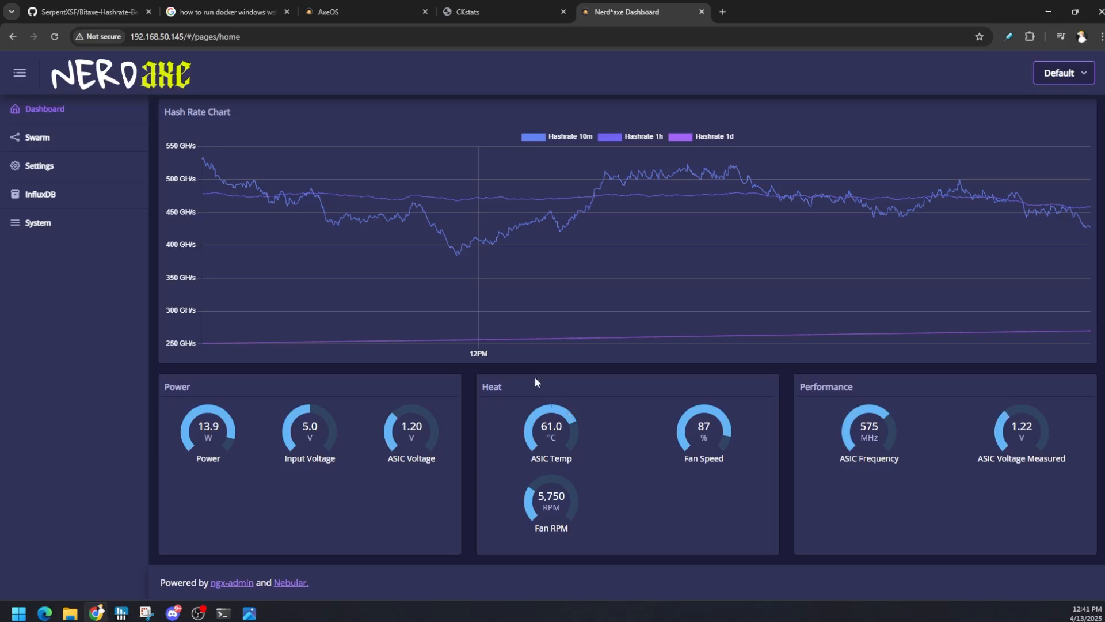
mouse_move(541, 361)
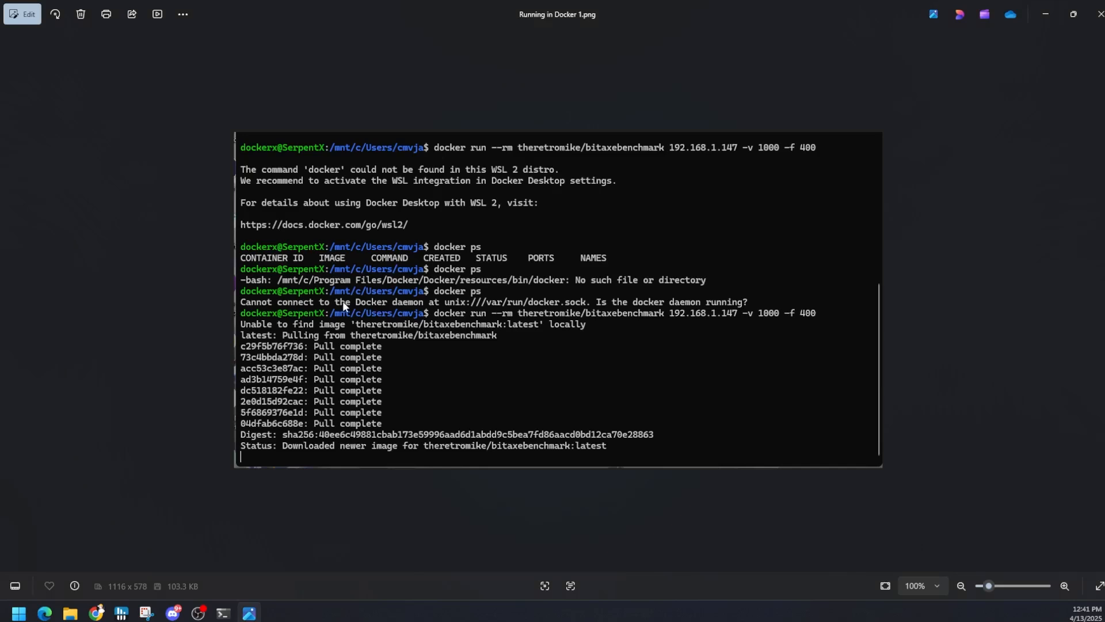
mouse_move(437, 320)
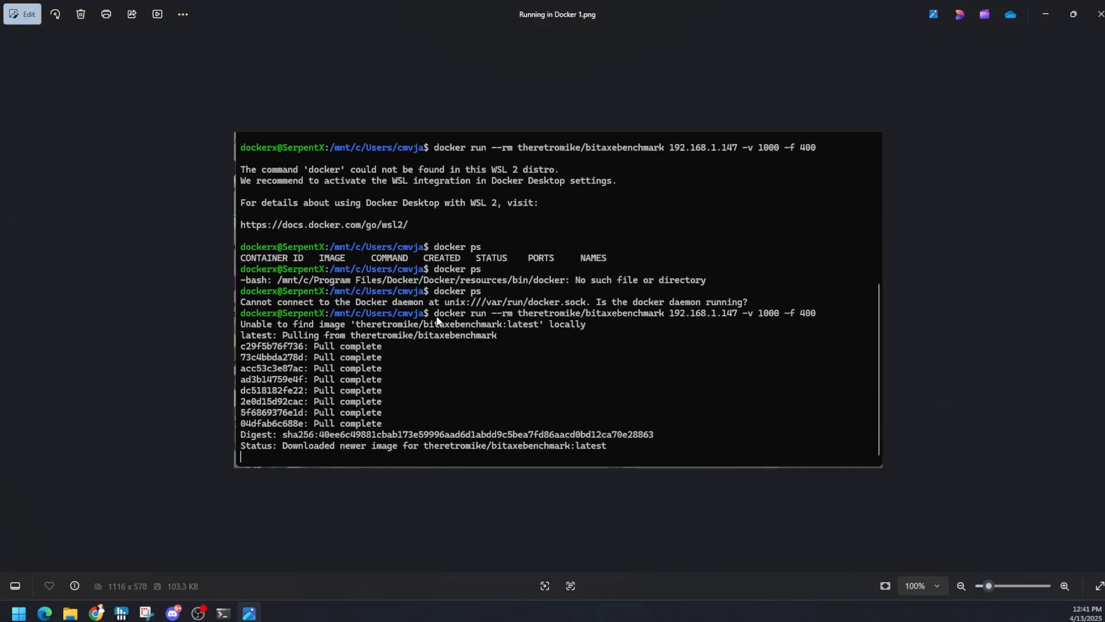
mouse_move(146, 612)
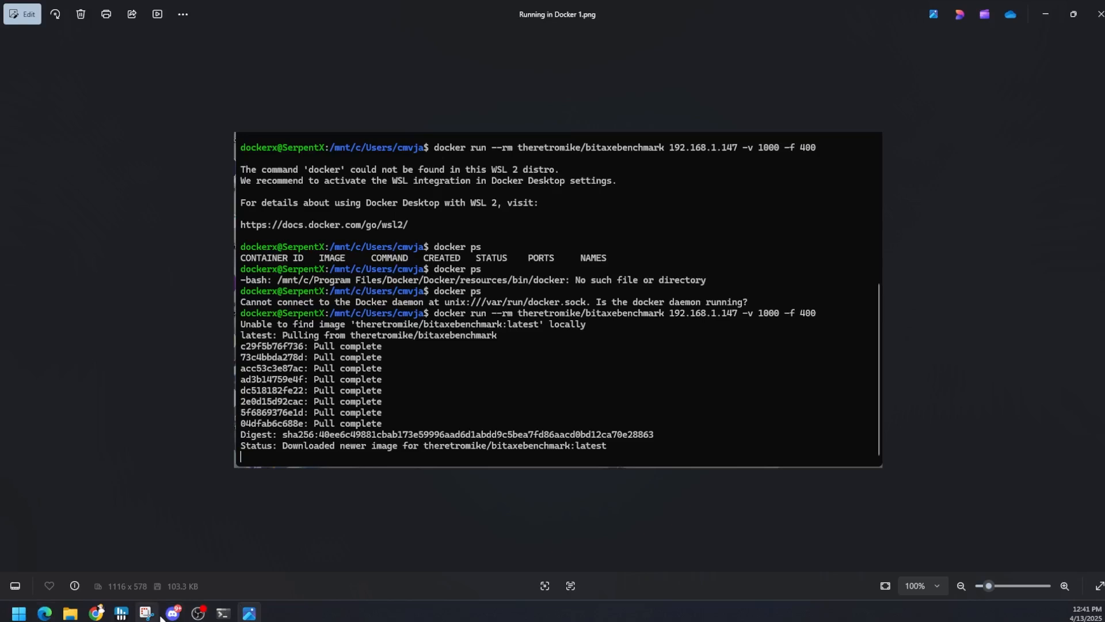
mouse_move(723, 319)
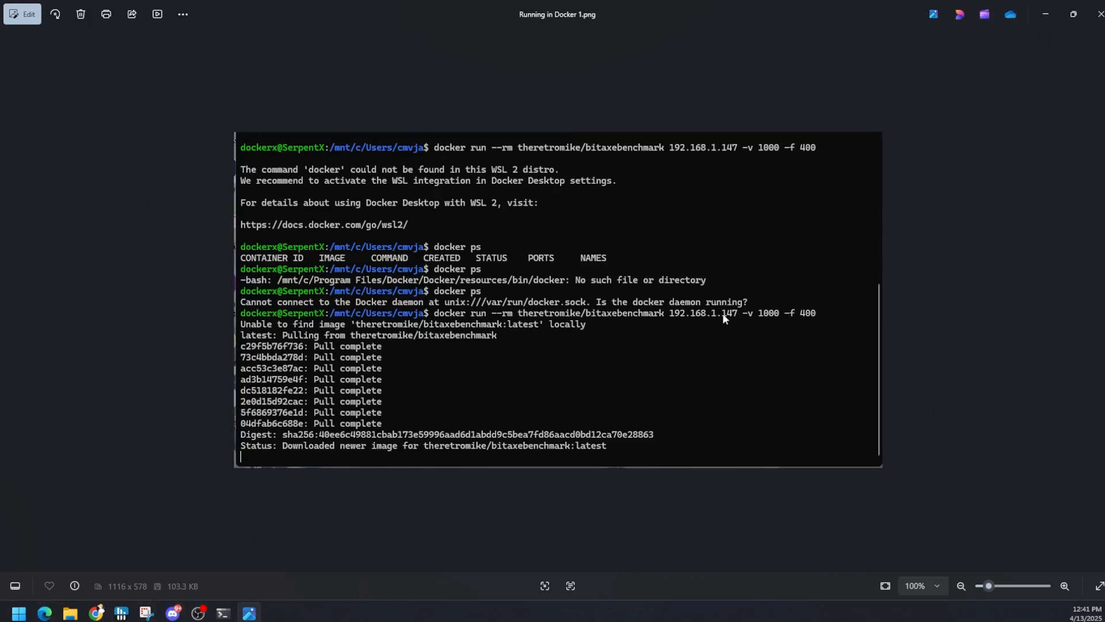
mouse_move(438, 348)
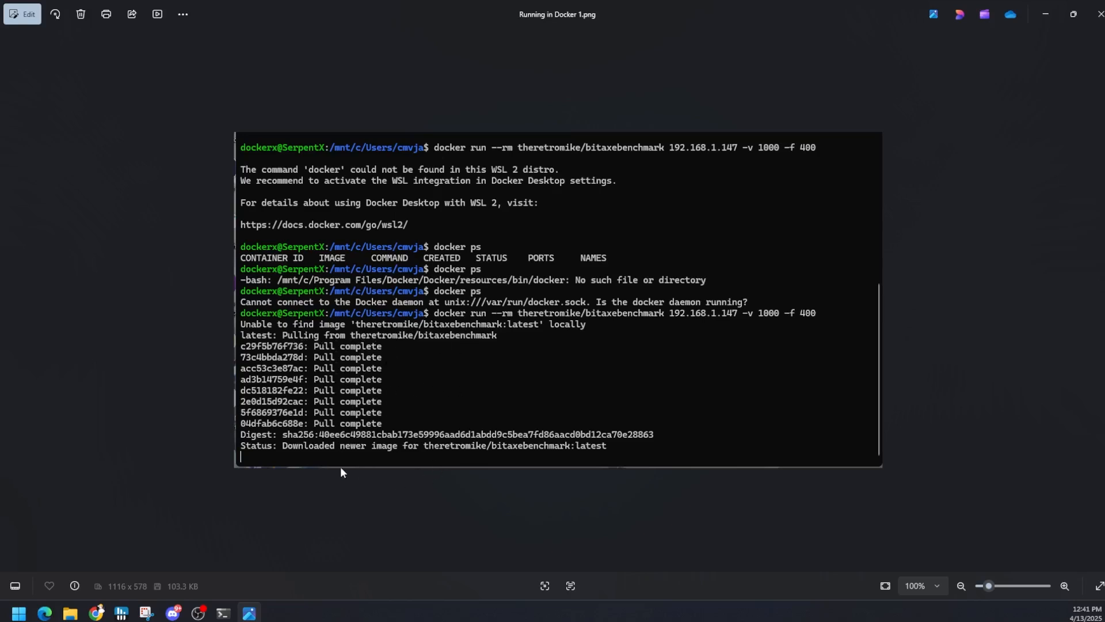
mouse_move(500, 467)
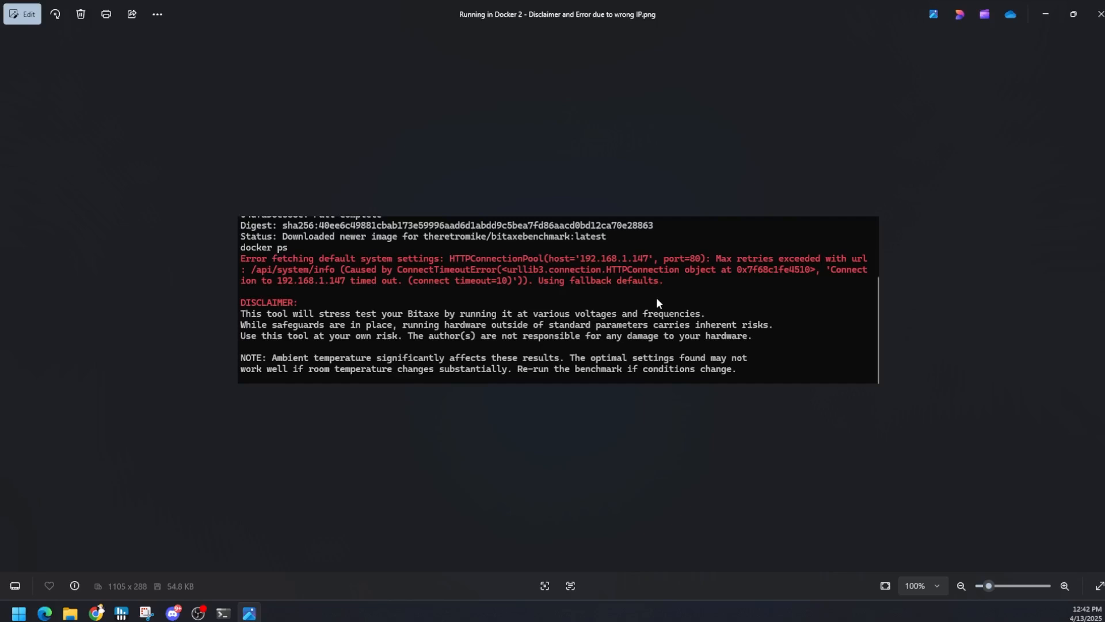
mouse_move(499, 276)
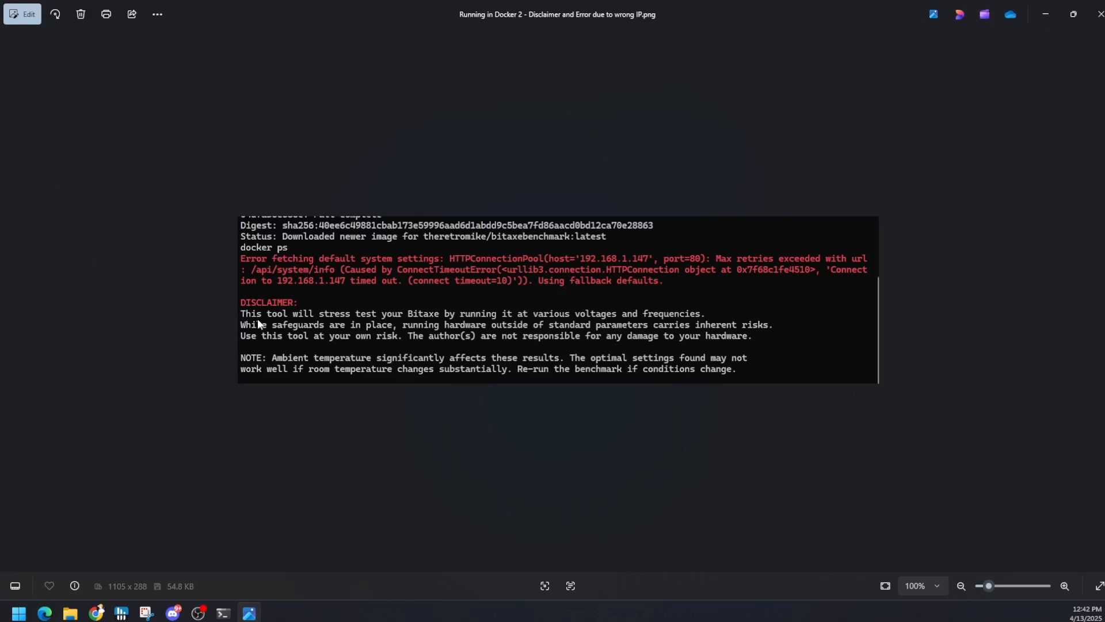
mouse_move(396, 345)
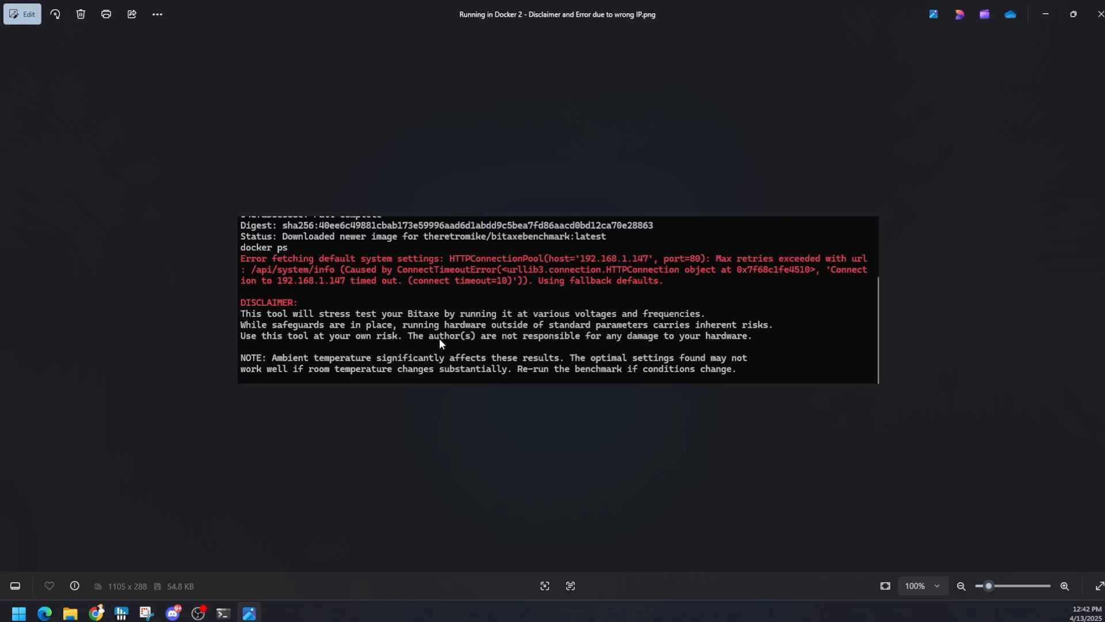
mouse_move(936, 78)
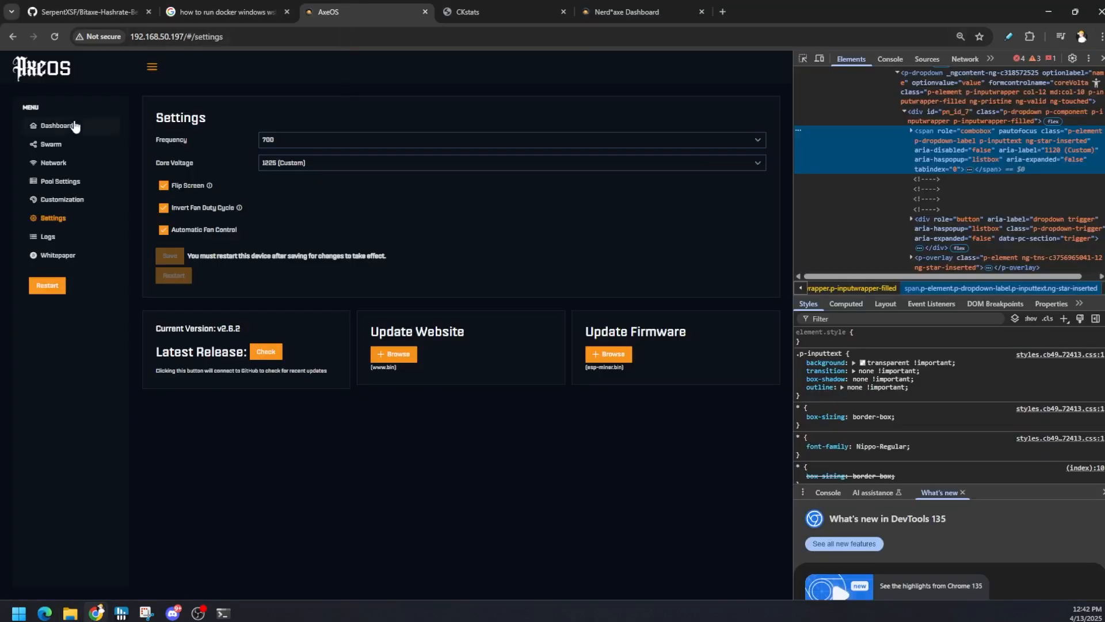
Go to the Bitaxe Dashboard page from the AxeOS left menu
click(57, 126)
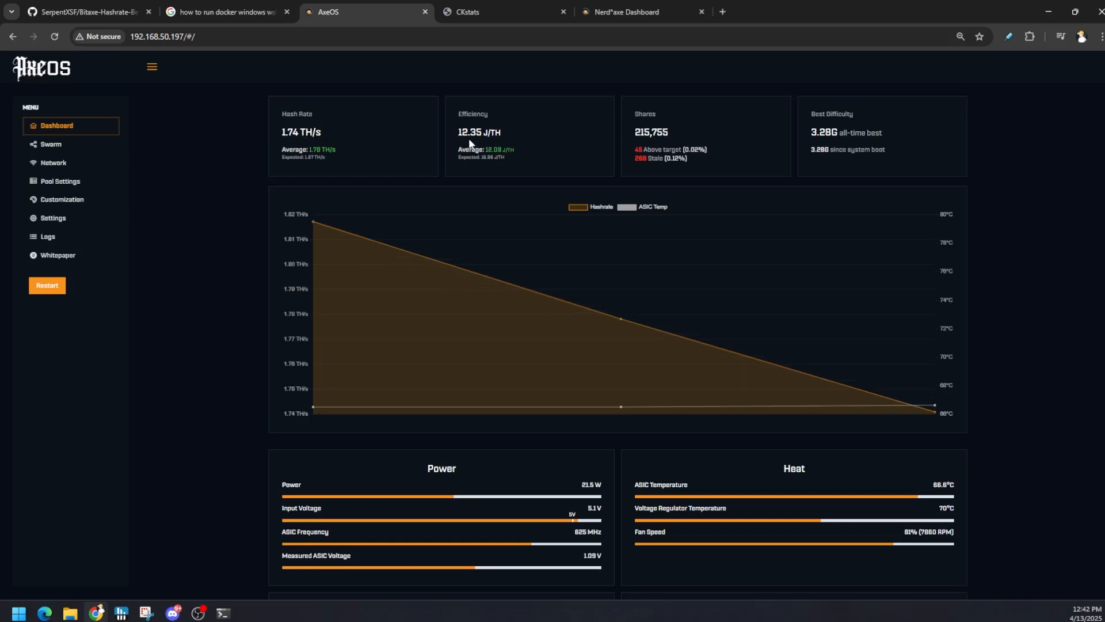
mouse_move(483, 146)
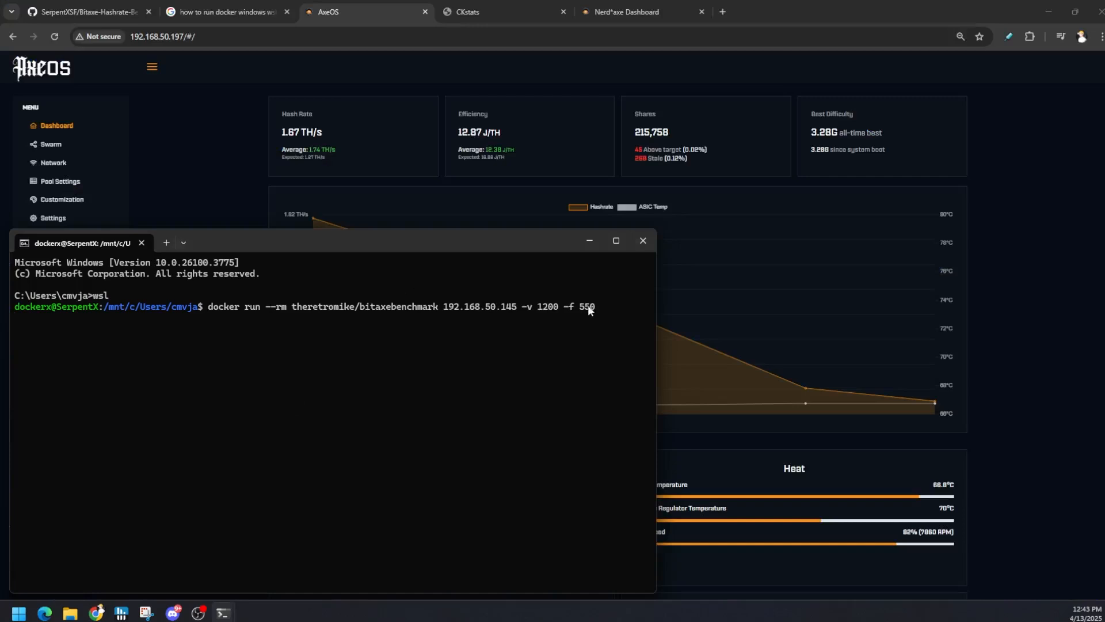
mouse_move(609, 308)
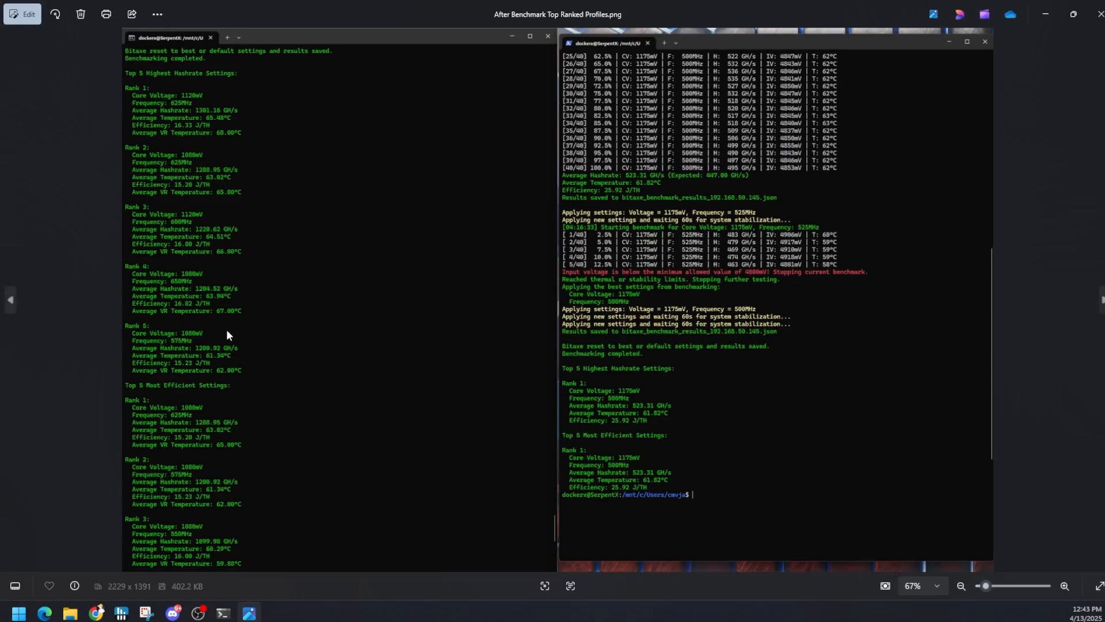
mouse_move(767, 491)
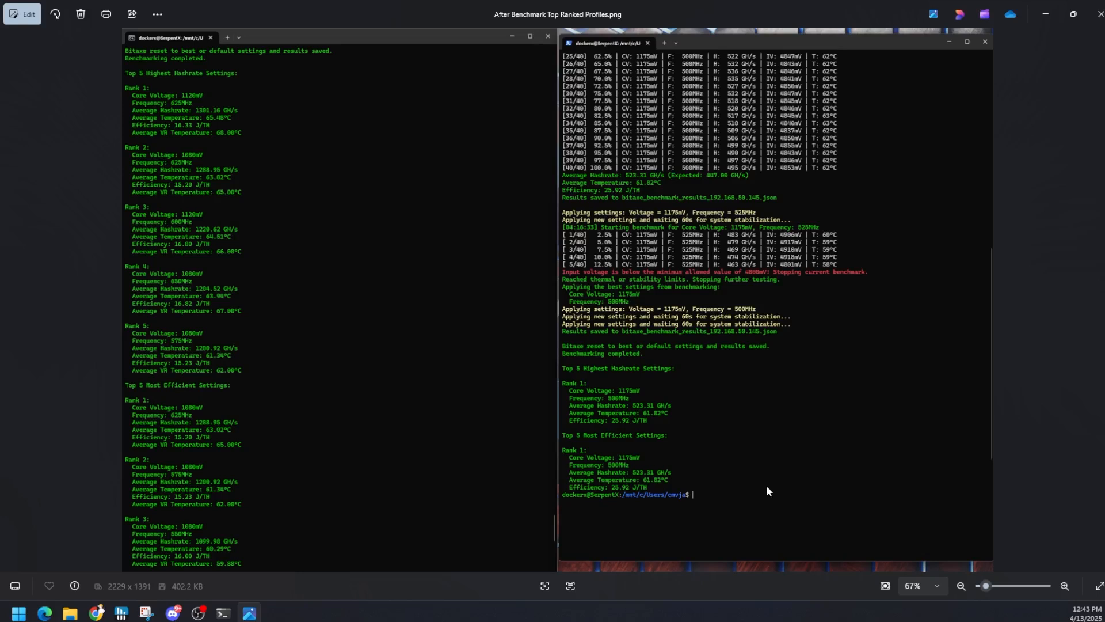
mouse_move(542, 414)
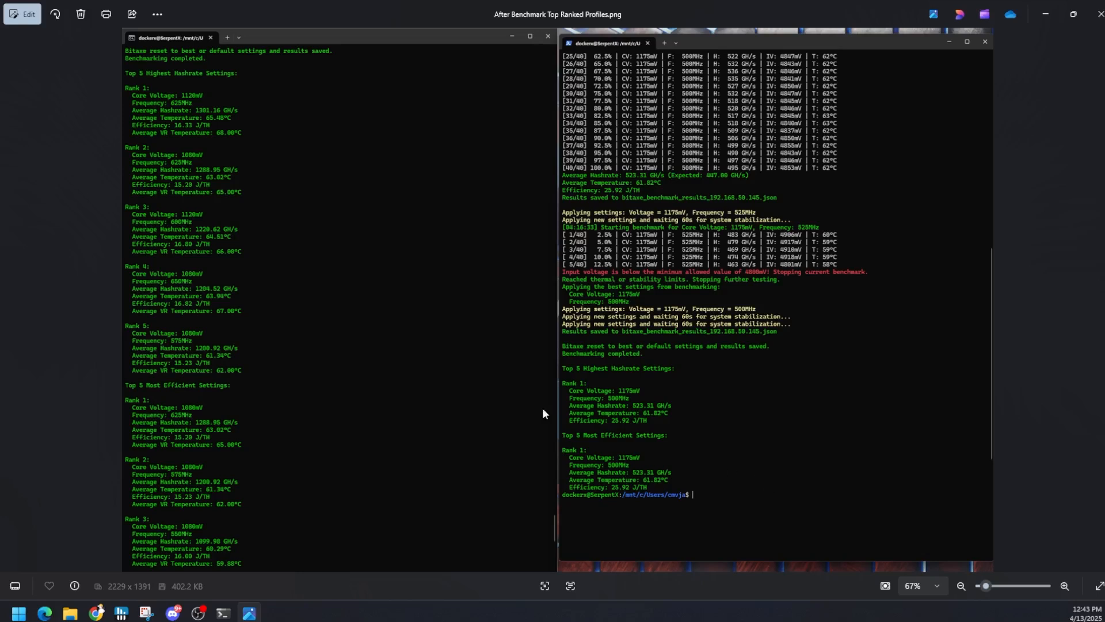
mouse_move(268, 343)
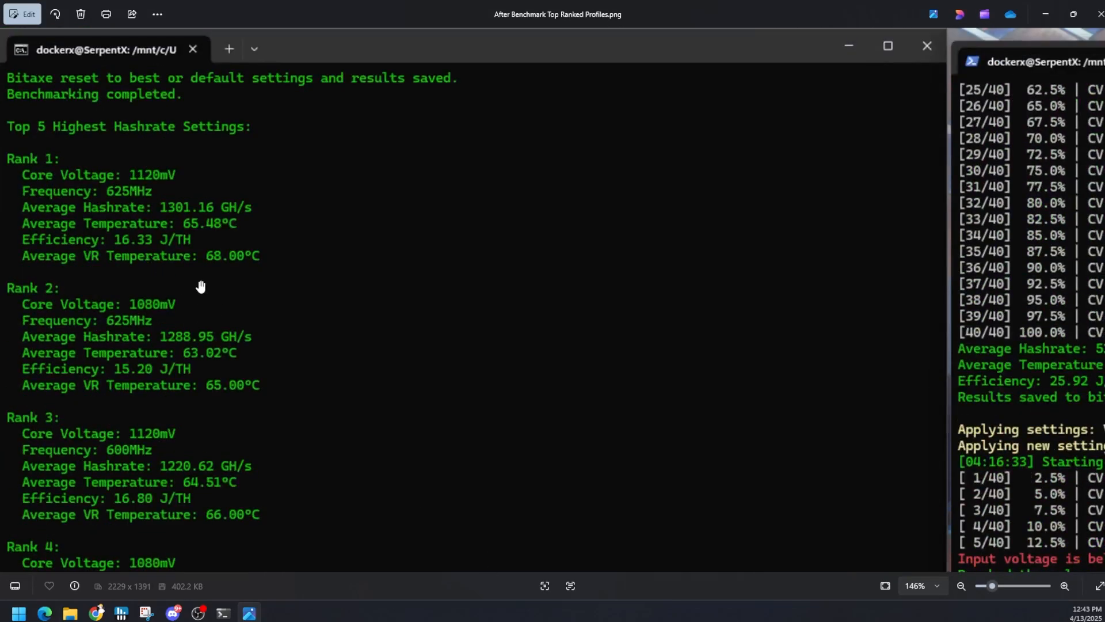
mouse_move(207, 263)
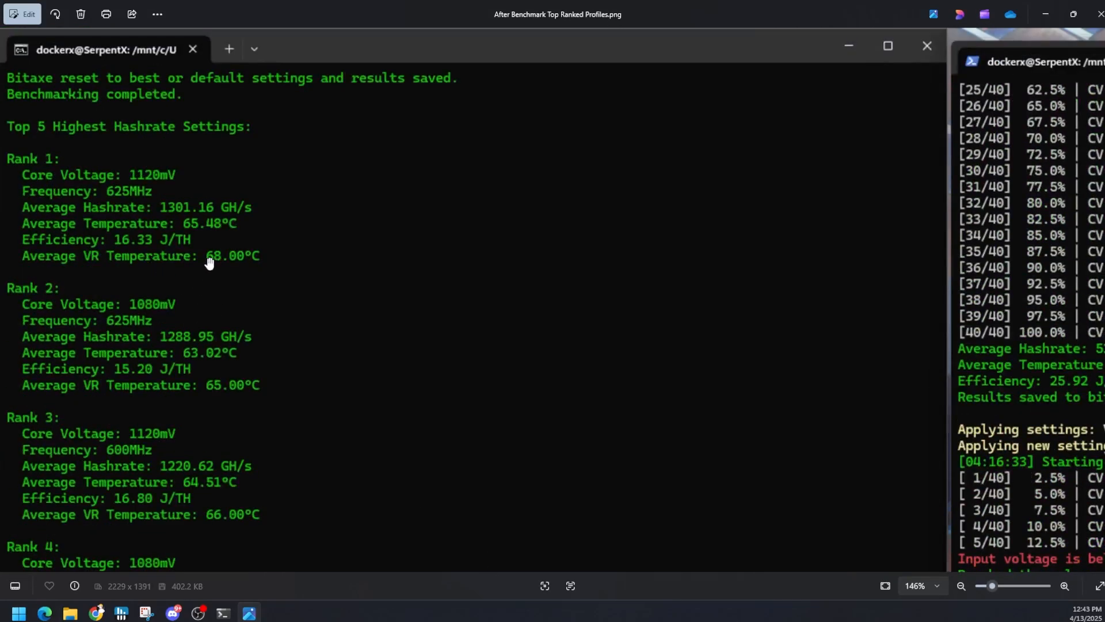
mouse_move(209, 253)
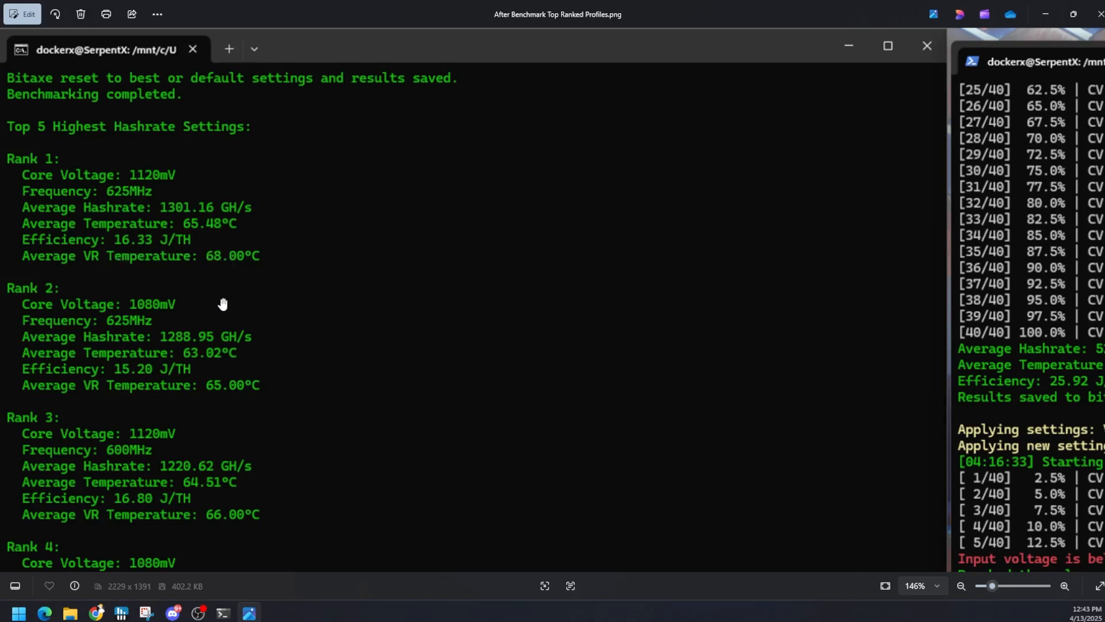
mouse_move(344, 436)
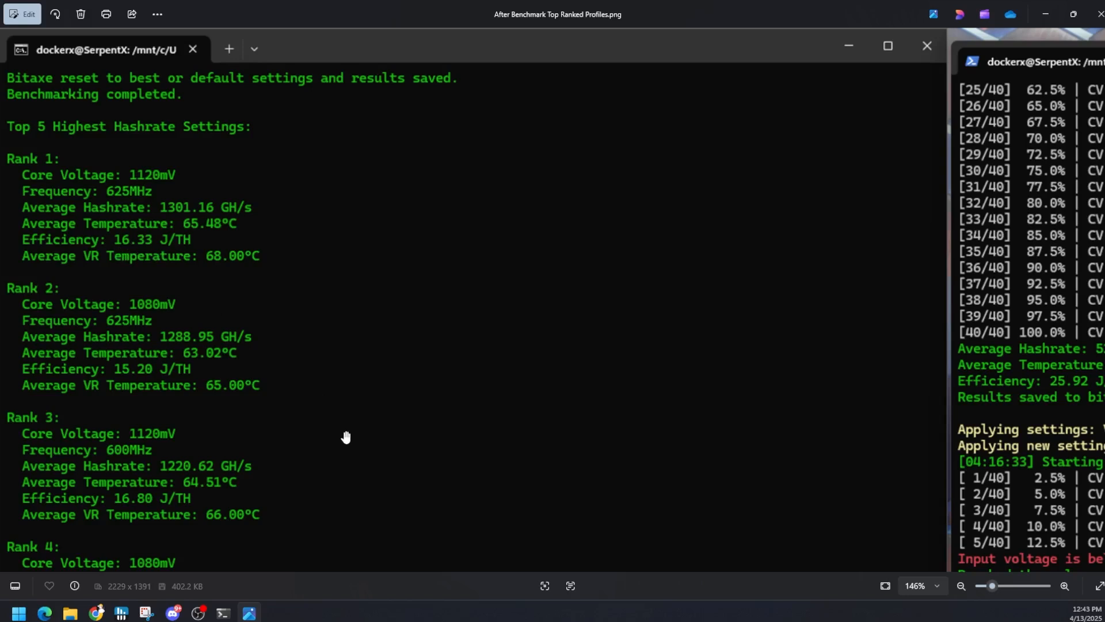
Scroll through the after-benchmark top profiles screenshot, then return to the NerdAxe dashboard
scroll(down, 3)
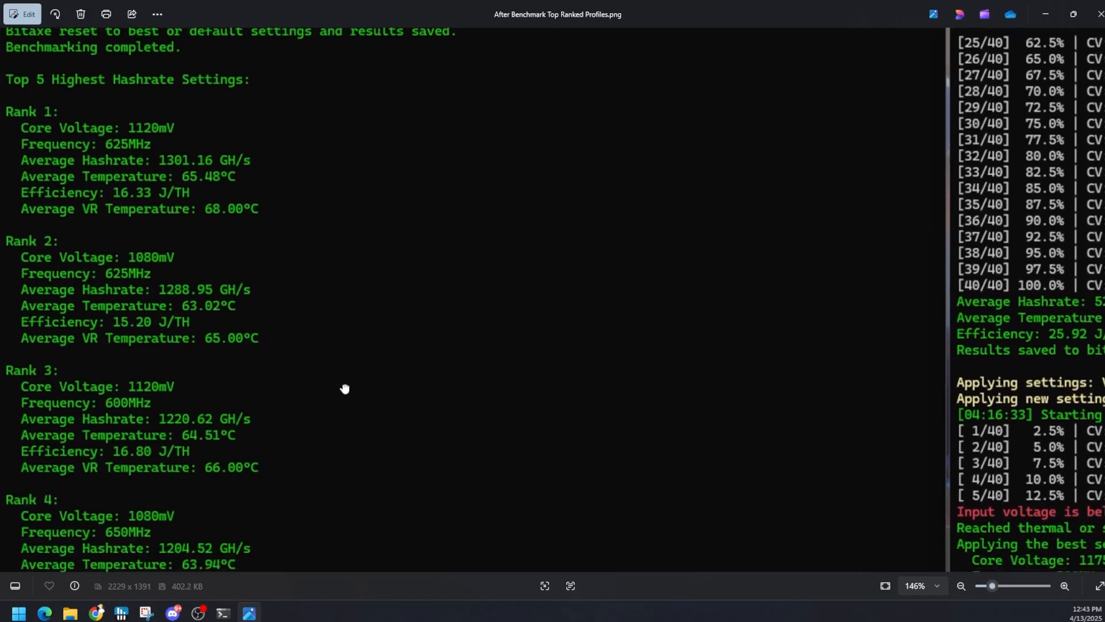
scroll(down, 3)
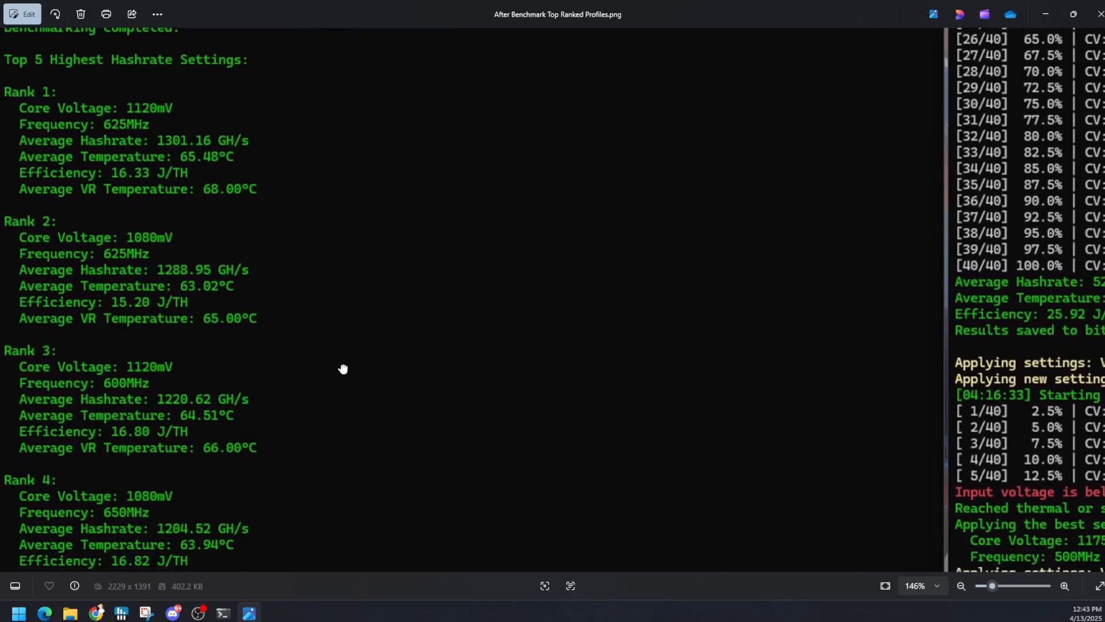
mouse_move(150, 252)
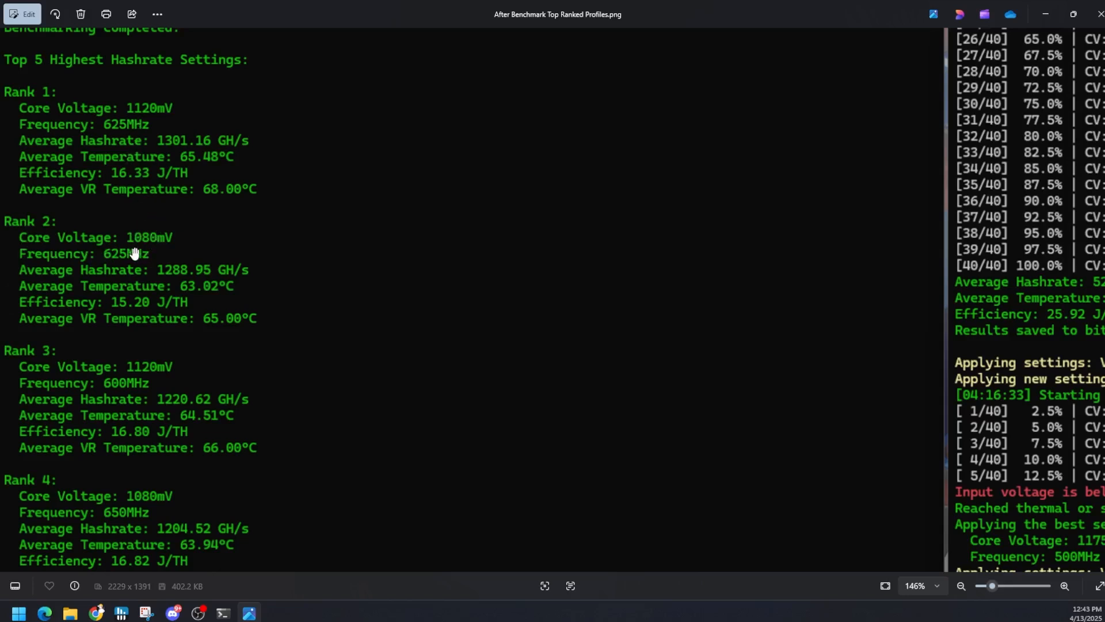
mouse_move(107, 270)
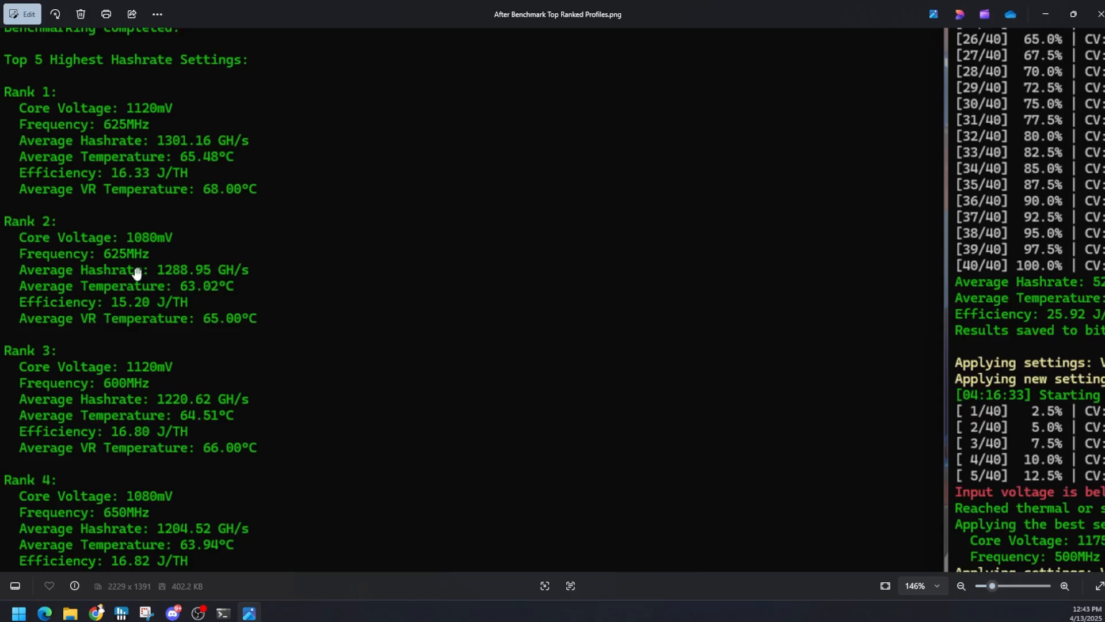
mouse_move(167, 288)
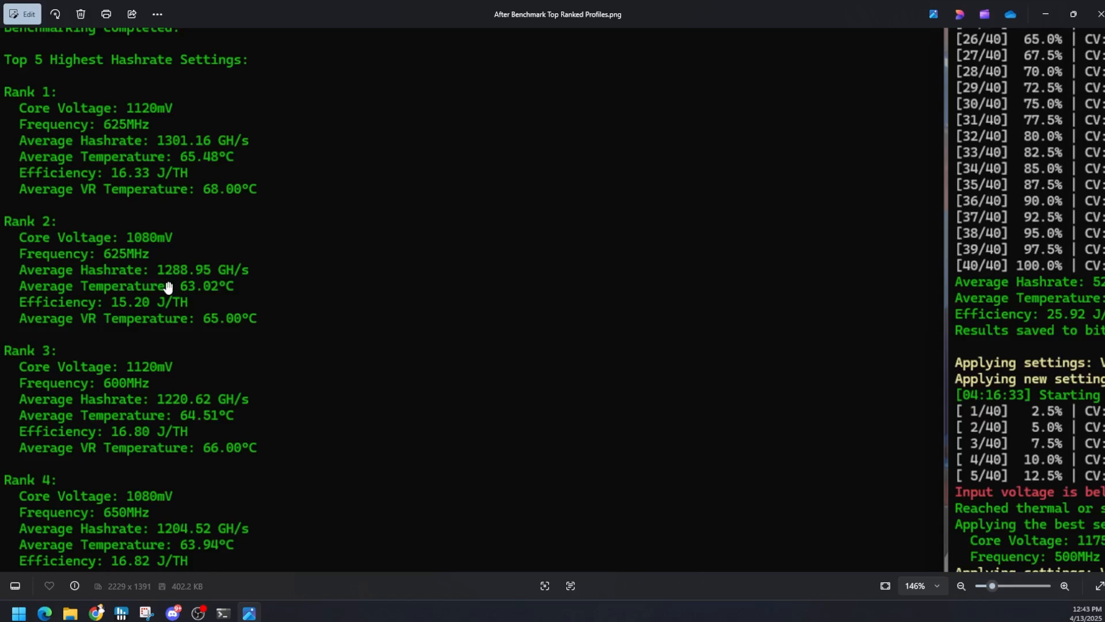
mouse_move(215, 311)
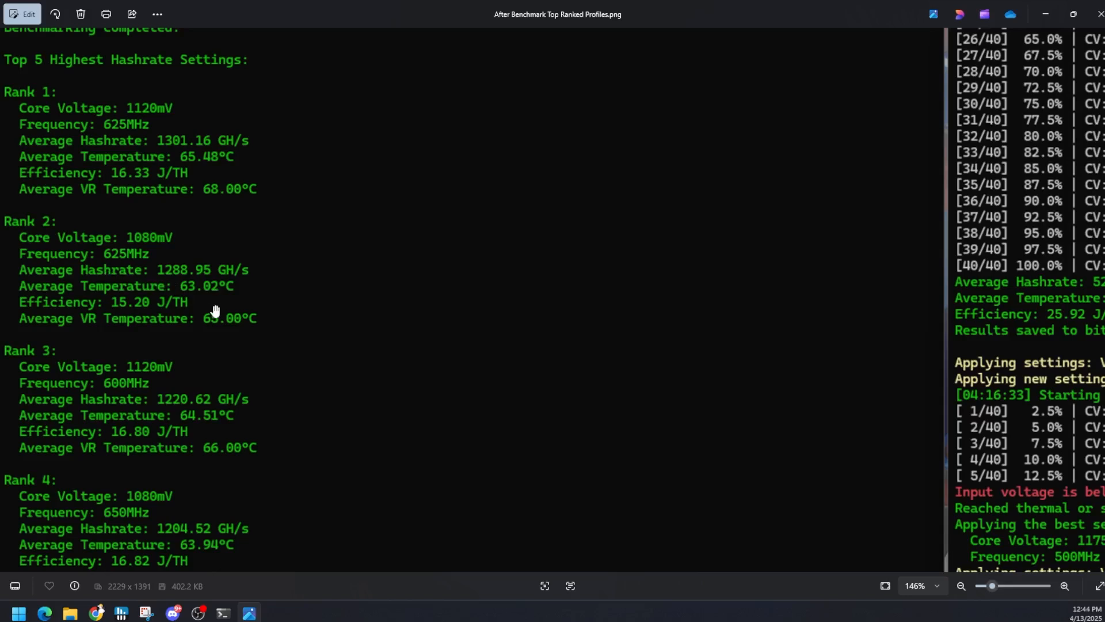
mouse_move(218, 304)
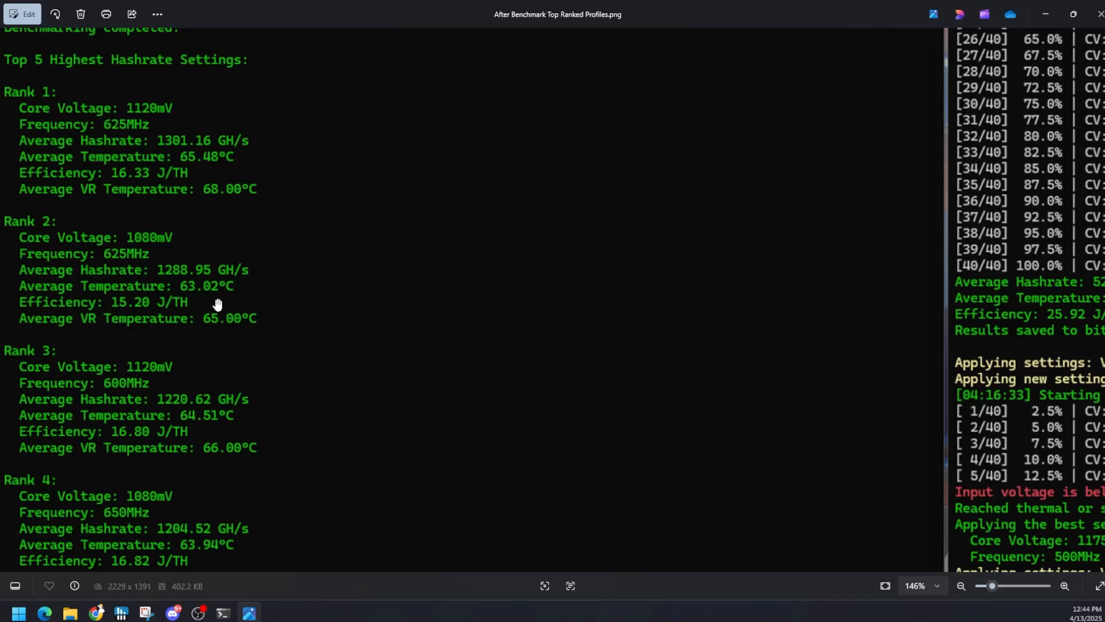
mouse_move(256, 337)
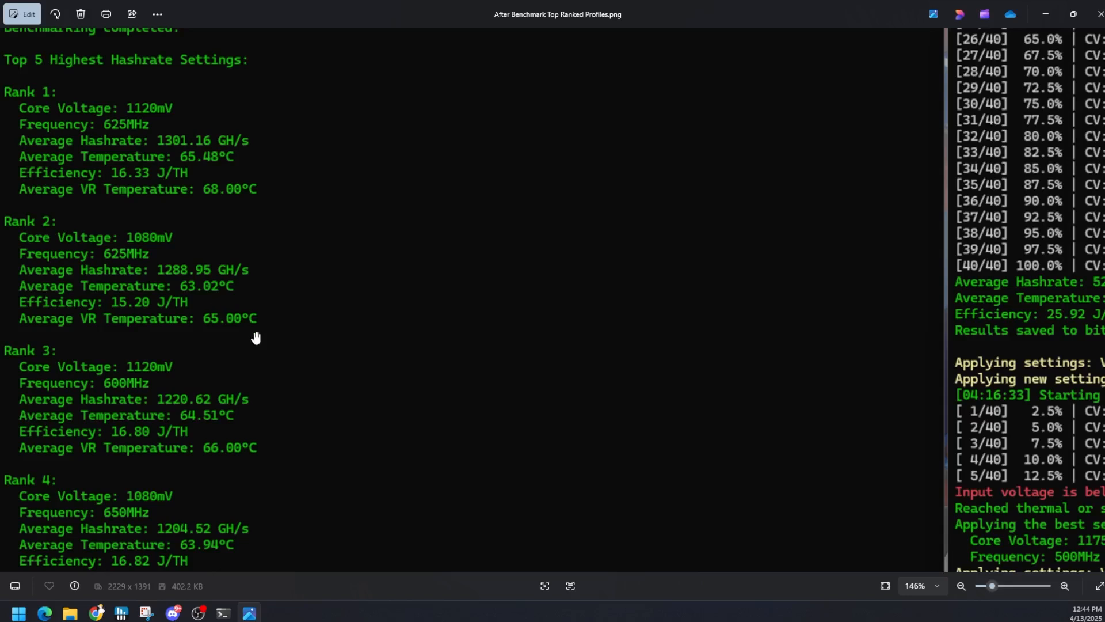
mouse_move(232, 332)
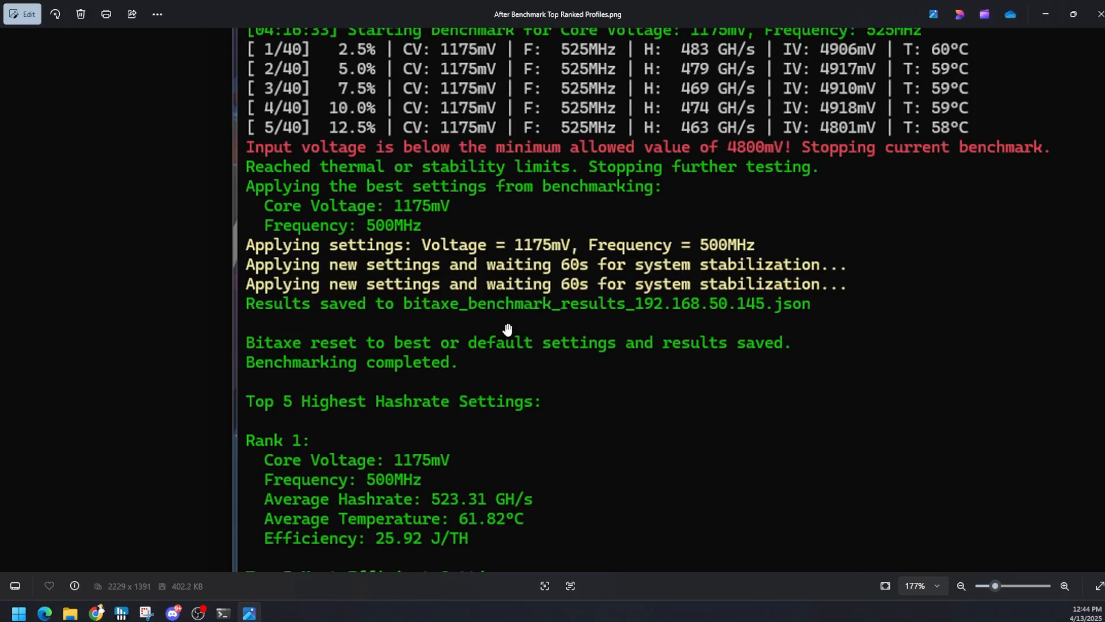
click(961, 587)
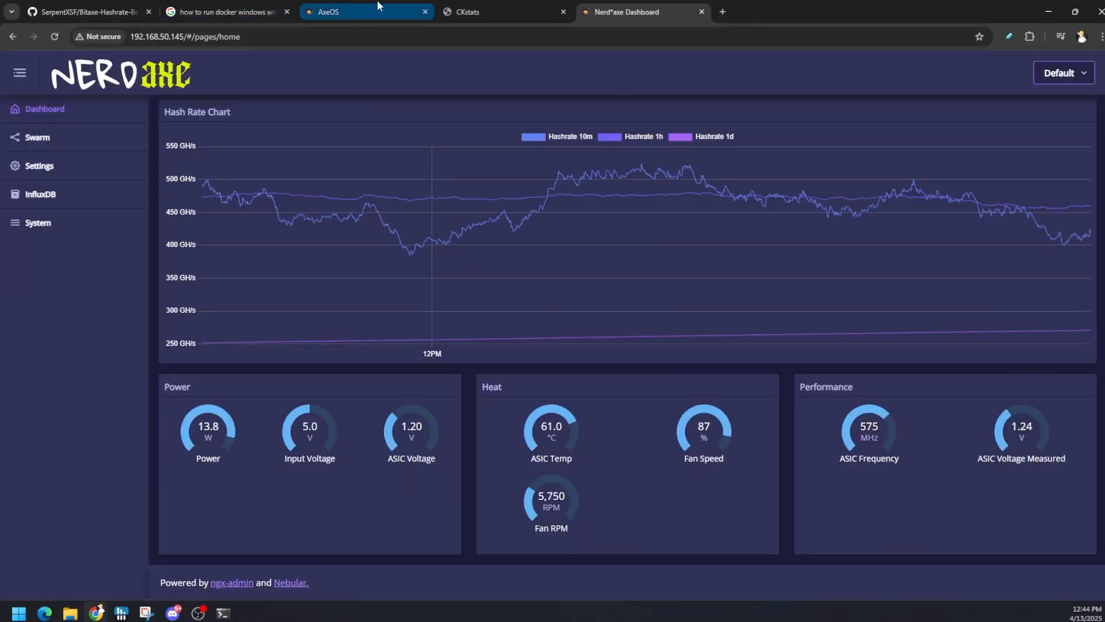
click(366, 11)
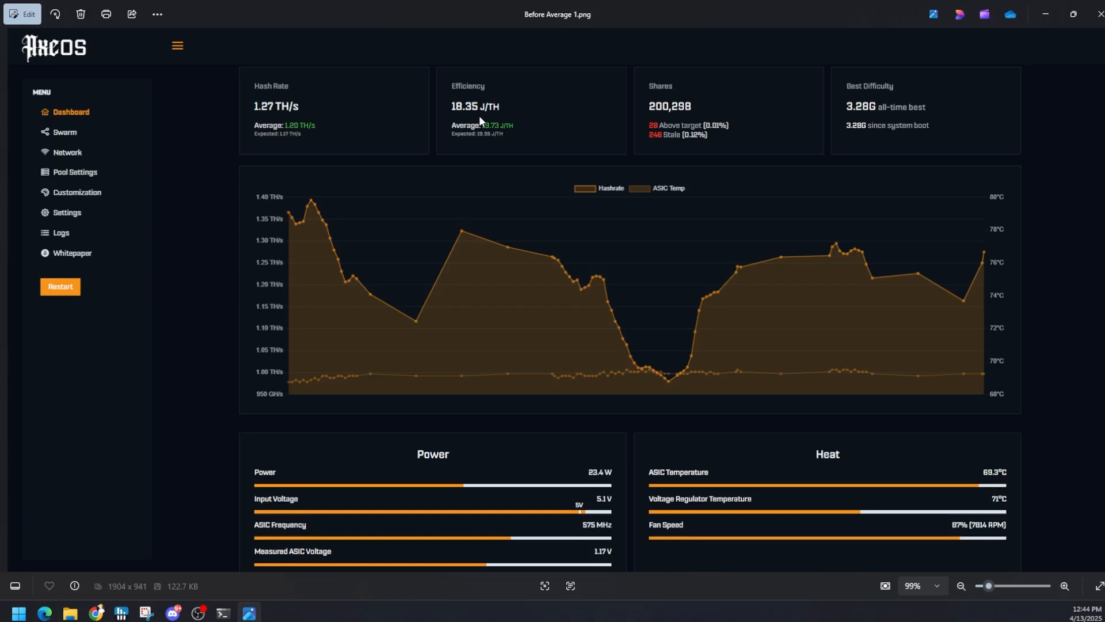
mouse_move(1008, 496)
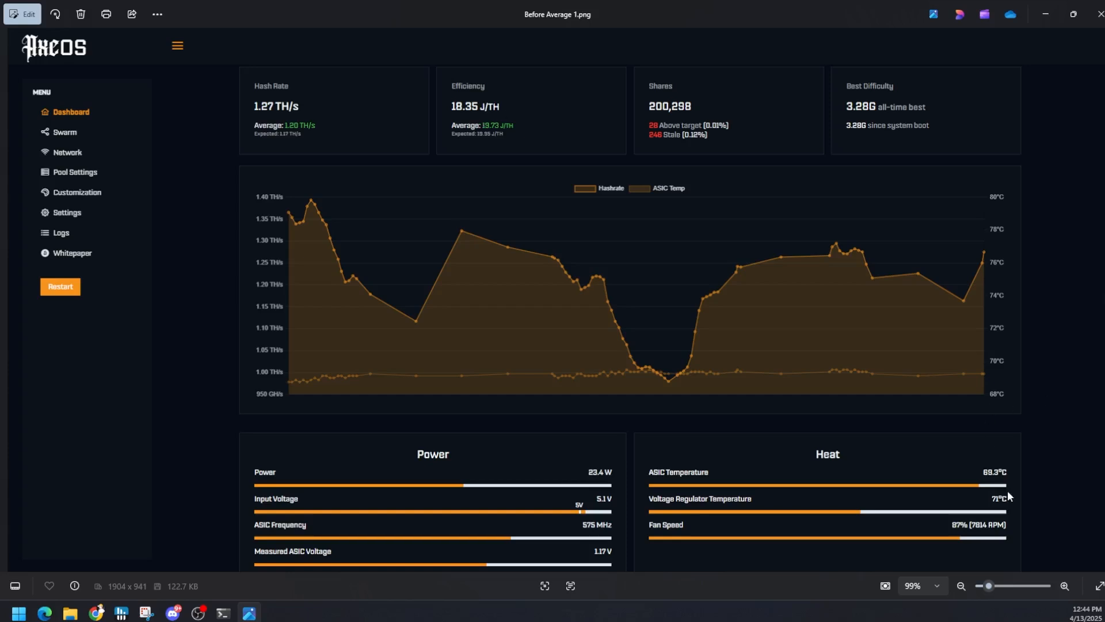
mouse_move(994, 484)
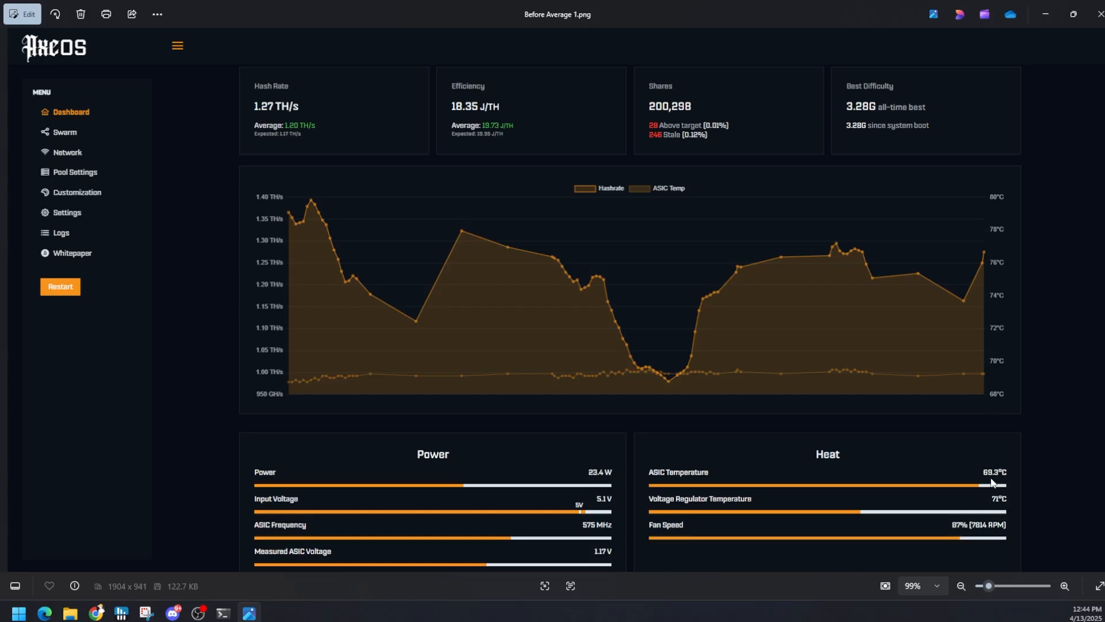
mouse_move(974, 520)
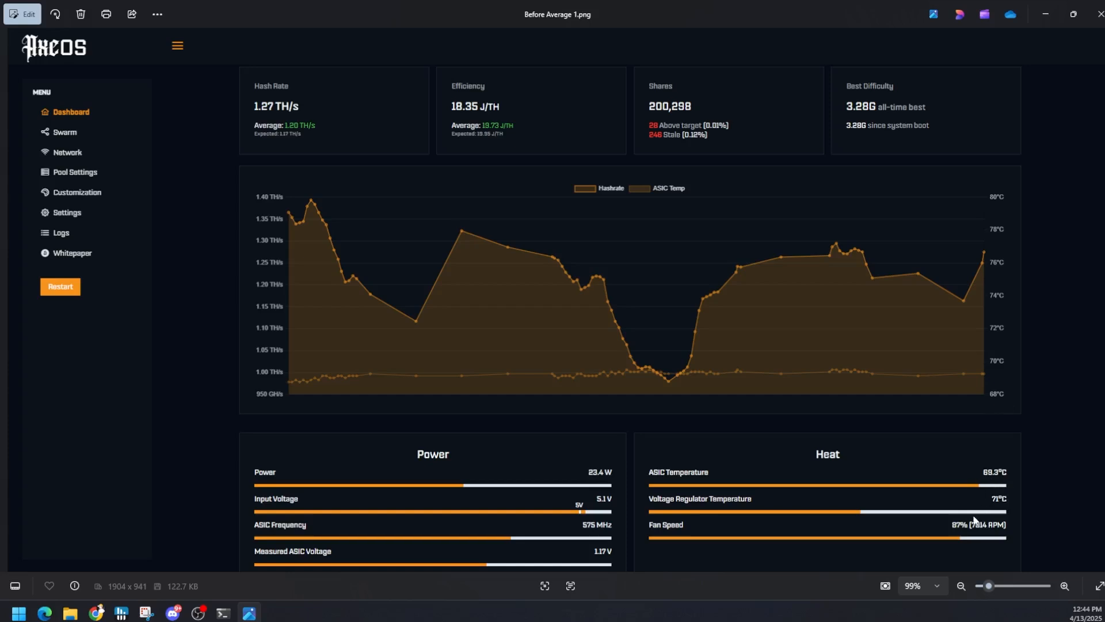
mouse_move(999, 511)
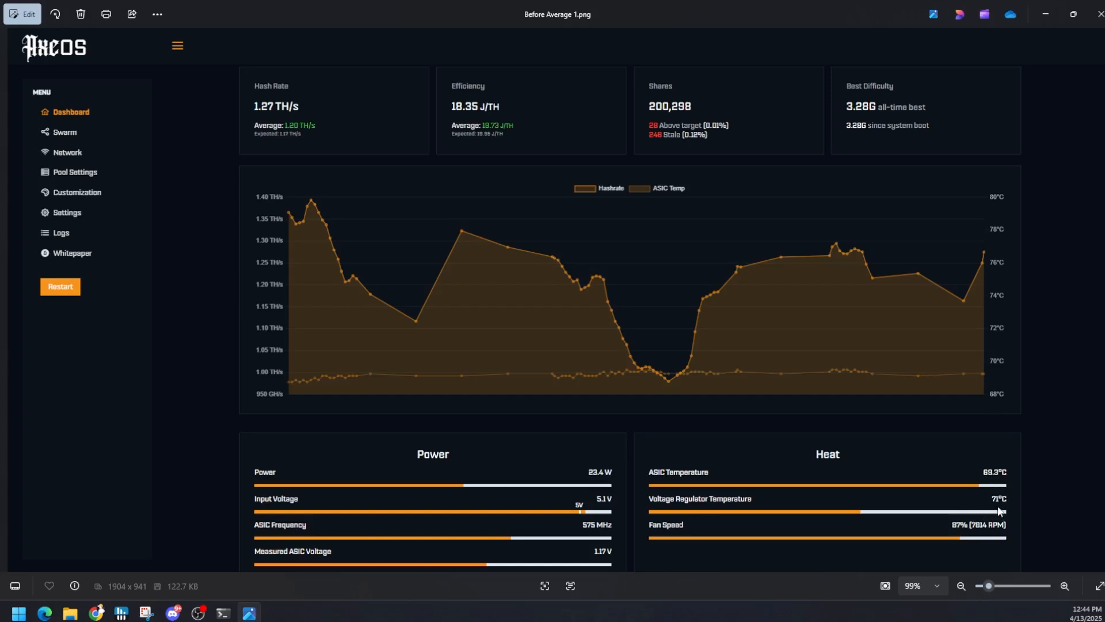
mouse_move(594, 534)
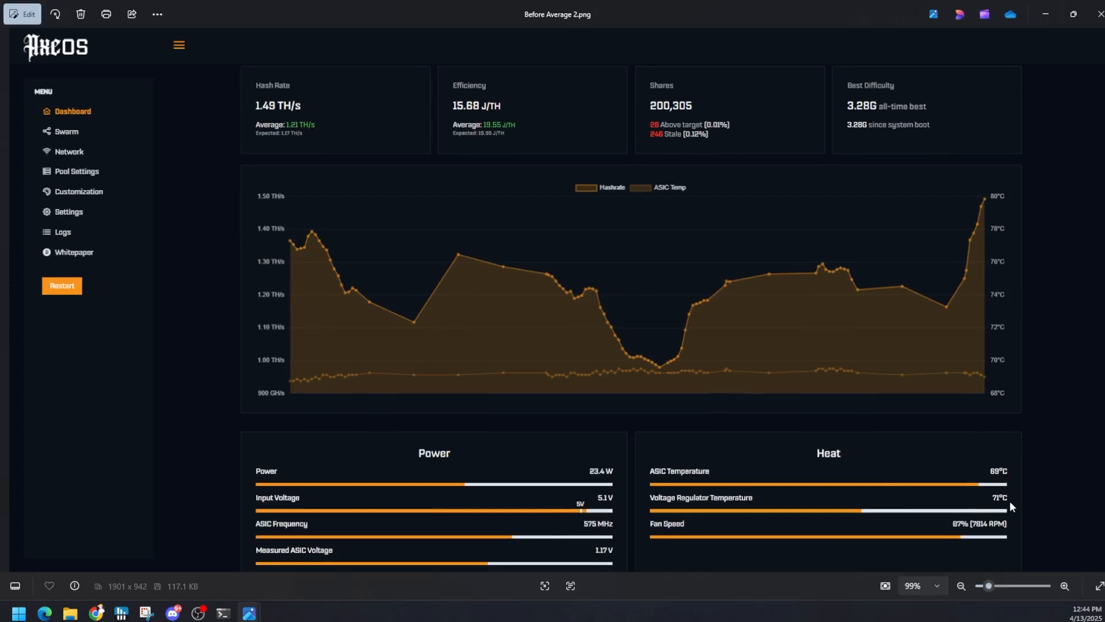
mouse_move(925, 404)
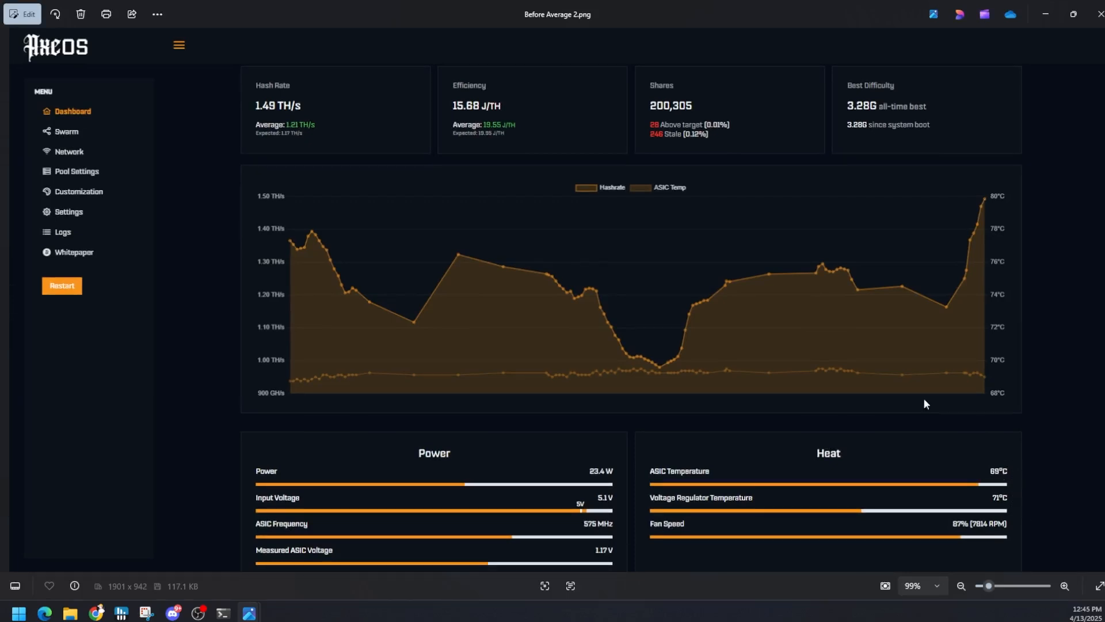
mouse_move(550, 137)
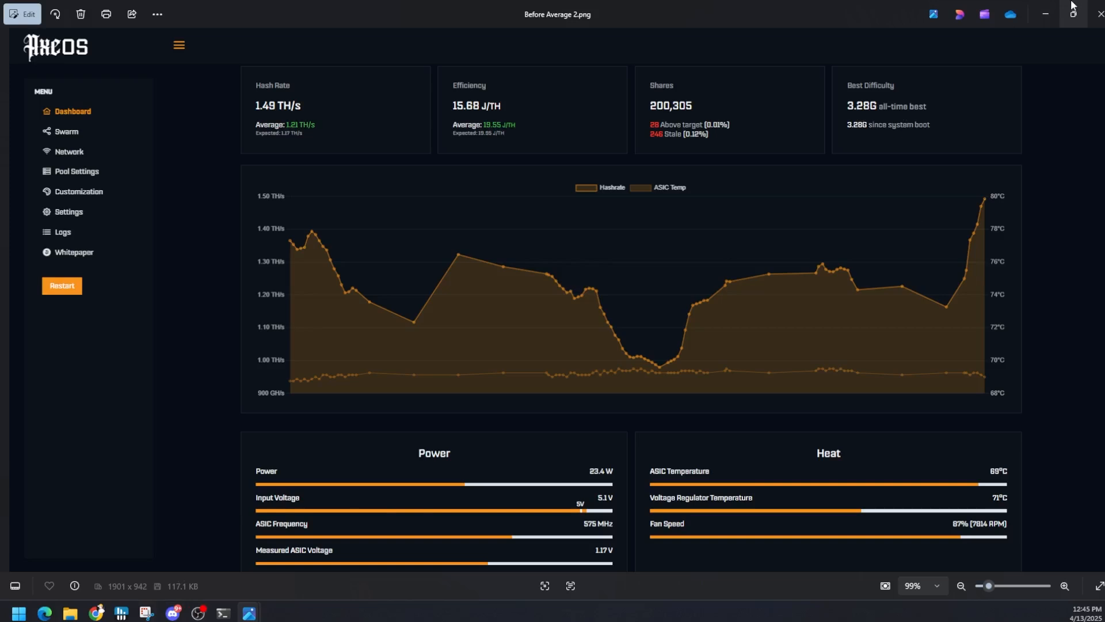
mouse_move(832, 55)
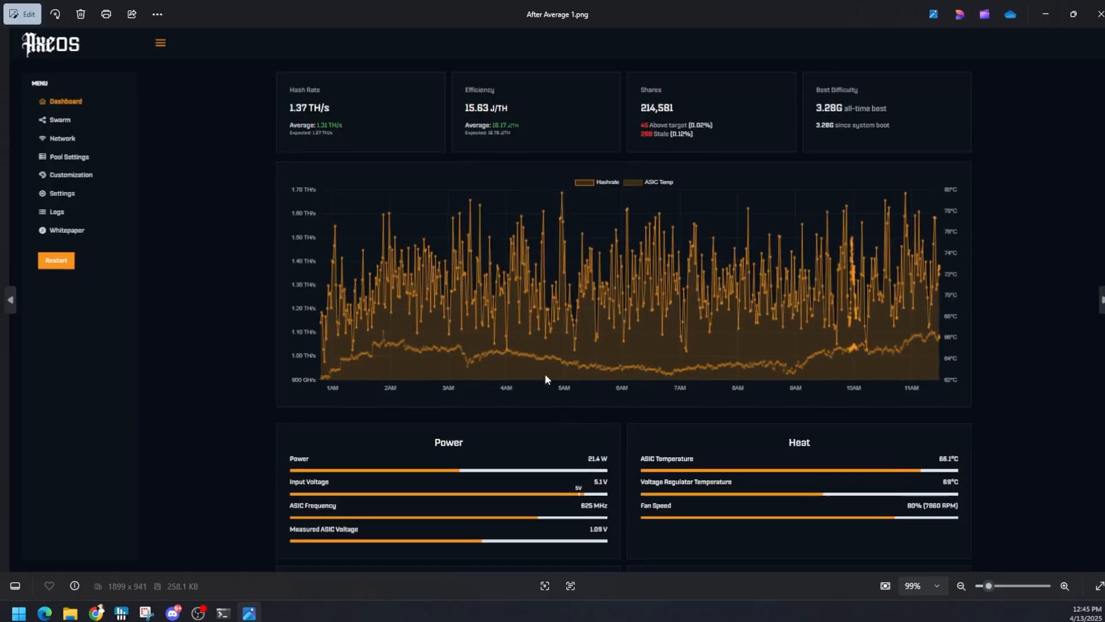
mouse_move(560, 186)
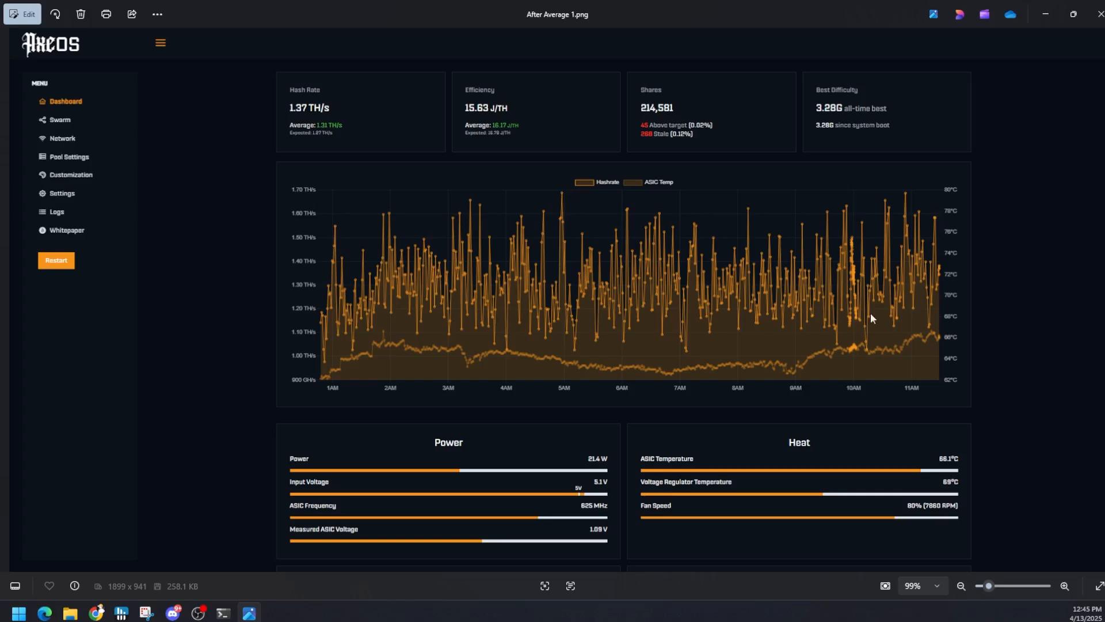
mouse_move(949, 468)
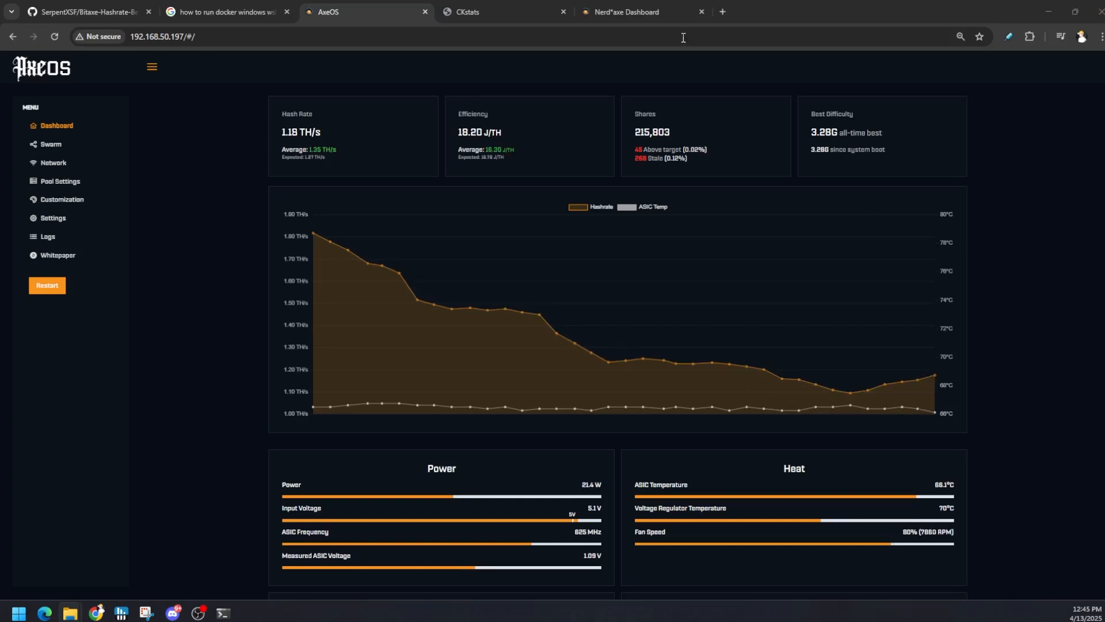
Switch to the NerdAxe dashboard tab and minimize the docker run and stats terminals
click(623, 12)
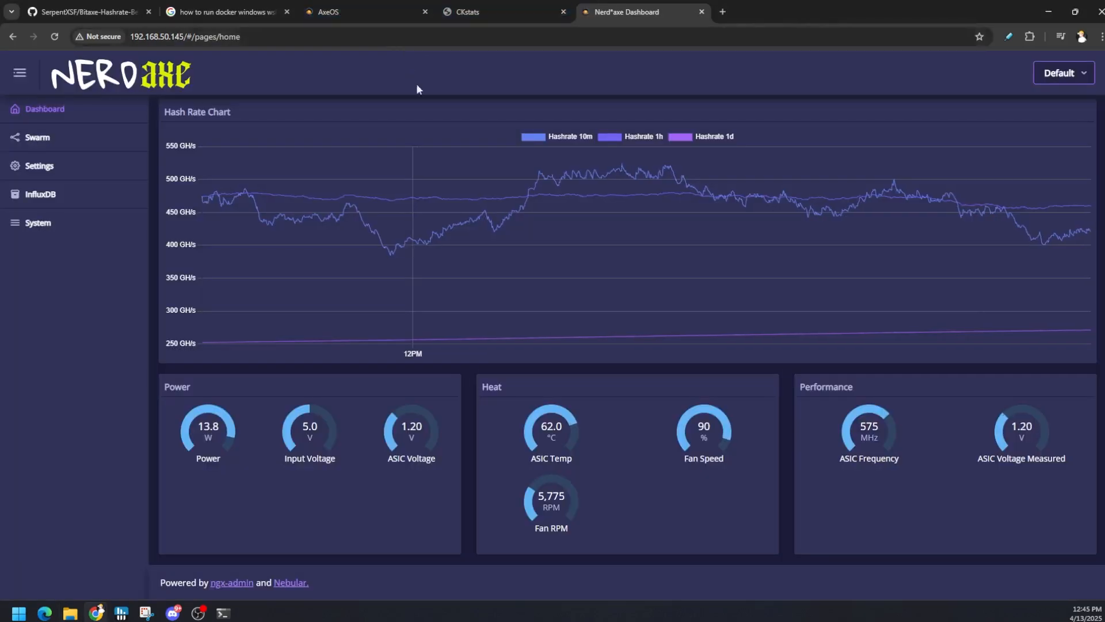
mouse_move(513, 125)
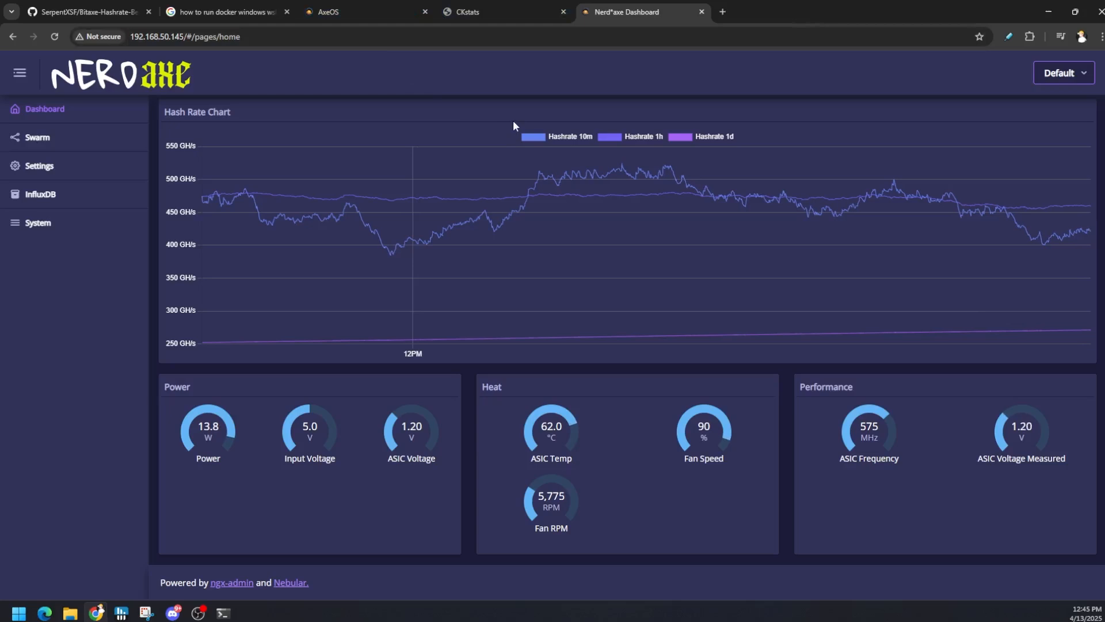
mouse_move(514, 117)
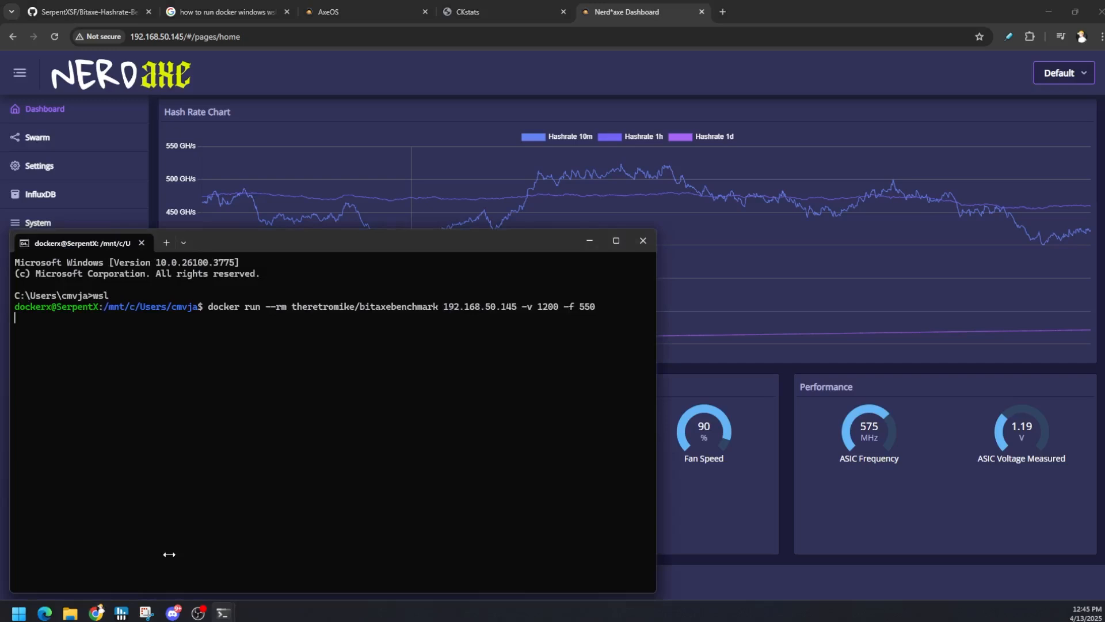
mouse_move(376, 287)
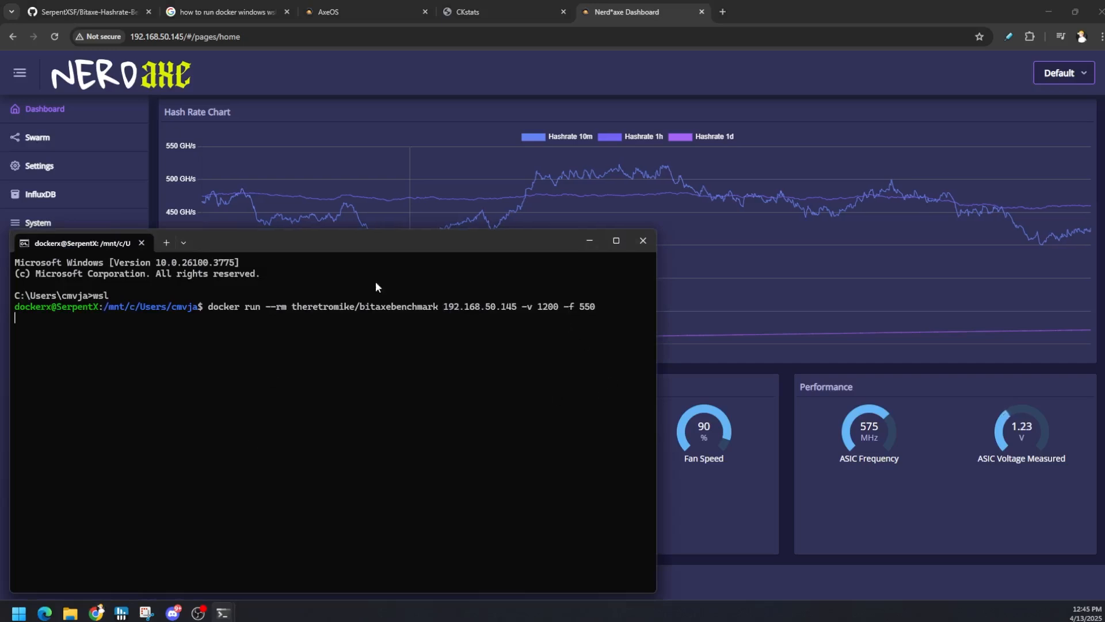
mouse_move(414, 450)
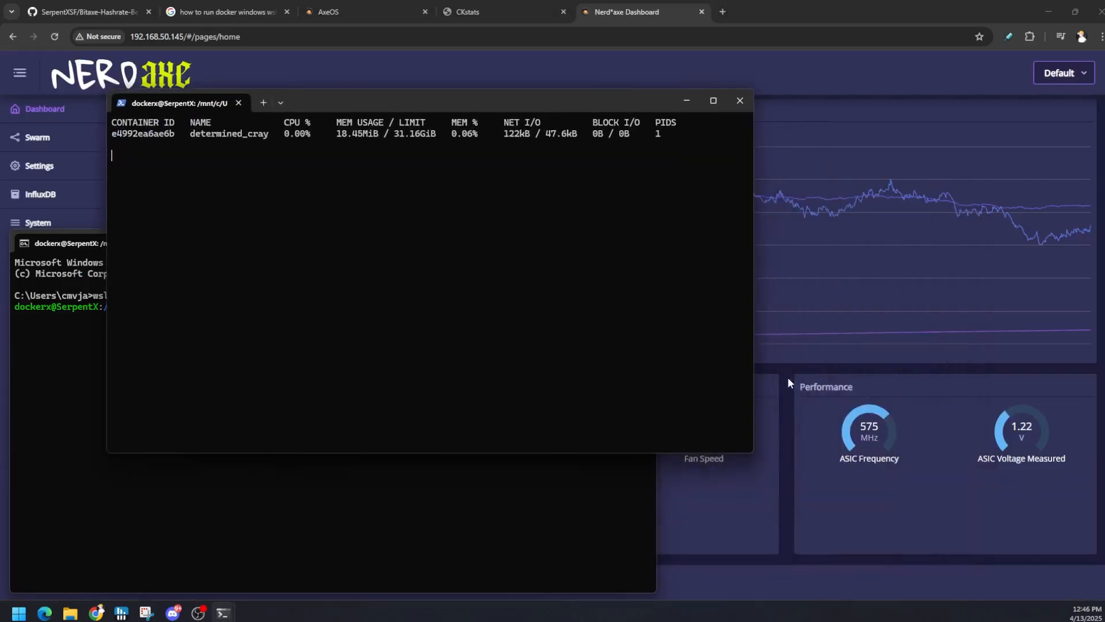
click(739, 100)
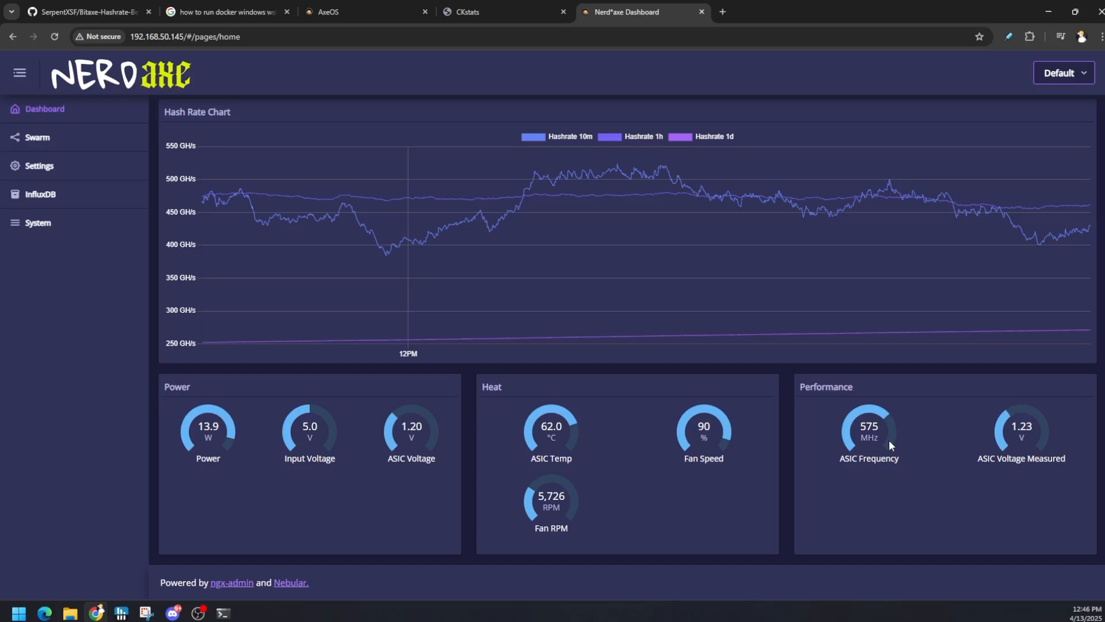
mouse_move(893, 443)
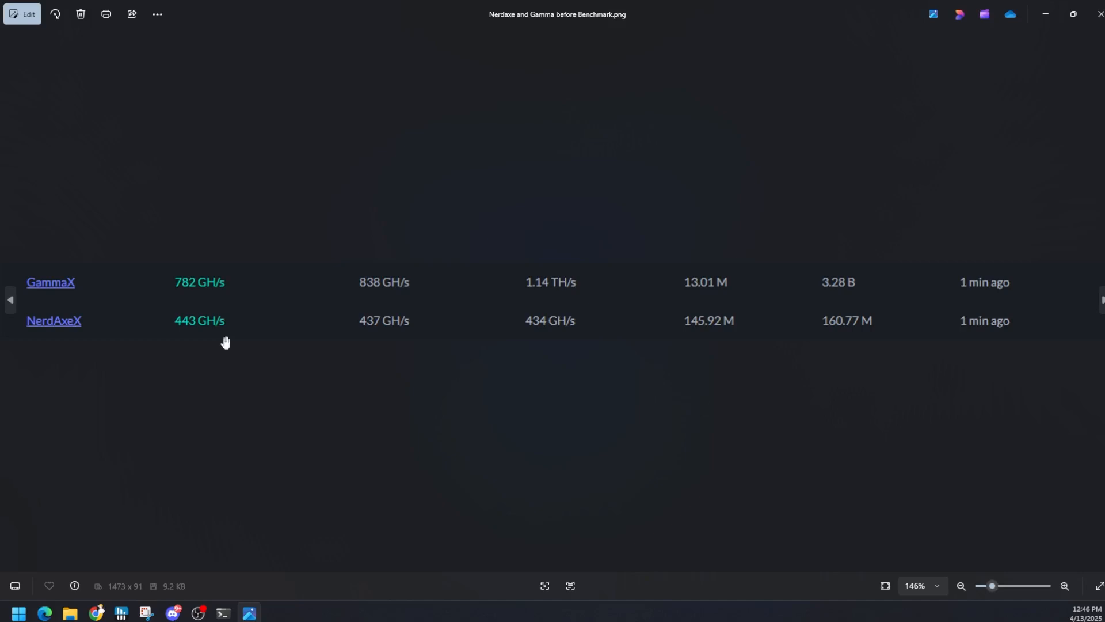
mouse_move(719, 321)
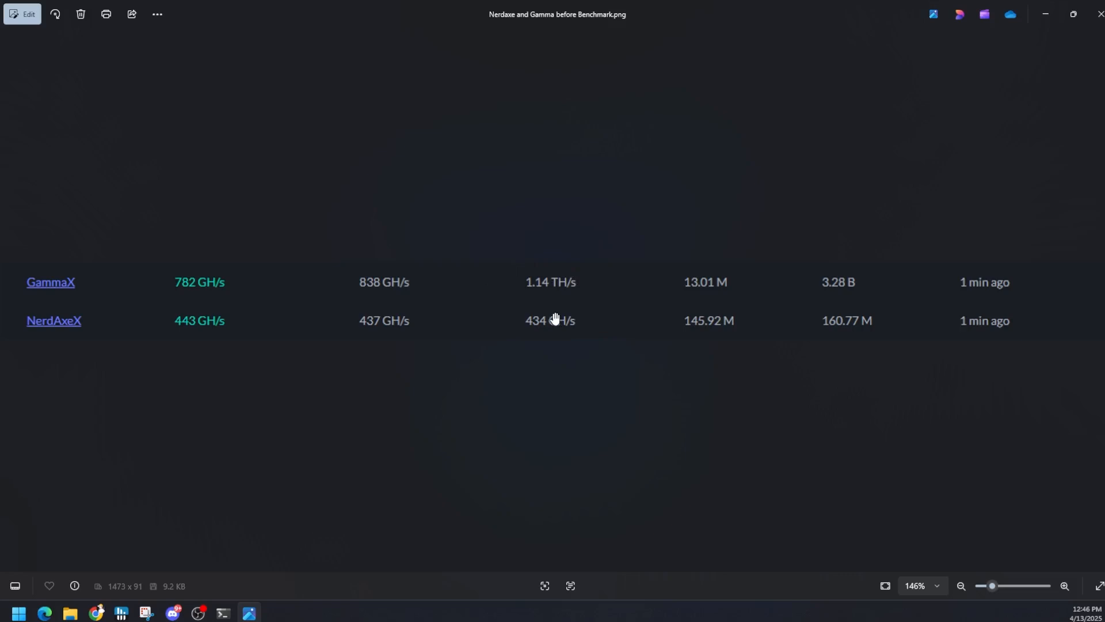
mouse_move(554, 321)
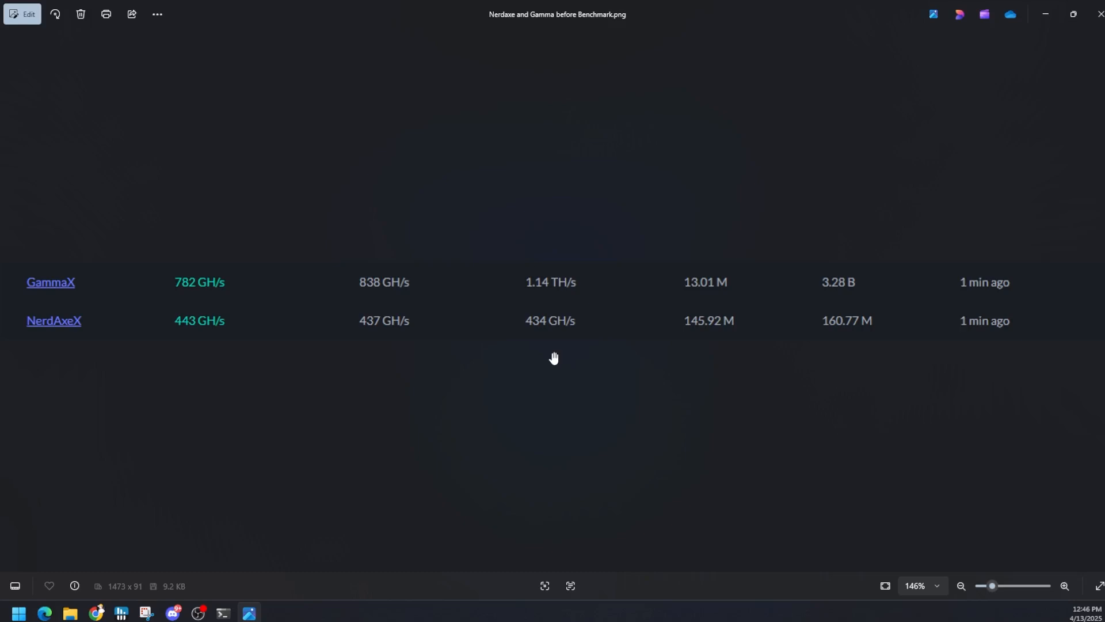
mouse_move(553, 350)
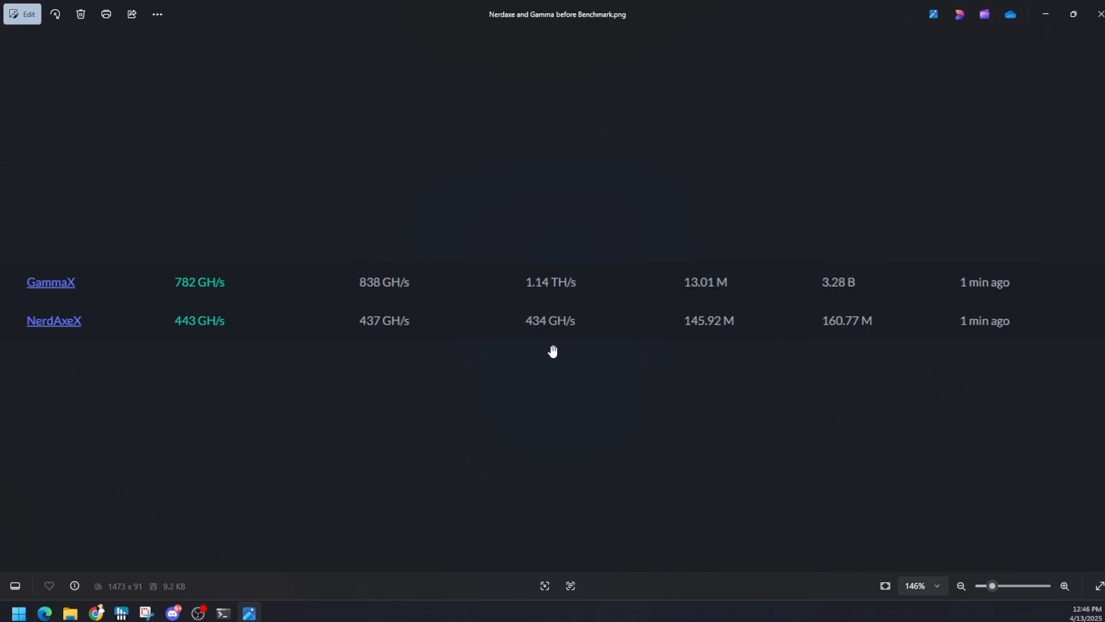
mouse_move(564, 276)
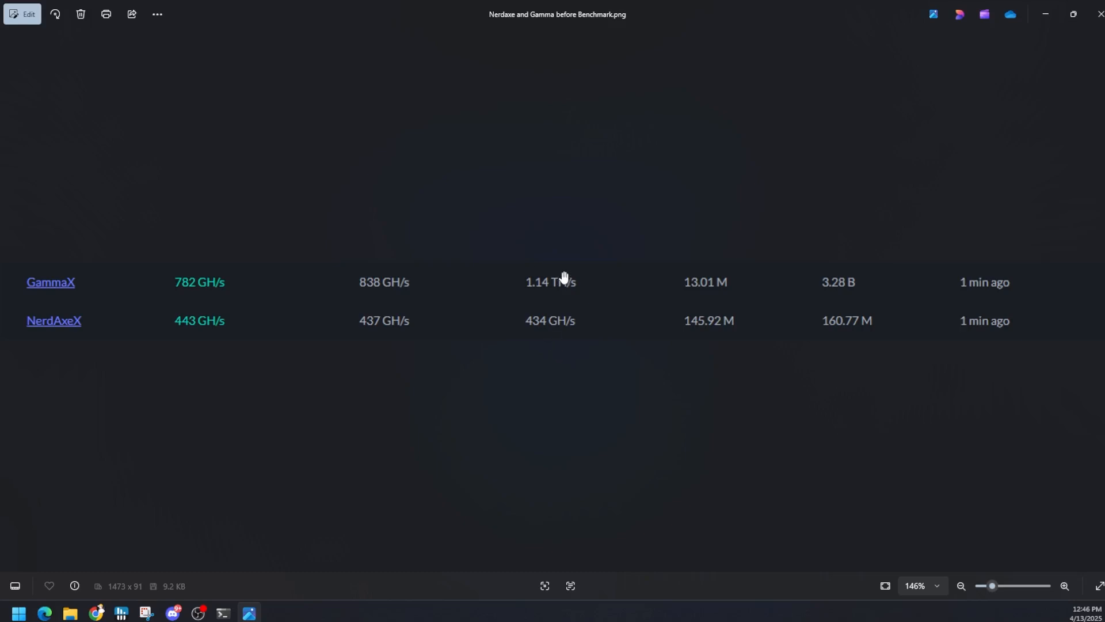
mouse_move(697, 282)
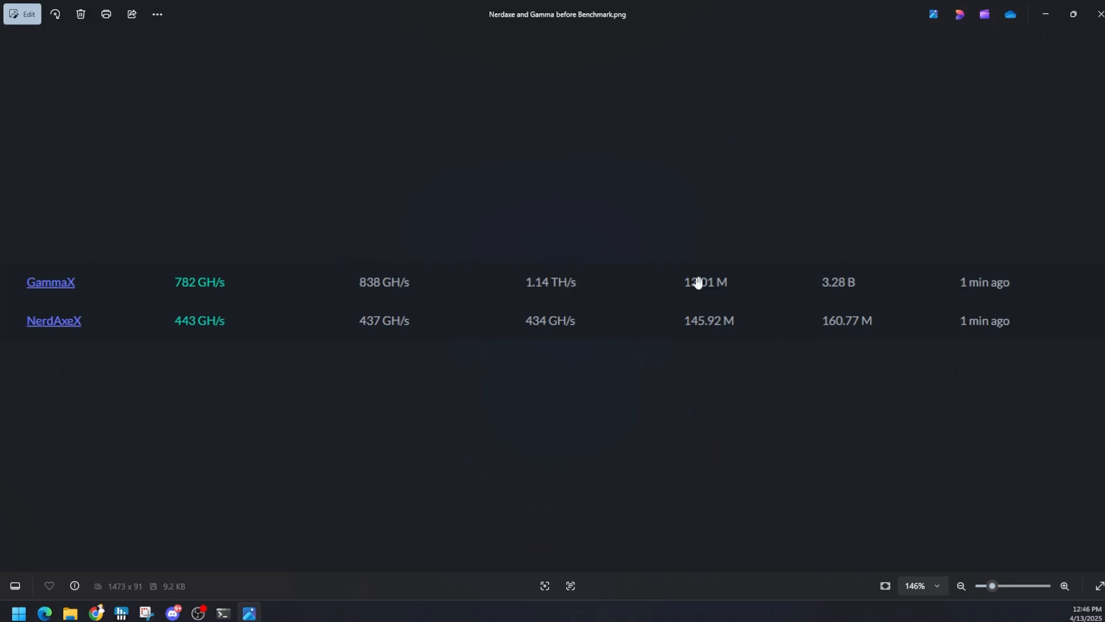
mouse_move(1098, 13)
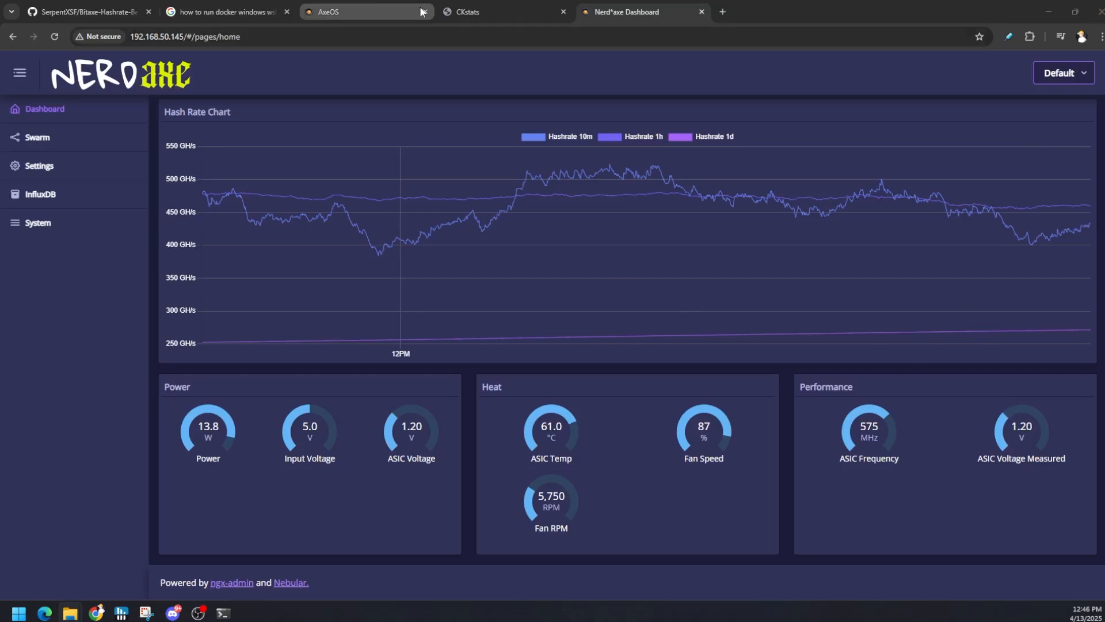
mouse_move(366, 11)
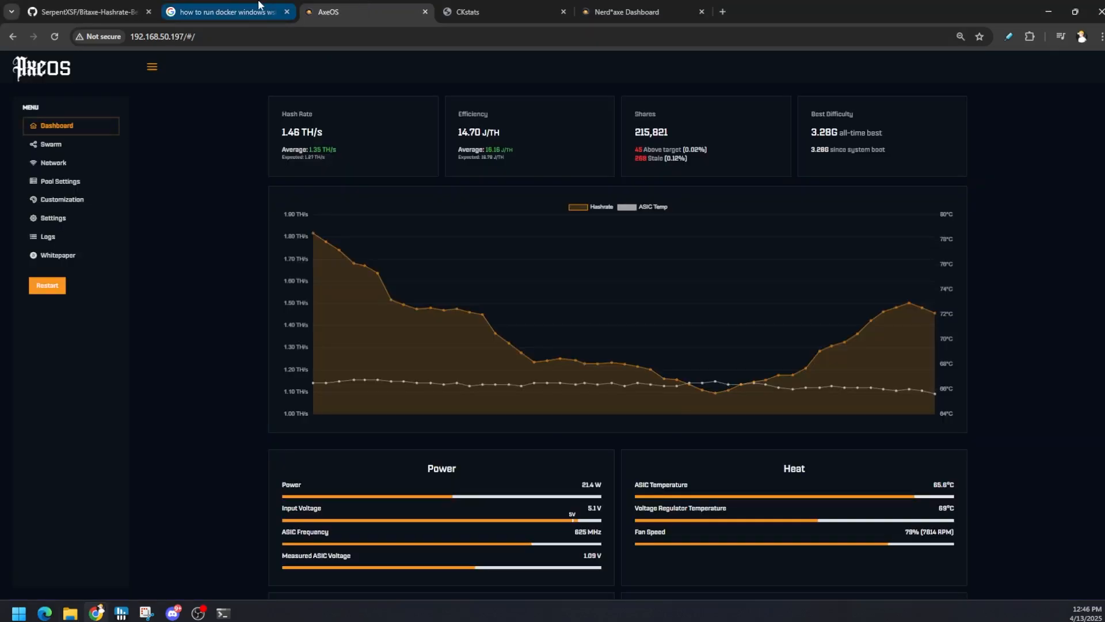
Switch to the SerpentXSF/Bitaxe-Hashrate-Benchmark GitHub page and scroll through its README
click(84, 11)
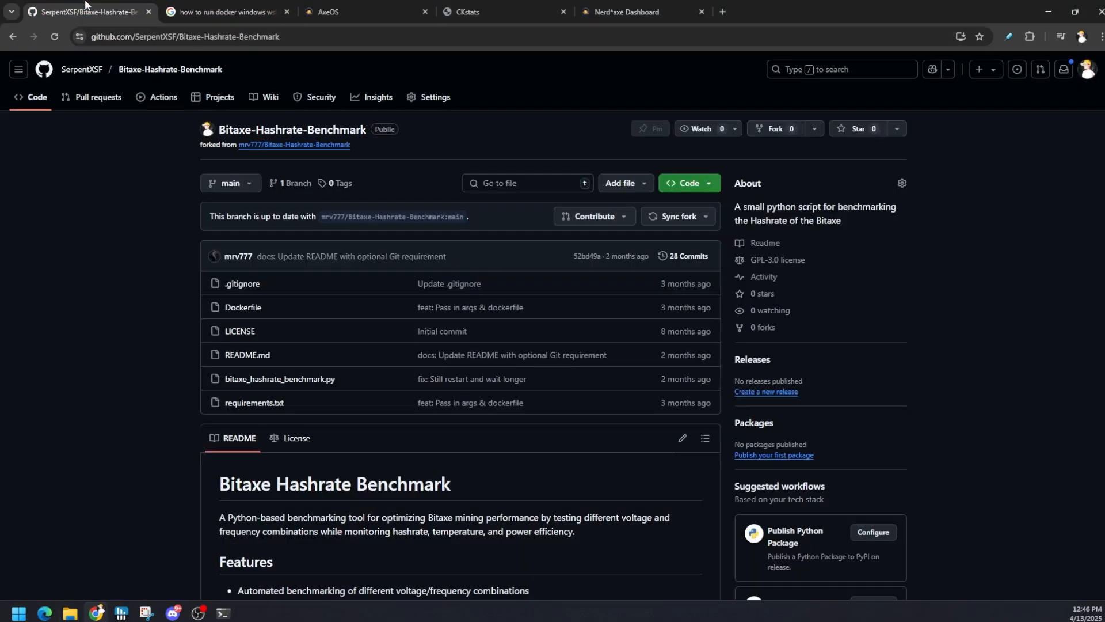
scroll(down, 3)
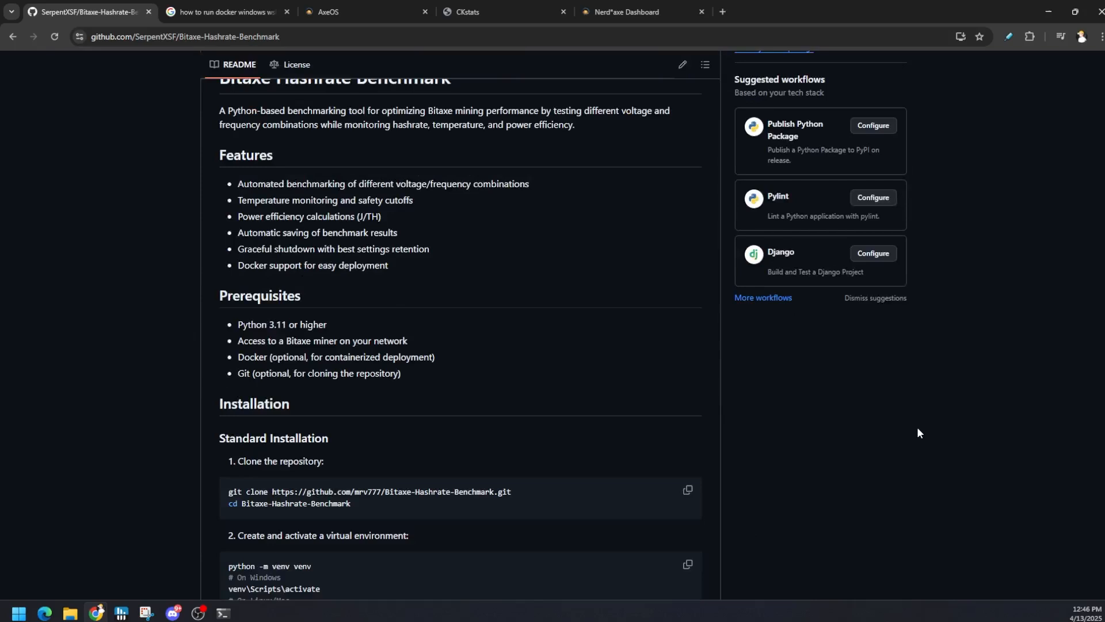
scroll(up, 3)
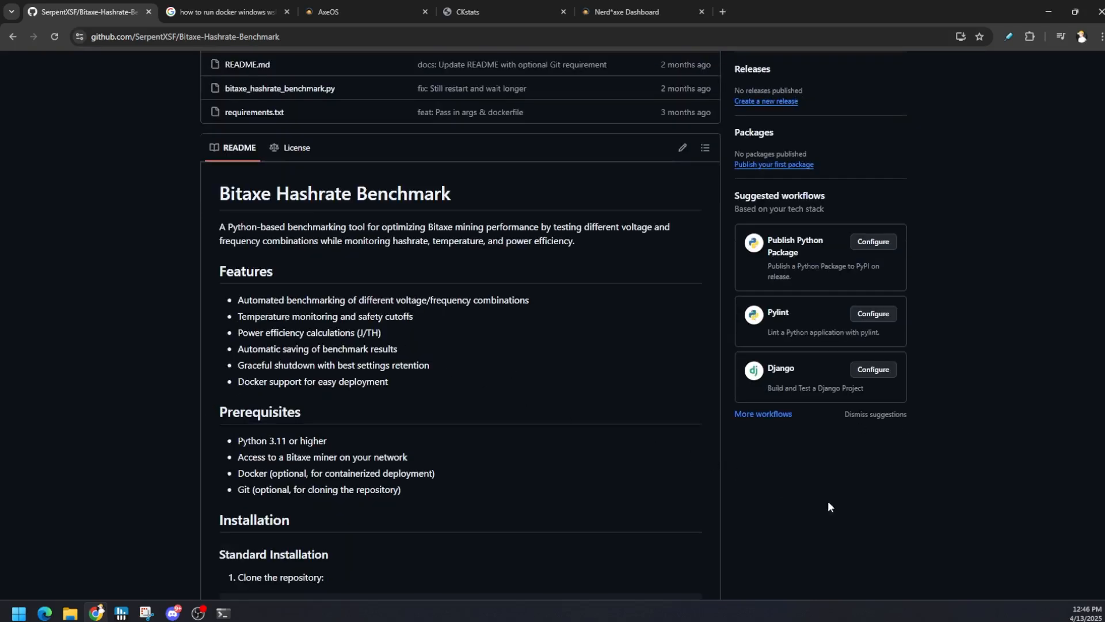
scroll(down, 3)
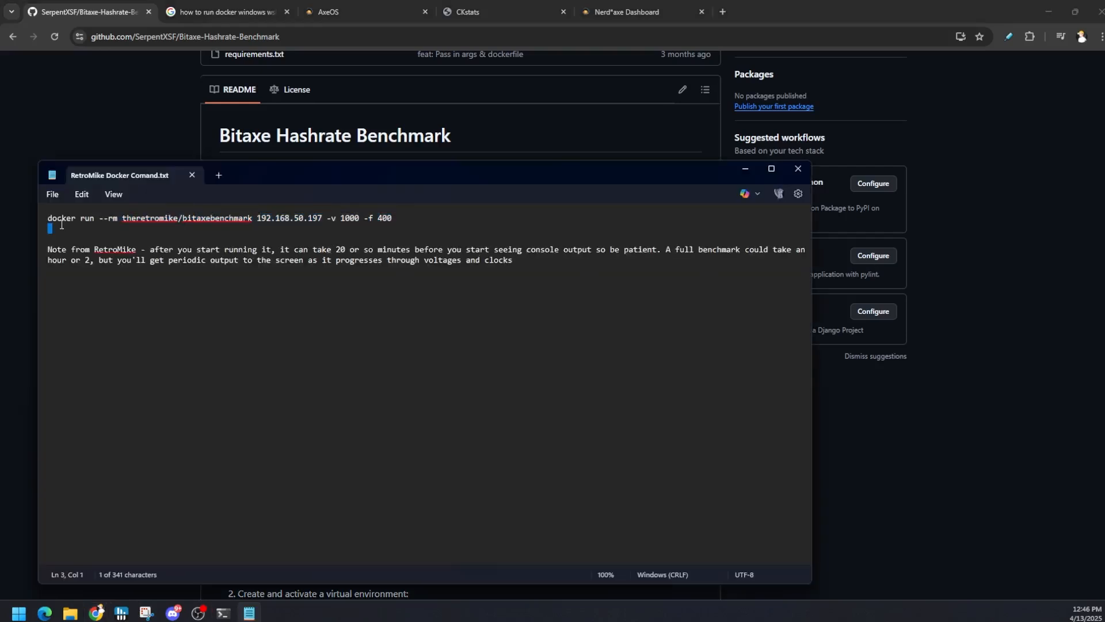
Select the docker run benchmark command line in RetroMike Docker Comand.txt
triple_click(219, 217)
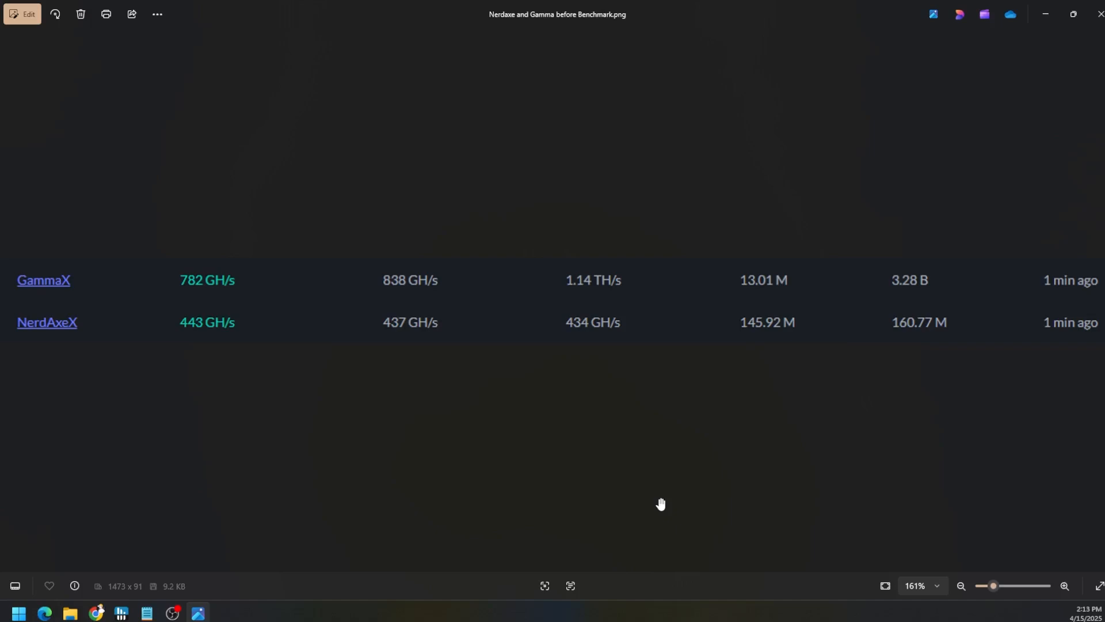
mouse_move(588, 304)
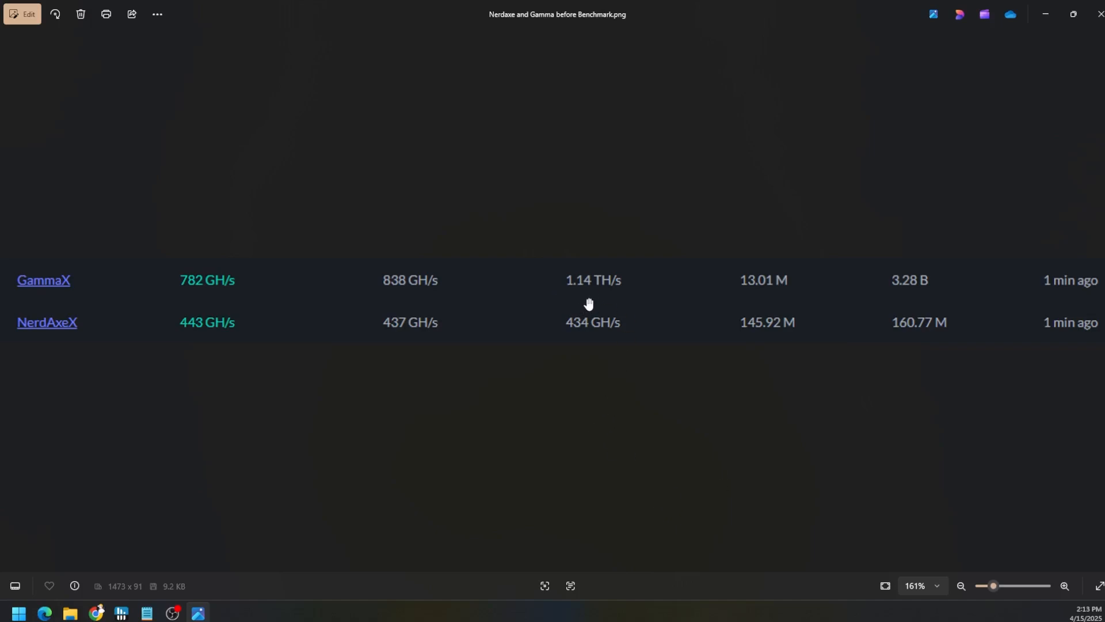
mouse_move(642, 402)
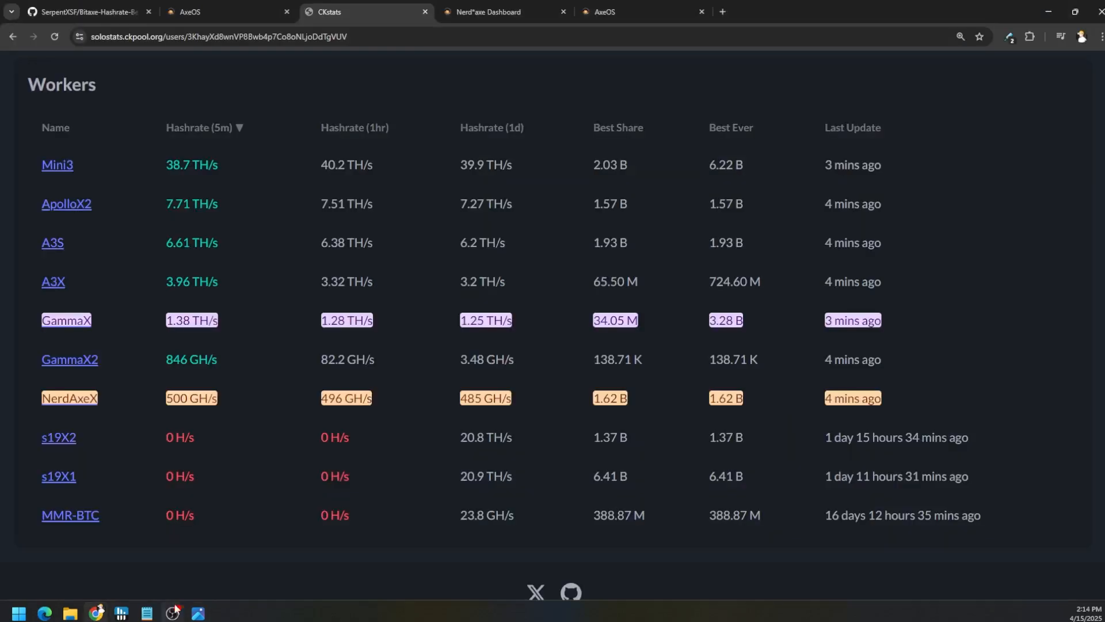
mouse_move(574, 430)
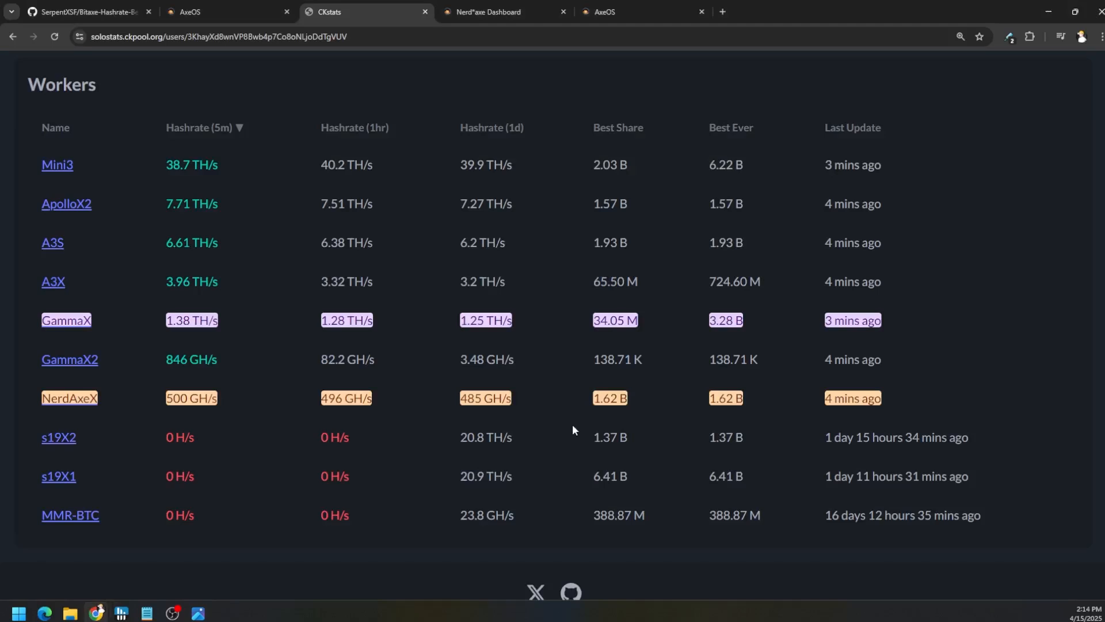
mouse_move(512, 435)
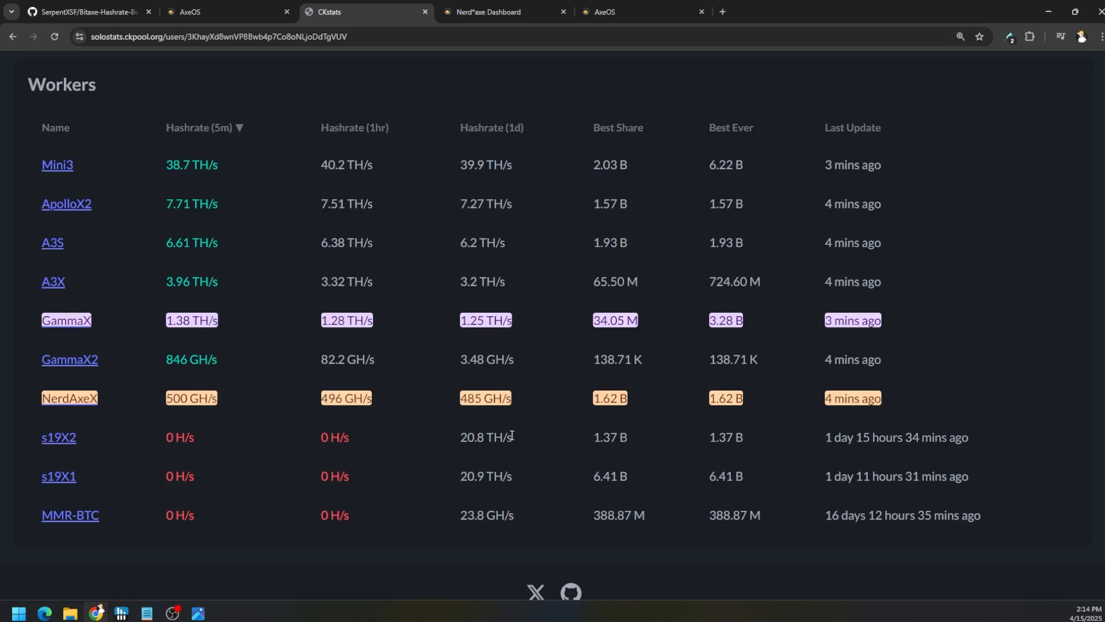
mouse_move(199, 612)
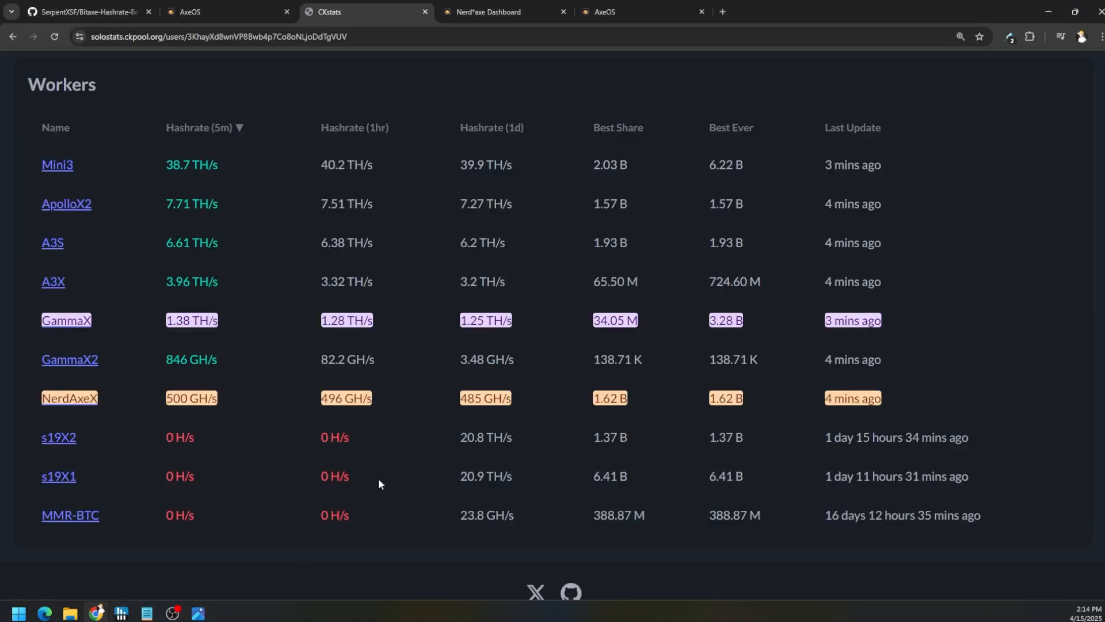
mouse_move(519, 418)
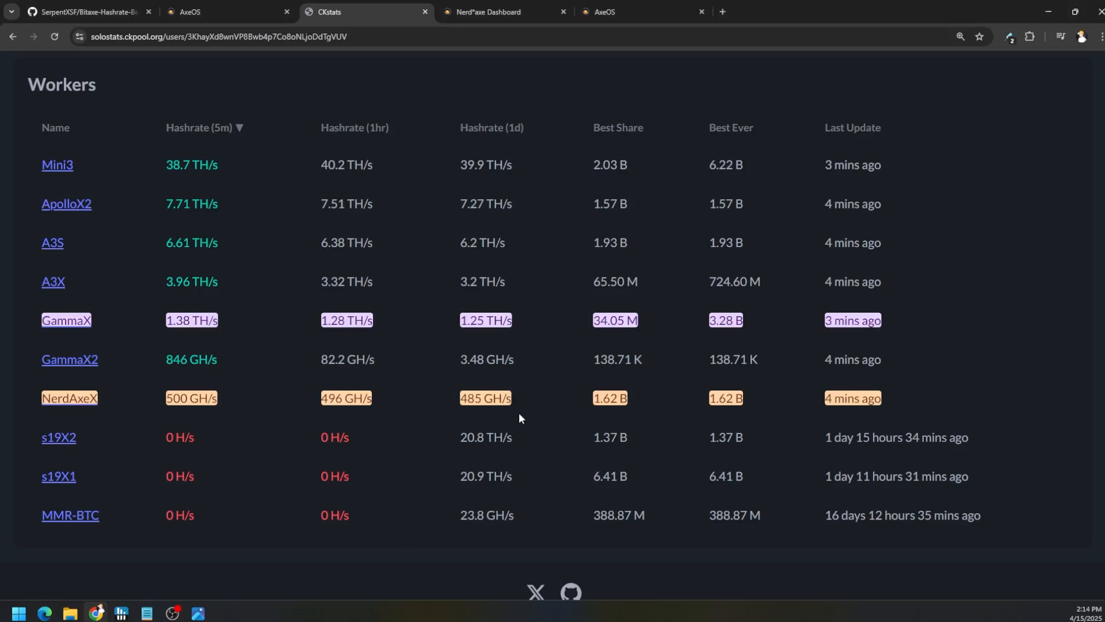
mouse_move(549, 431)
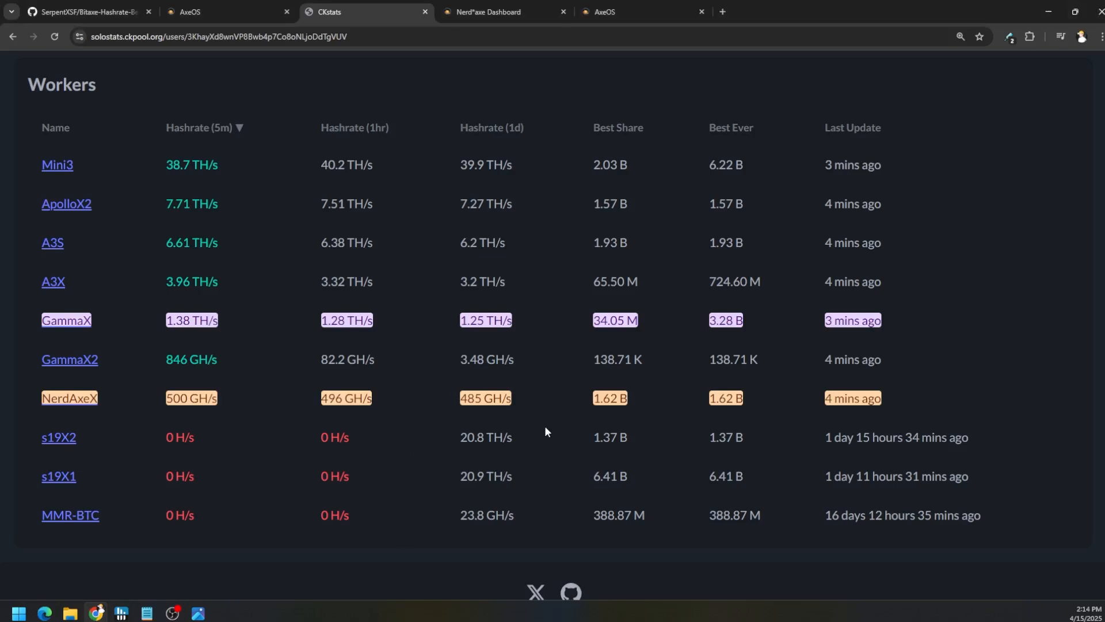
mouse_move(546, 417)
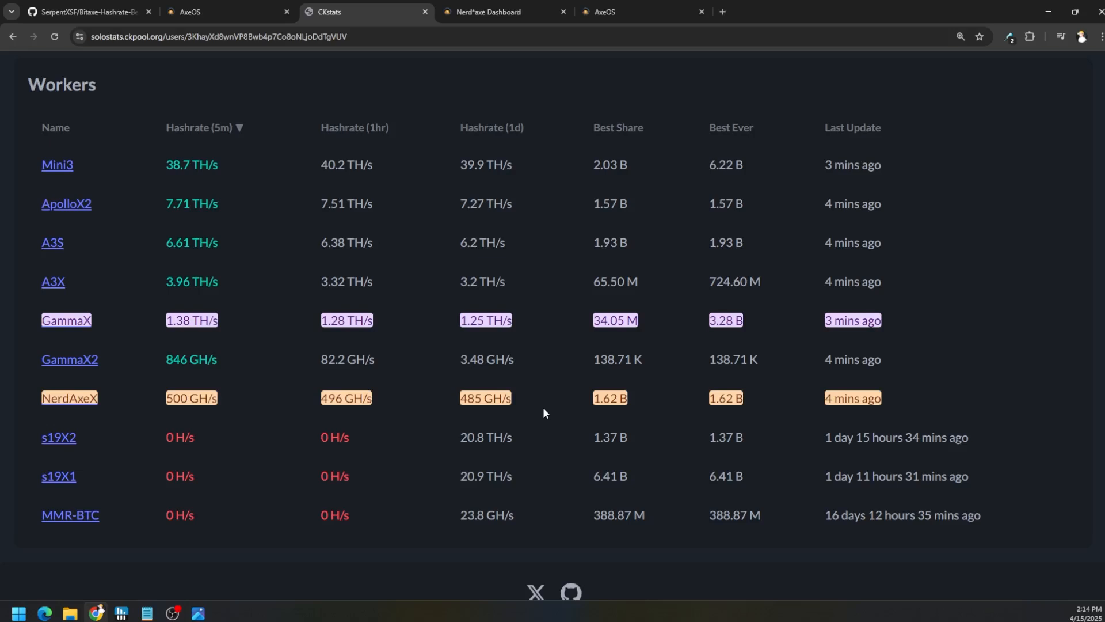
mouse_move(545, 412)
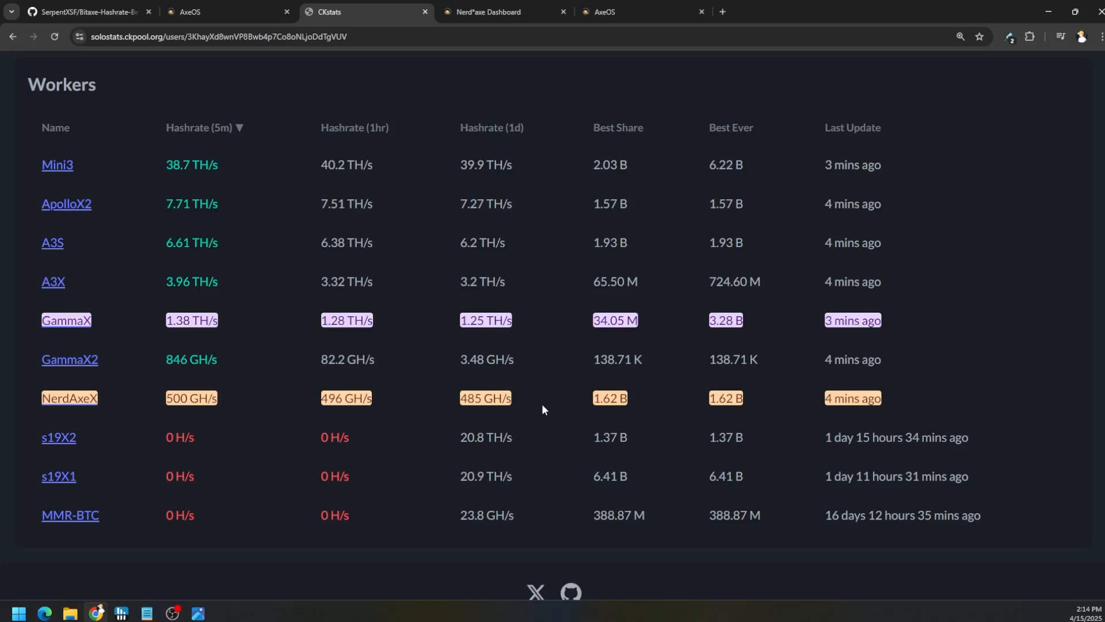
mouse_move(584, 411)
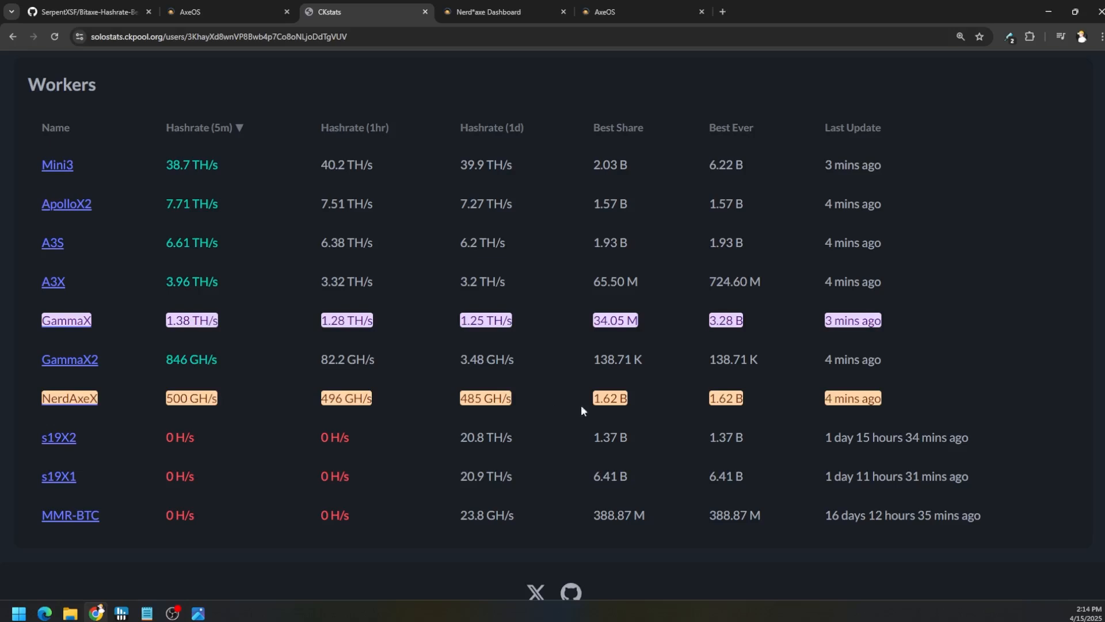